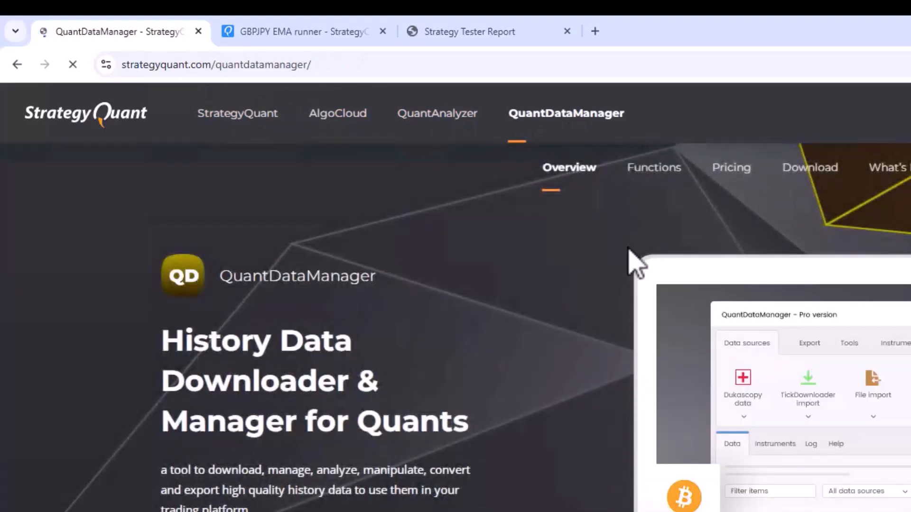
# Browse the QuantDataManager download page, free license form and pricing, choosing the $49 Pro plan
pyautogui.click(809, 167)
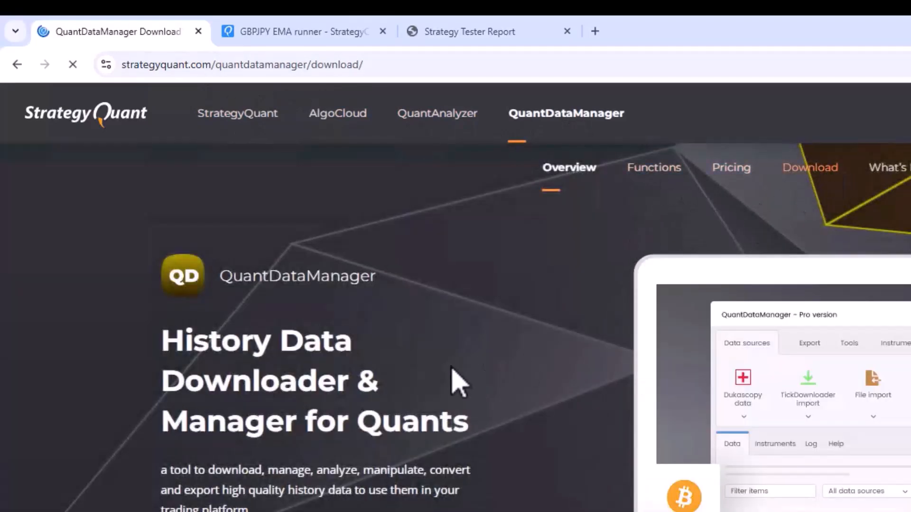
pyautogui.click(809, 167)
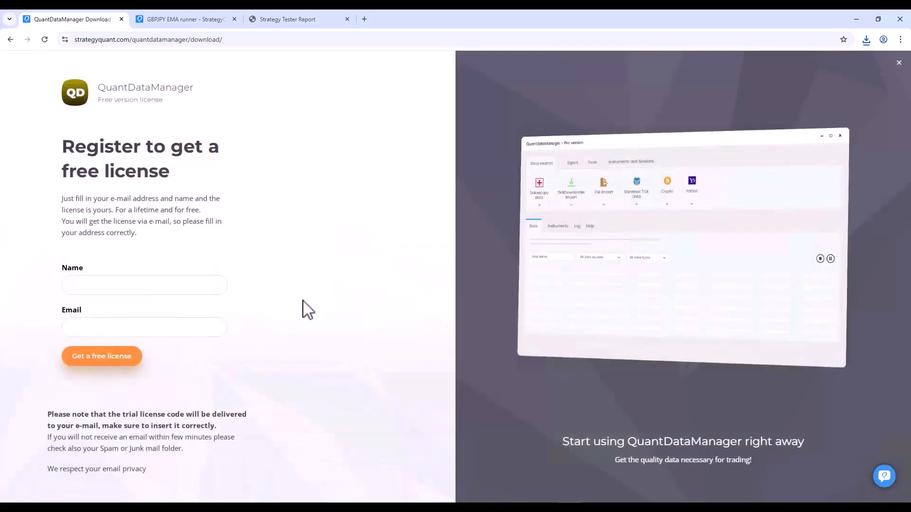
pyautogui.click(143, 285)
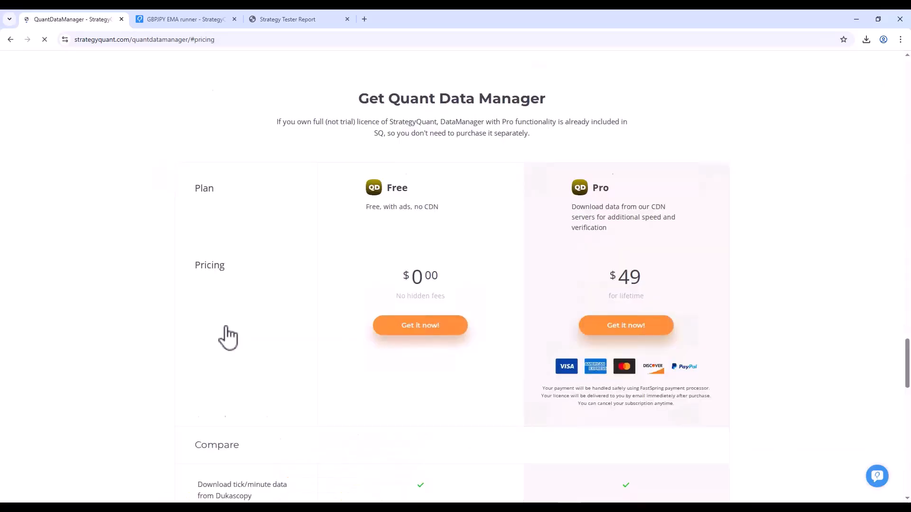
pyautogui.scroll(-3)
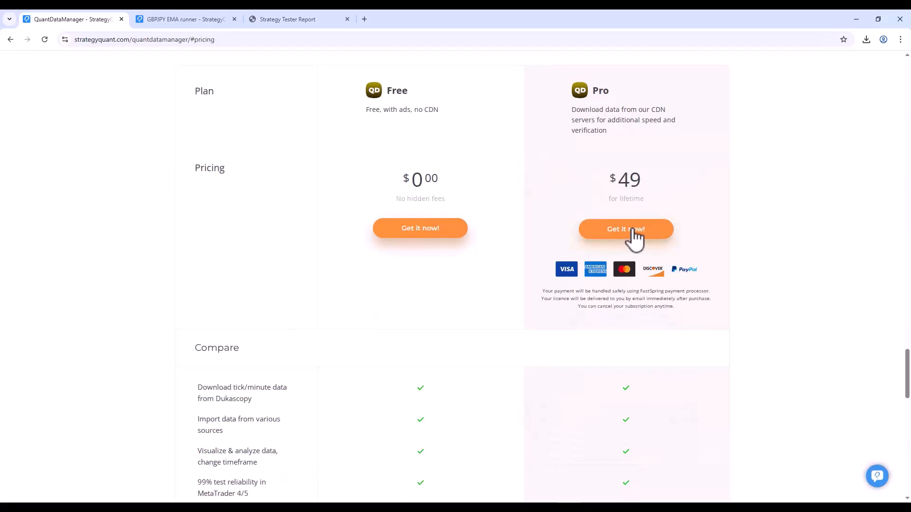
pyautogui.click(626, 228)
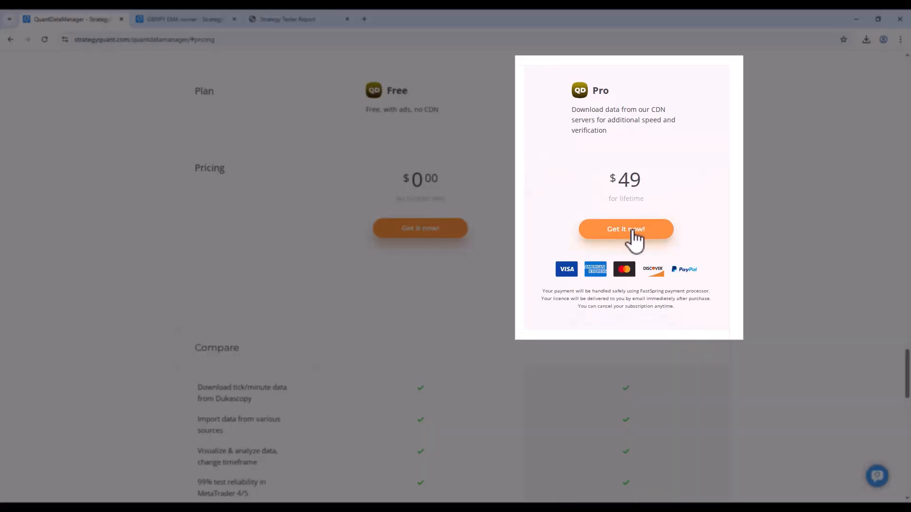
pyautogui.moveTo(734, 190)
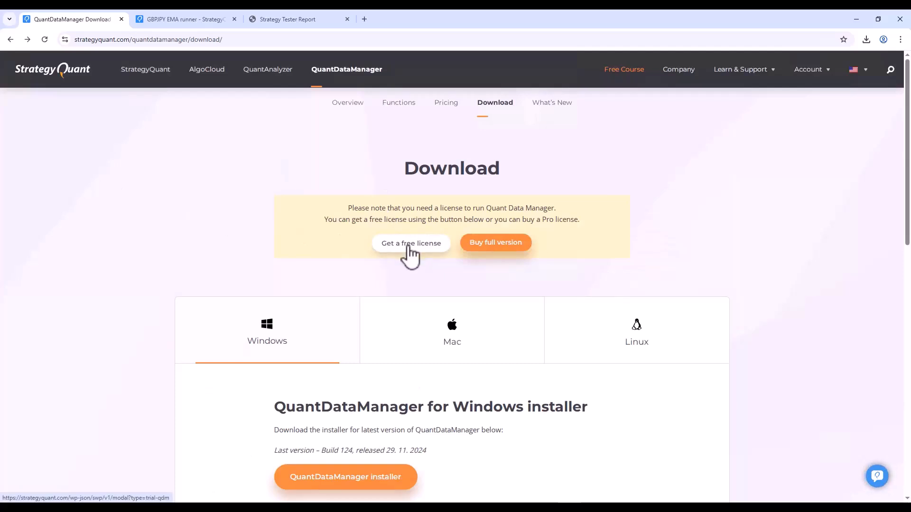
pyautogui.scroll(-3)
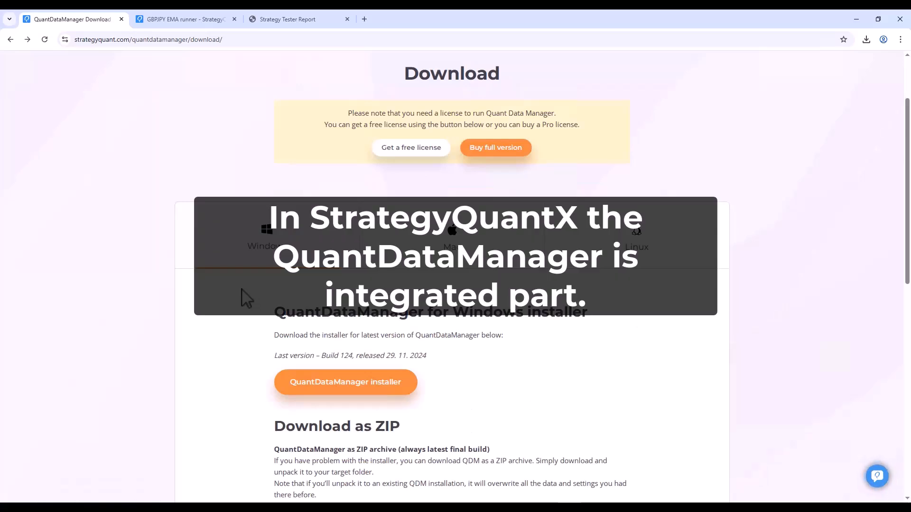
pyautogui.scroll(3)
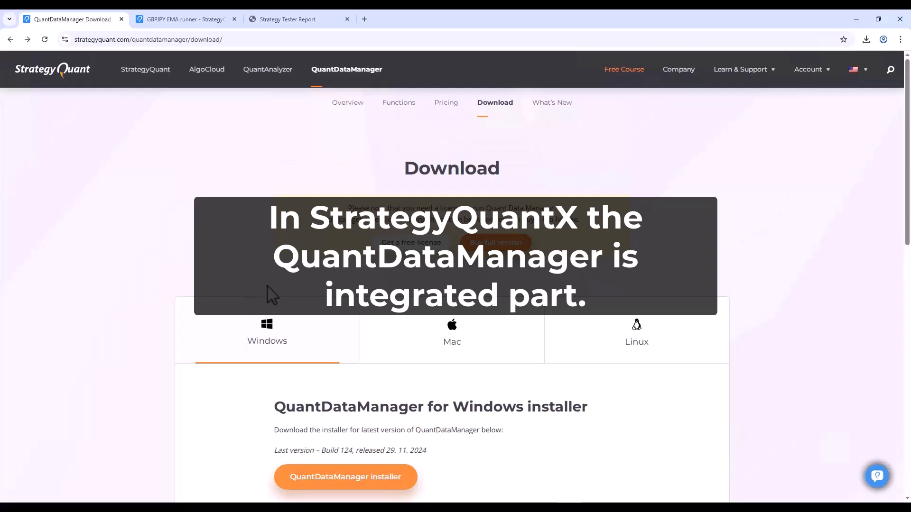
pyautogui.scroll(-3)
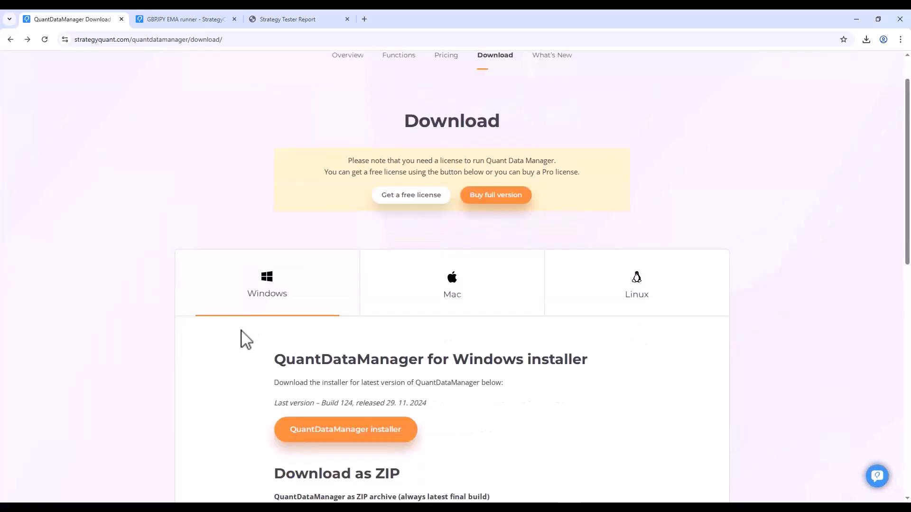
pyautogui.scroll(-3)
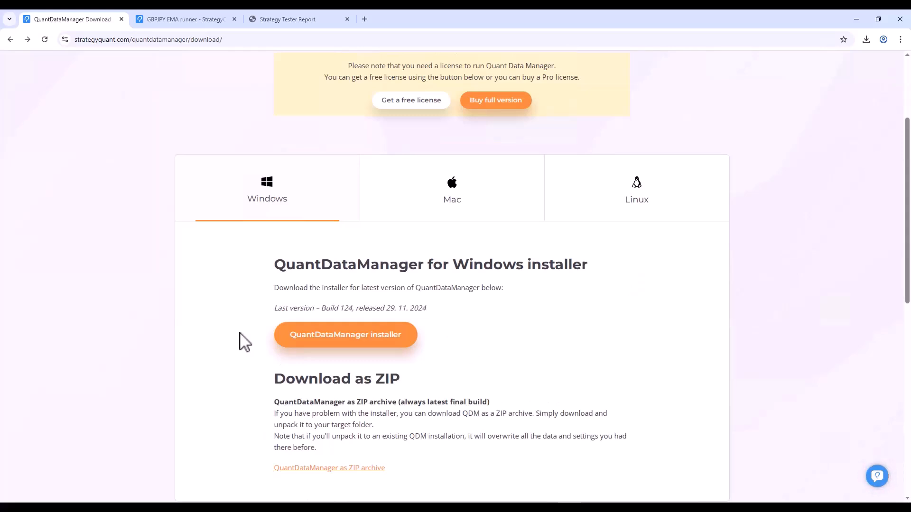
pyautogui.moveTo(279, 322)
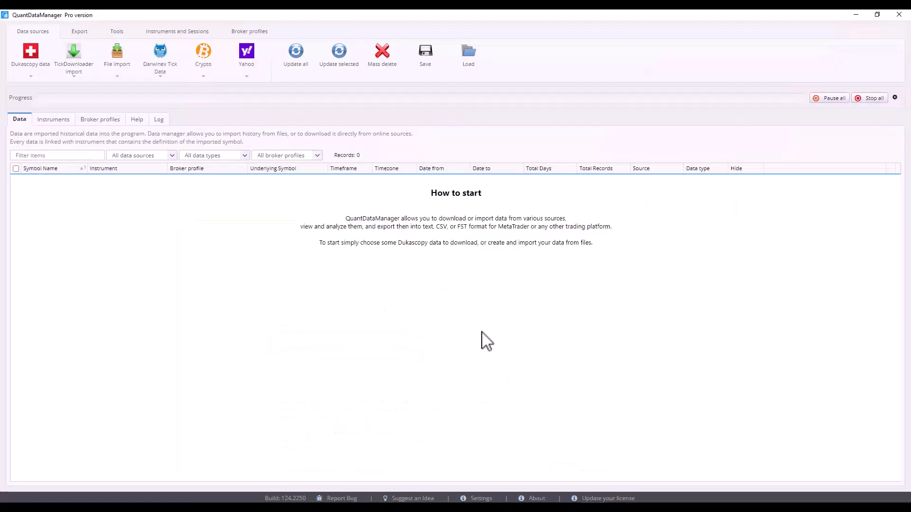
pyautogui.moveTo(426, 439)
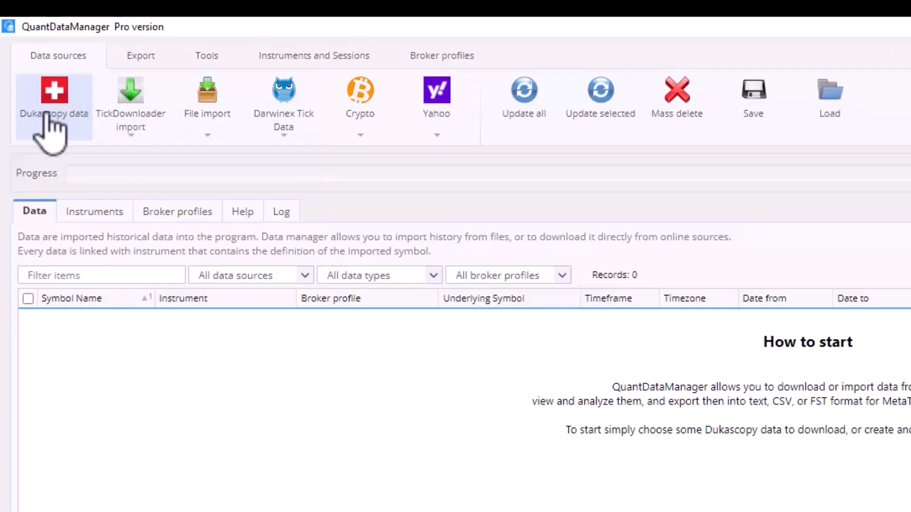
pyautogui.moveTo(69, 128)
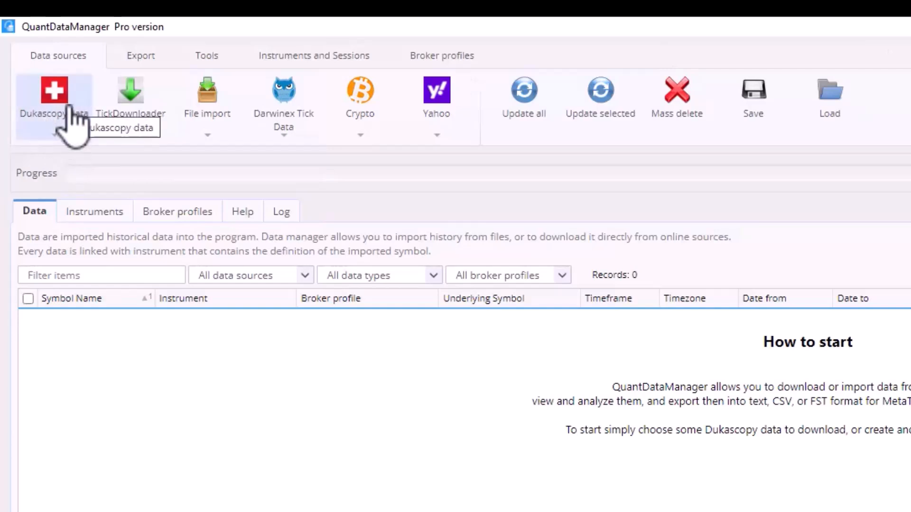
pyautogui.moveTo(129, 104)
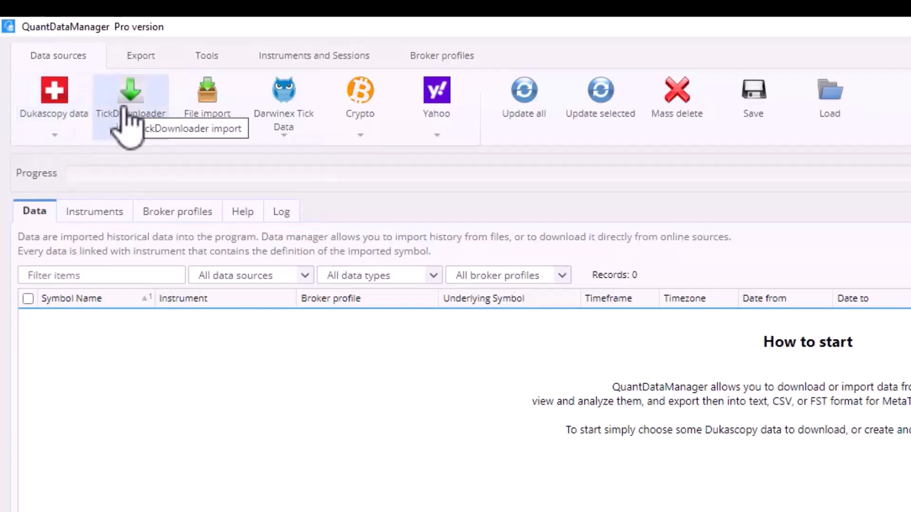
pyautogui.moveTo(155, 172)
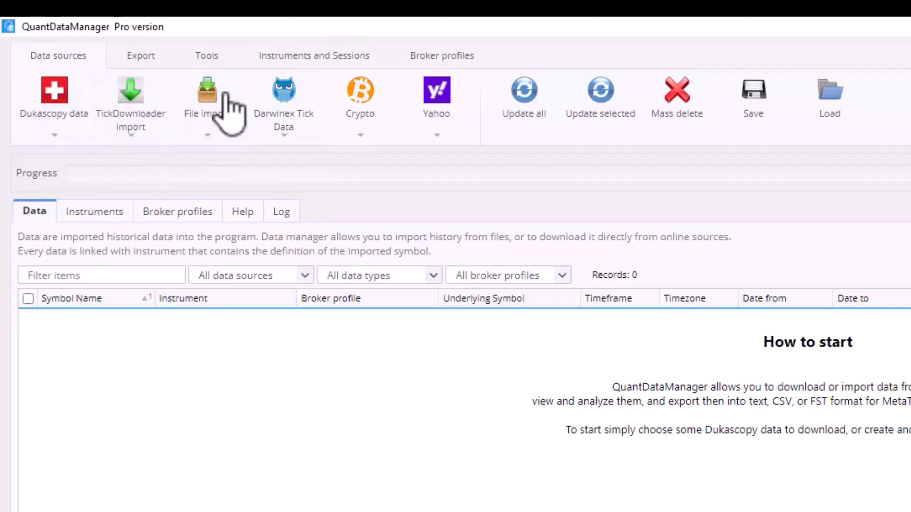
# Look through the Darwinex, crypto exchange and Yahoo data source menus on the Data sources tab
pyautogui.click(207, 101)
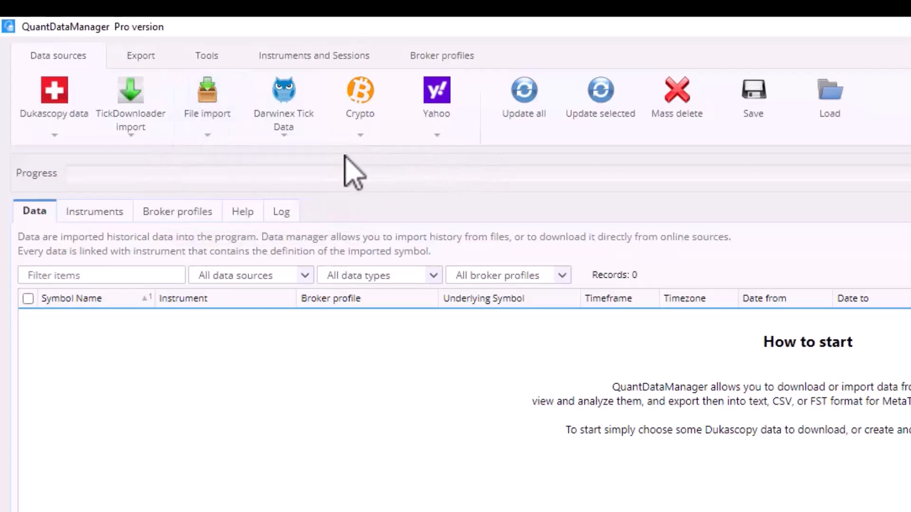
pyautogui.click(283, 105)
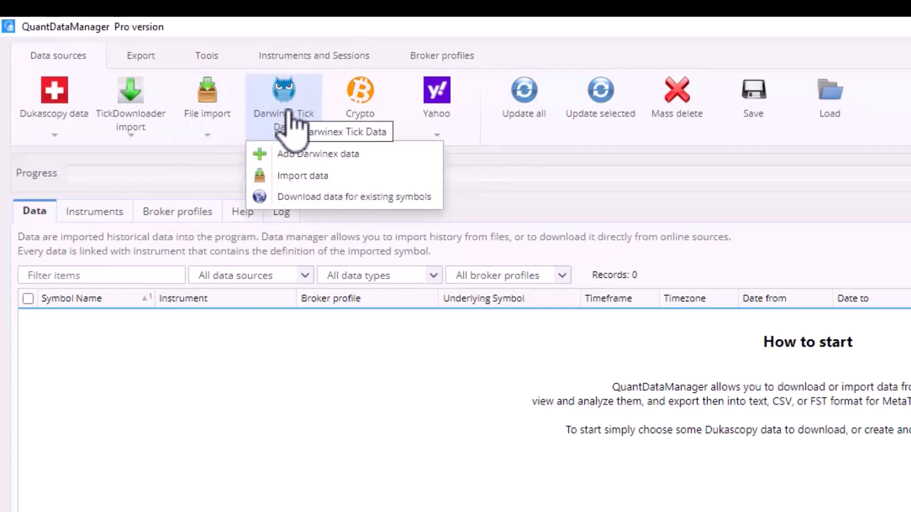
pyautogui.click(360, 96)
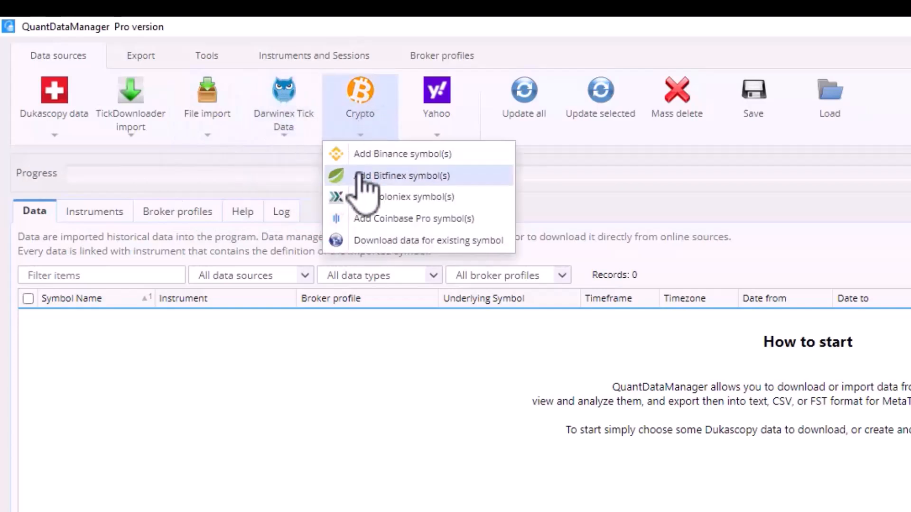
pyautogui.moveTo(386, 218)
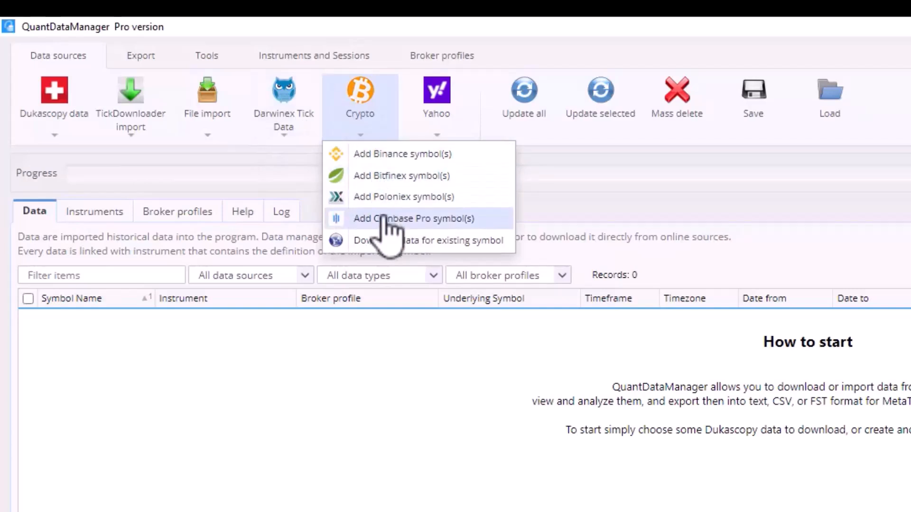
pyautogui.moveTo(418, 176)
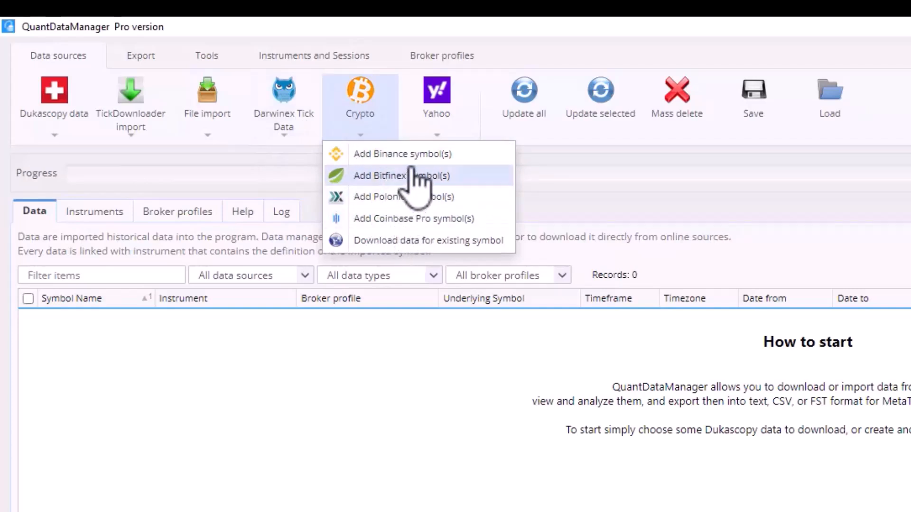
pyautogui.moveTo(413, 169)
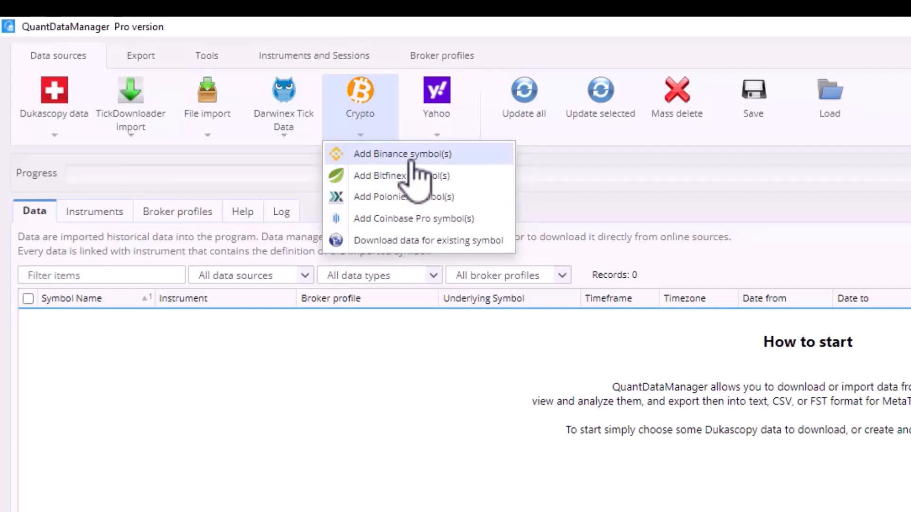
pyautogui.moveTo(432, 222)
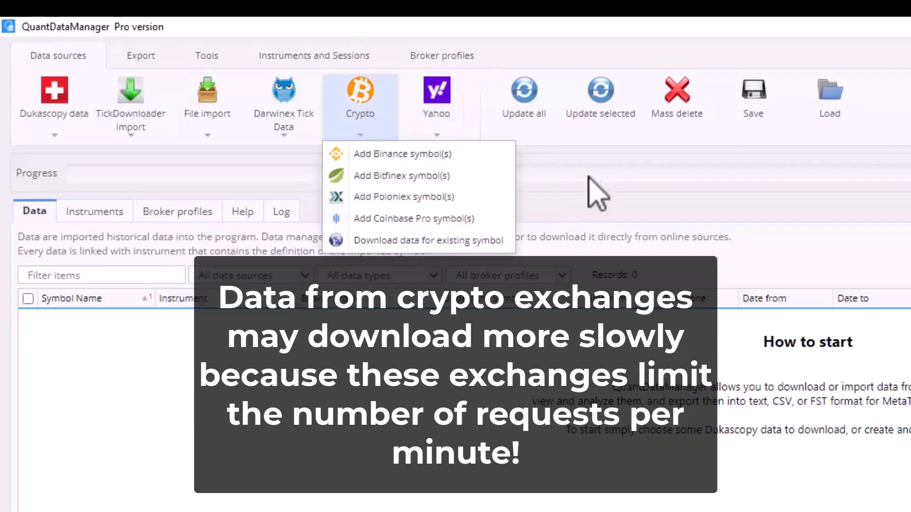
pyautogui.click(360, 93)
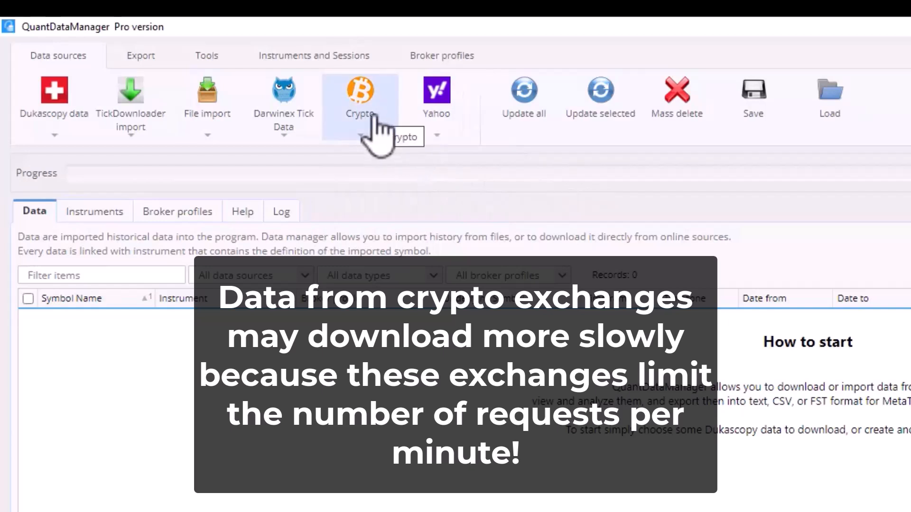
pyautogui.moveTo(500, 156)
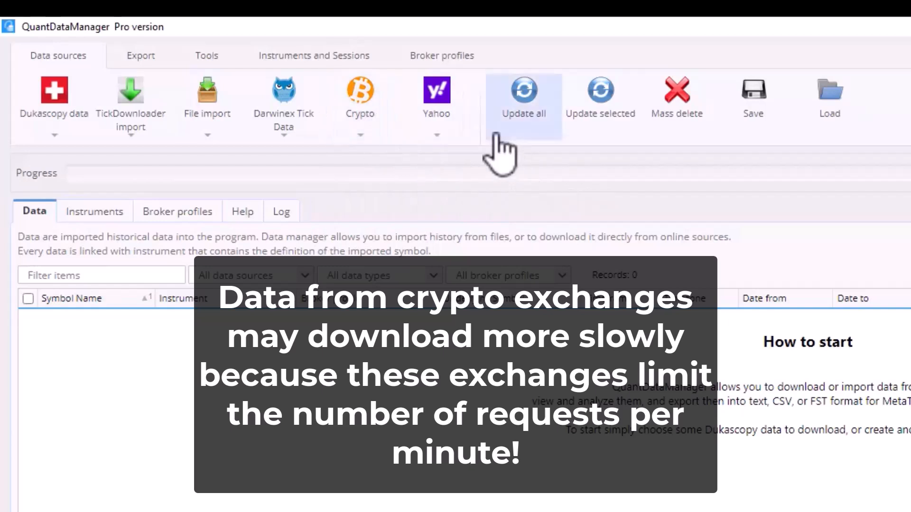
pyautogui.click(436, 96)
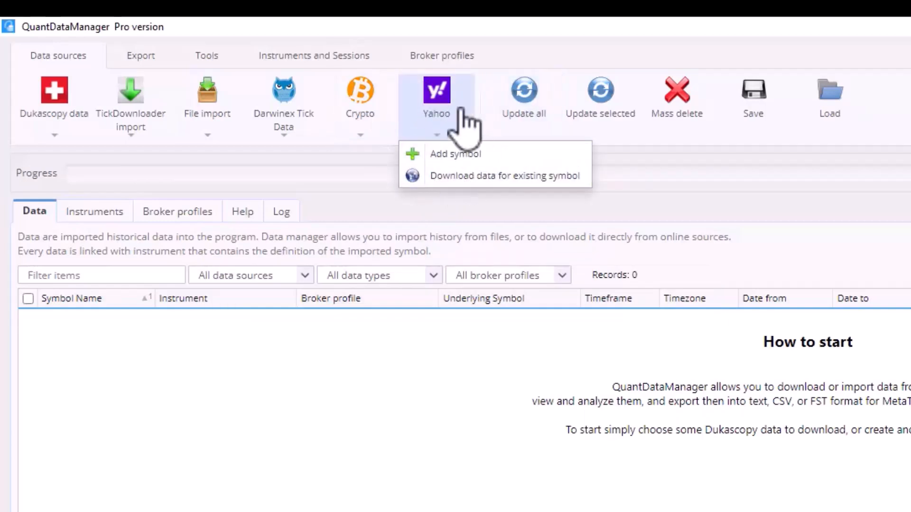
pyautogui.moveTo(471, 153)
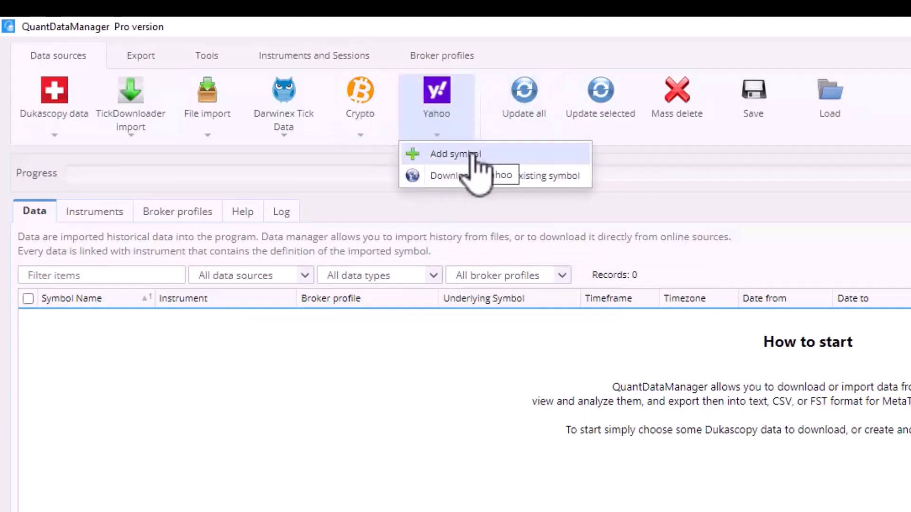
pyautogui.moveTo(494, 180)
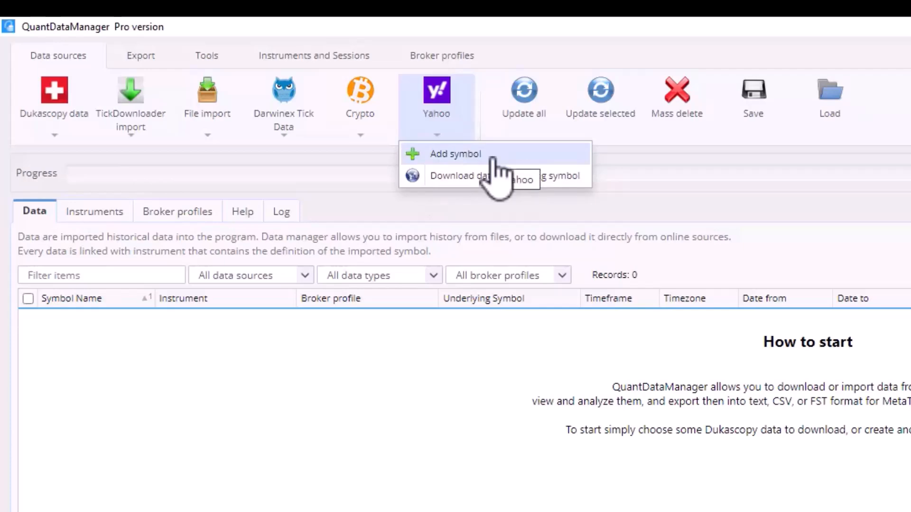
pyautogui.click(454, 153)
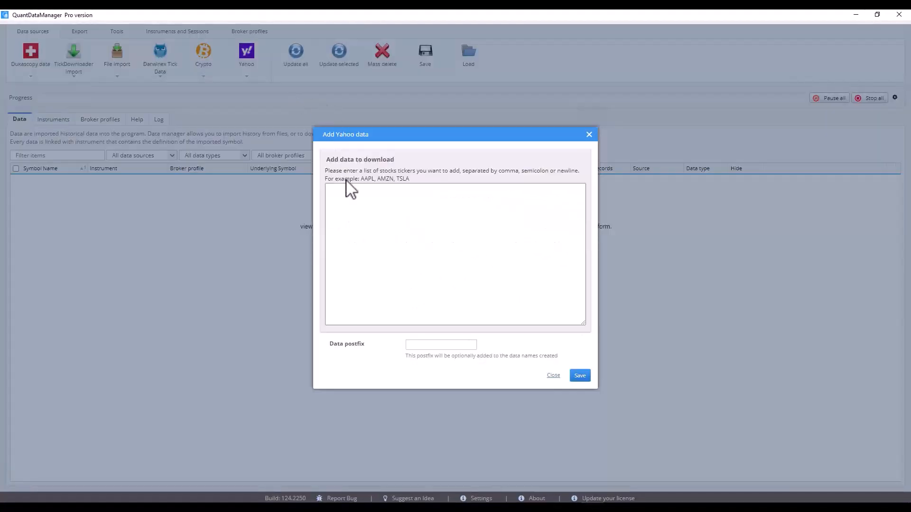
pyautogui.write('A')
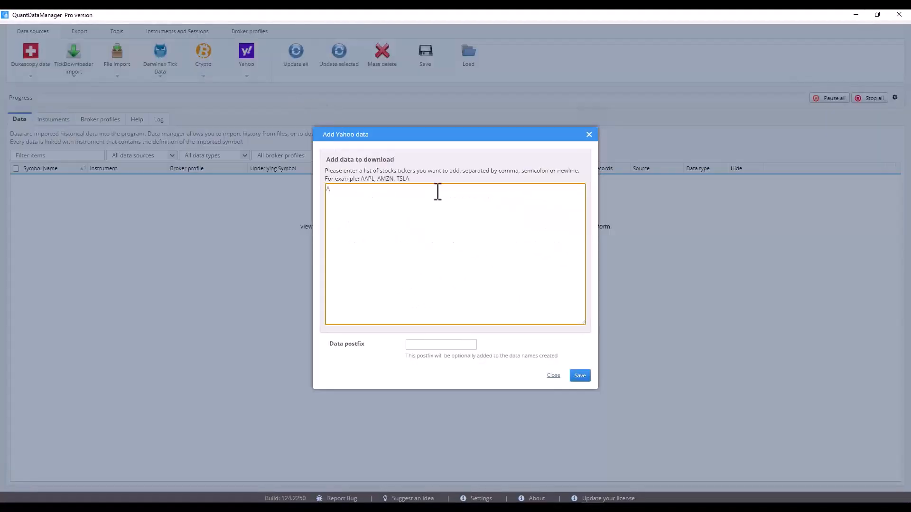
pyautogui.write('APL')
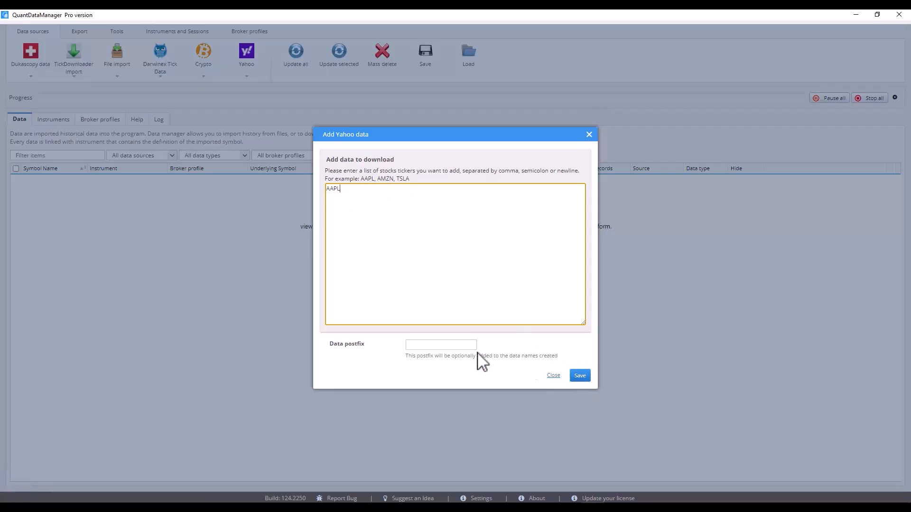
pyautogui.click(552, 376)
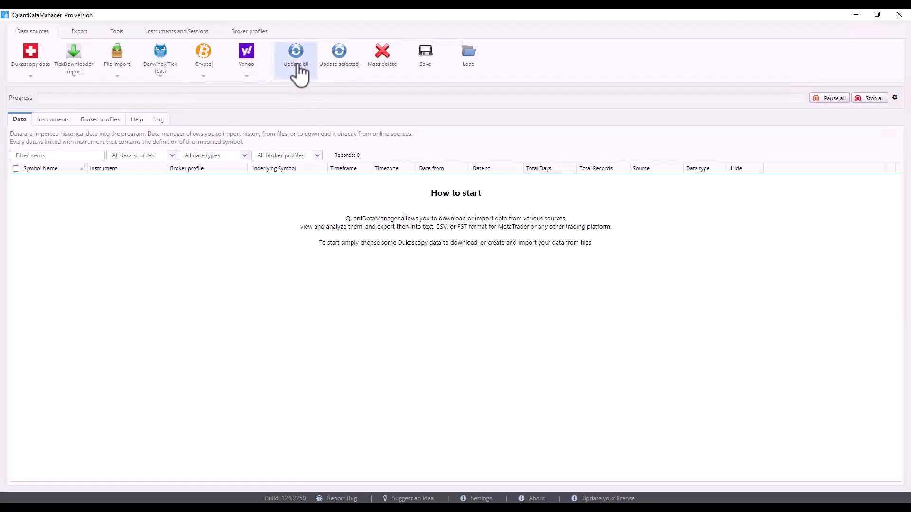
pyautogui.moveTo(338, 55)
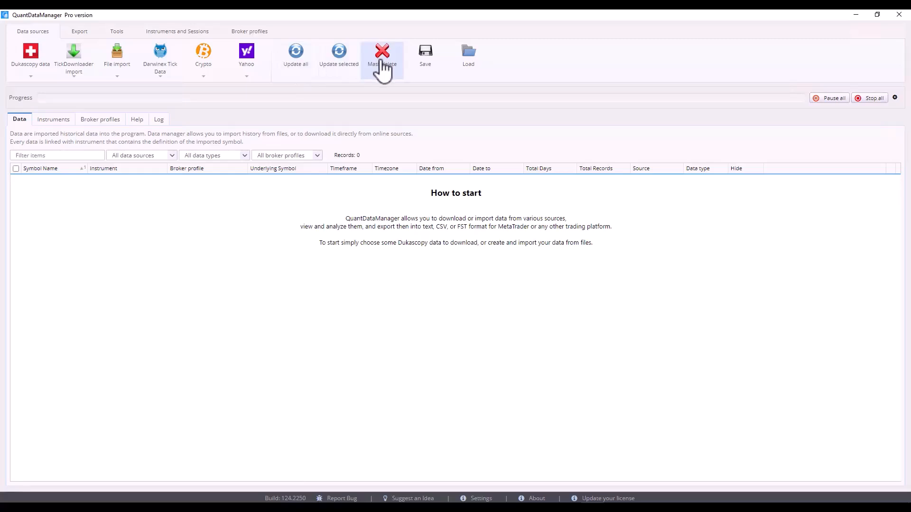
pyautogui.moveTo(441, 93)
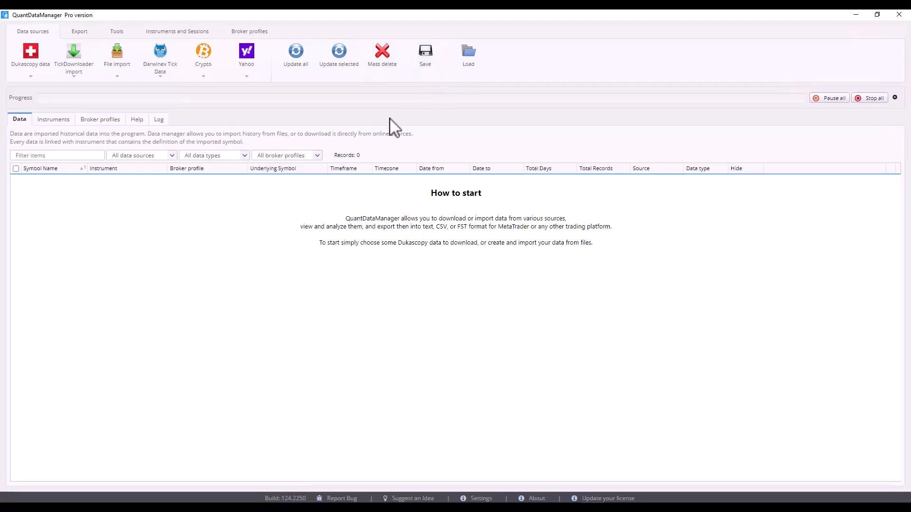
# View the CSV, MT4 and MT5 export options, then the Instruments and Sessions tools
pyautogui.click(78, 31)
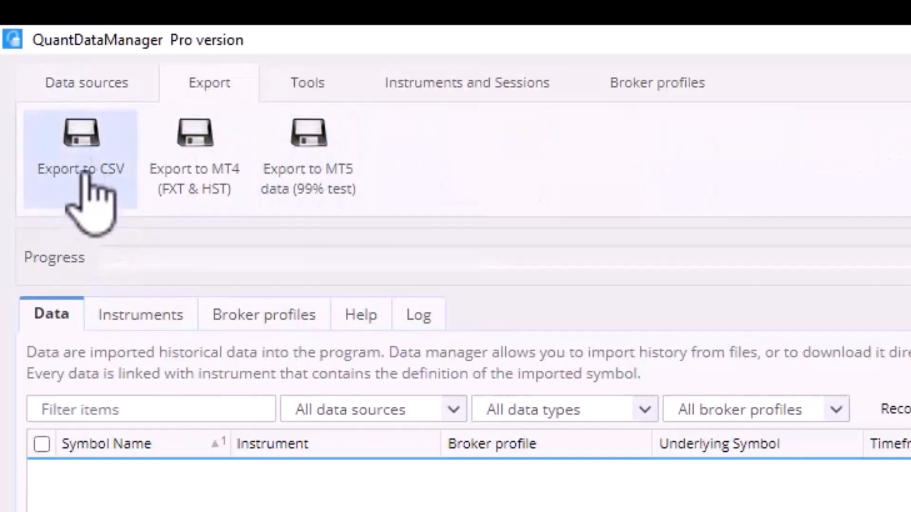
pyautogui.moveTo(645, 334)
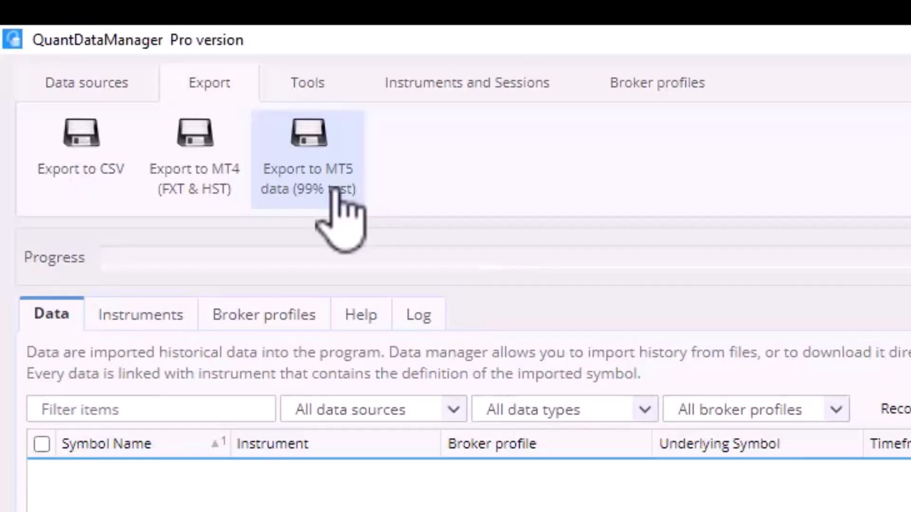
pyautogui.click(307, 82)
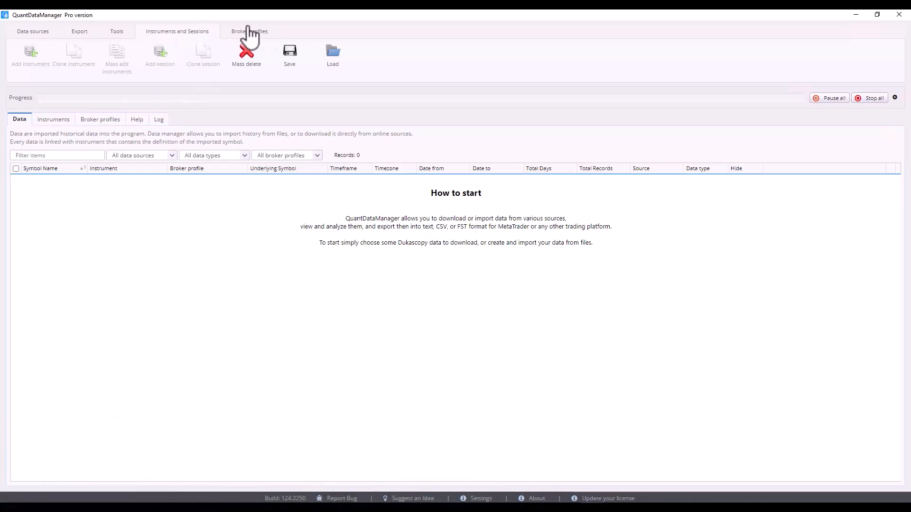
# View the broker profiles list, then the Help page with MetaTrader article links
pyautogui.click(249, 31)
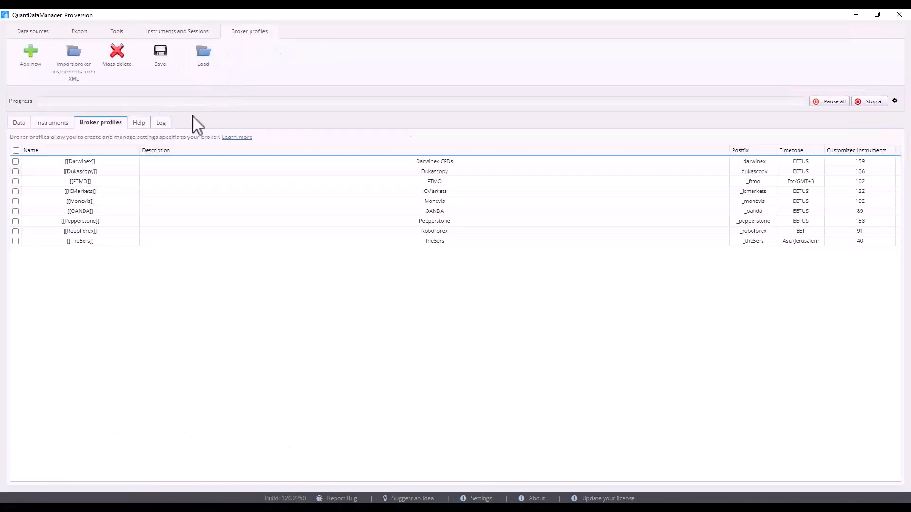
pyautogui.moveTo(197, 125)
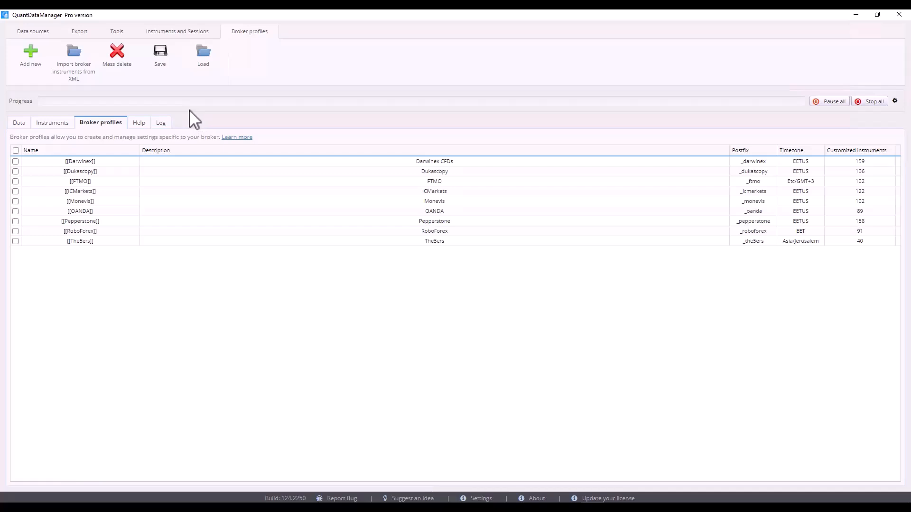
pyautogui.click(138, 122)
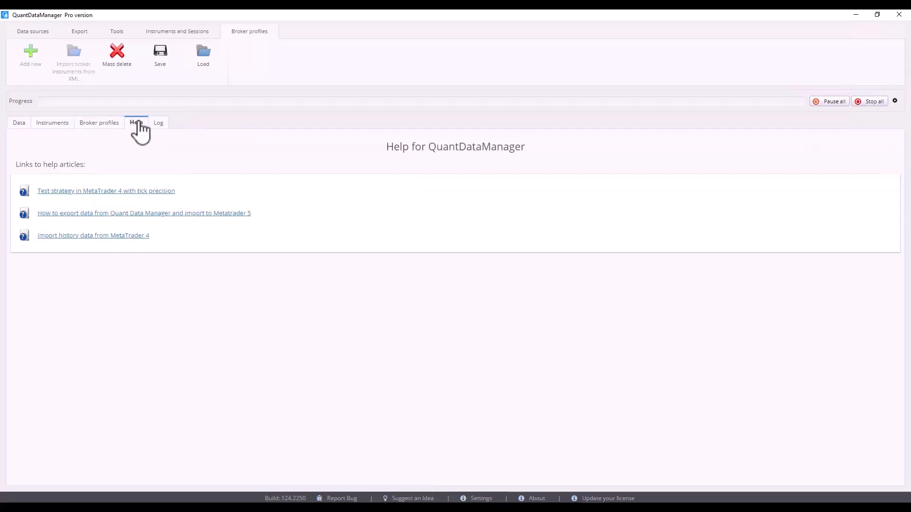
pyautogui.moveTo(162, 140)
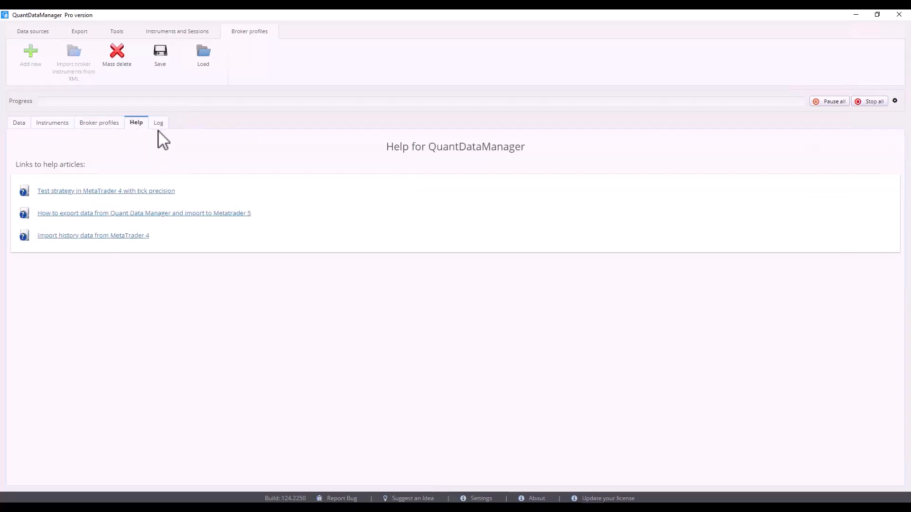
# Show the empty download progress log in the lower panel
pyautogui.click(158, 123)
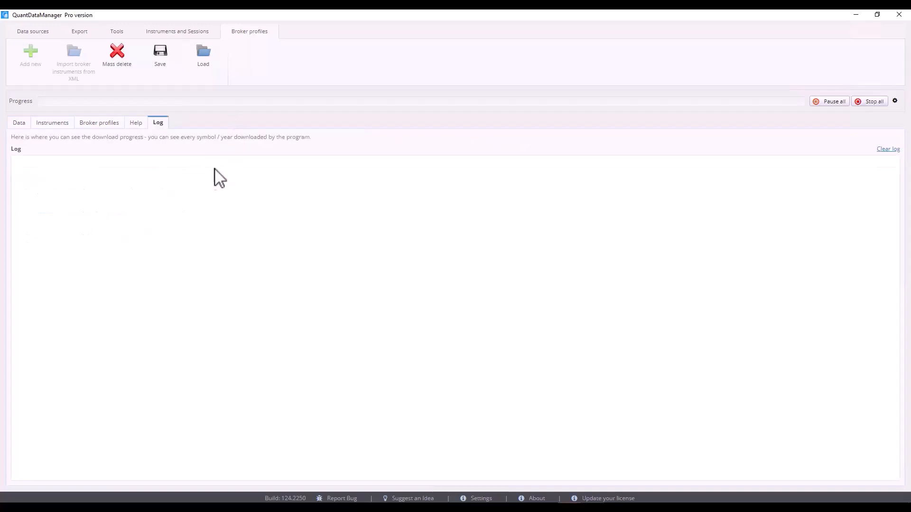
pyautogui.moveTo(130, 186)
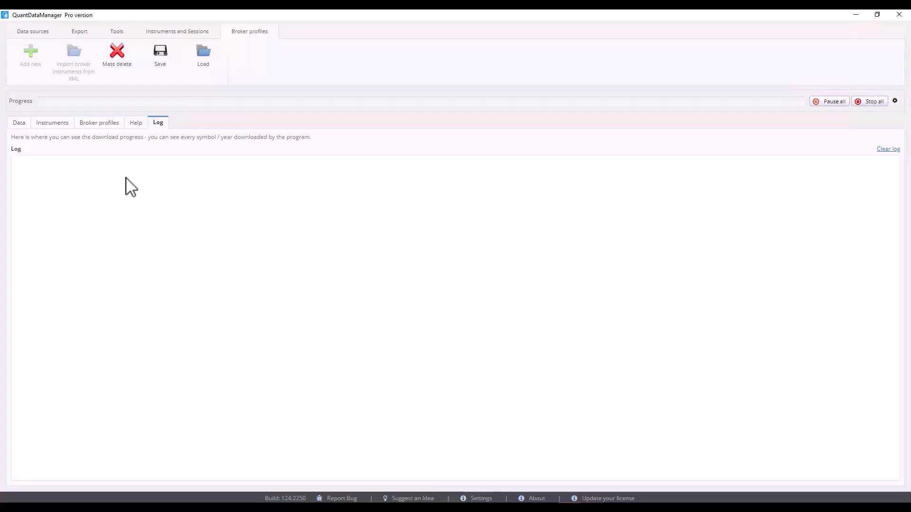
pyautogui.moveTo(128, 182)
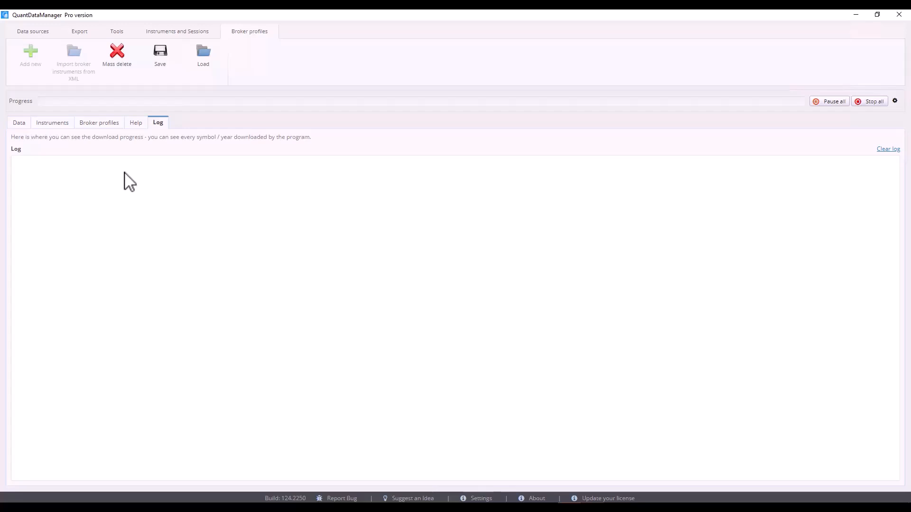
pyautogui.moveTo(126, 185)
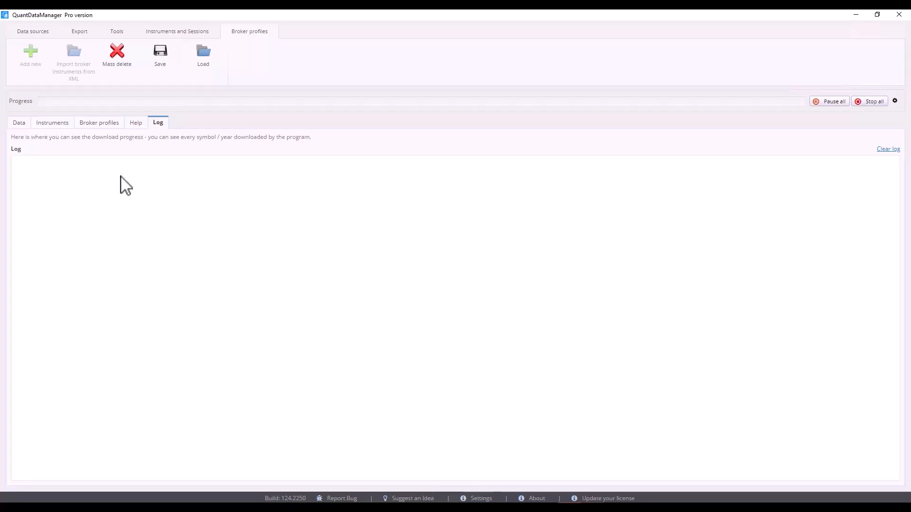
pyautogui.moveTo(115, 180)
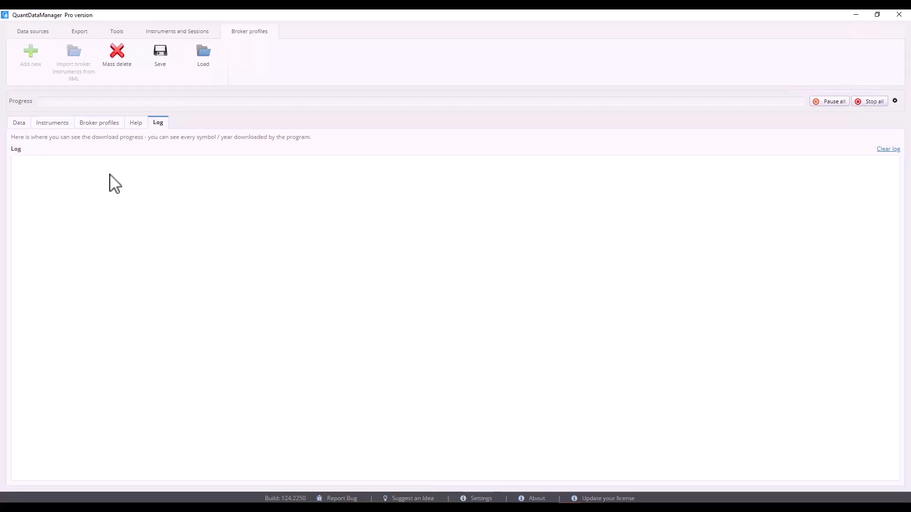
# Return to the Data sources page and show the Dukascopy data menu
pyautogui.click(32, 30)
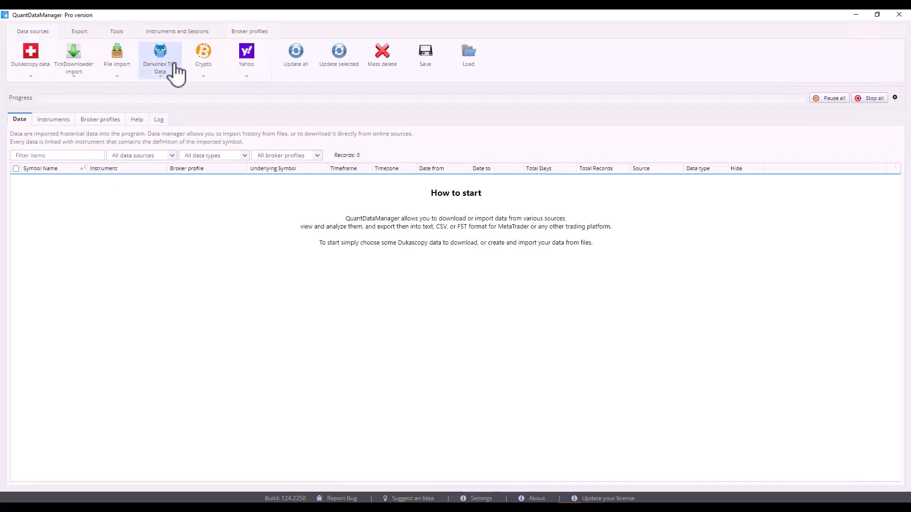
pyautogui.moveTo(153, 98)
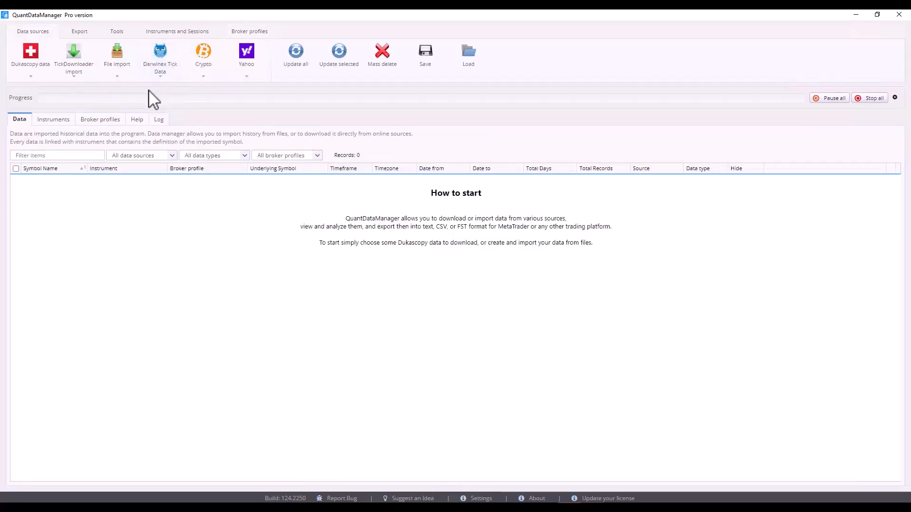
pyautogui.moveTo(152, 107)
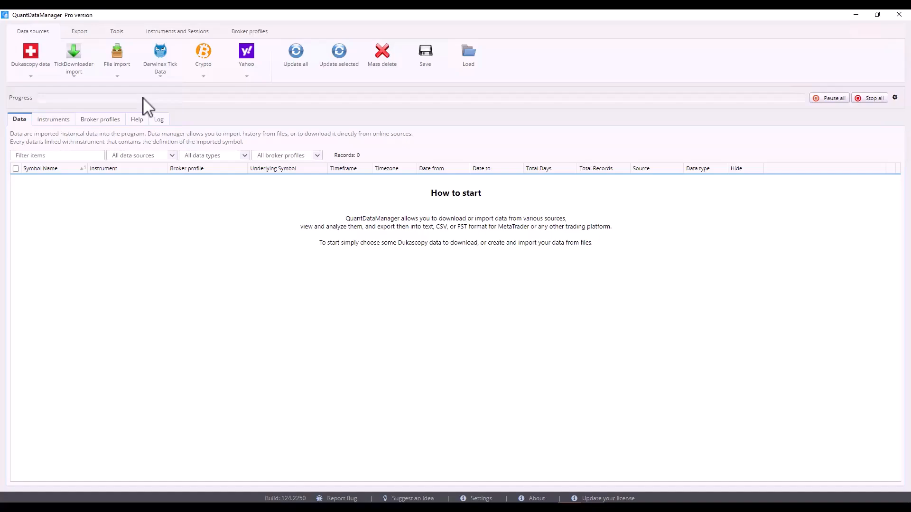
pyautogui.click(30, 55)
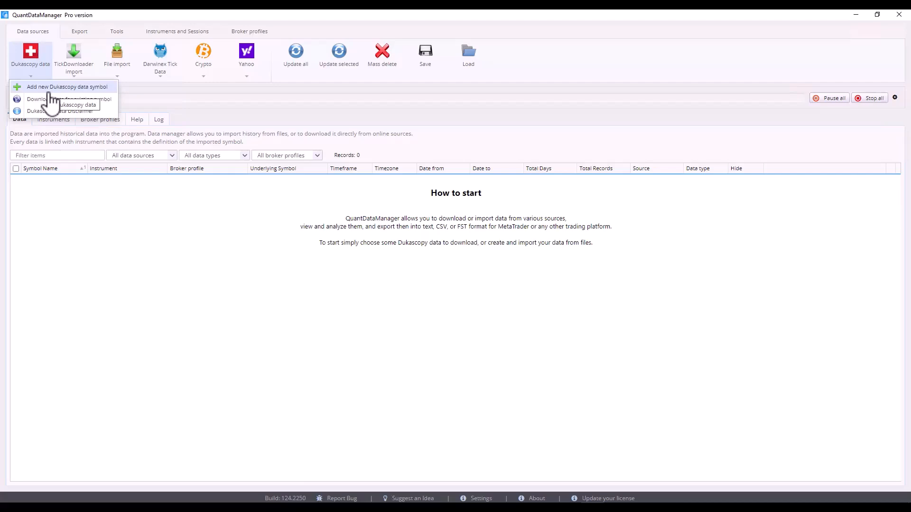
# In Add Dukascopy data, select GBPJPY M1 for the RoboForex profile with _roboforex postfix and confirm the disclaimer
pyautogui.click(66, 86)
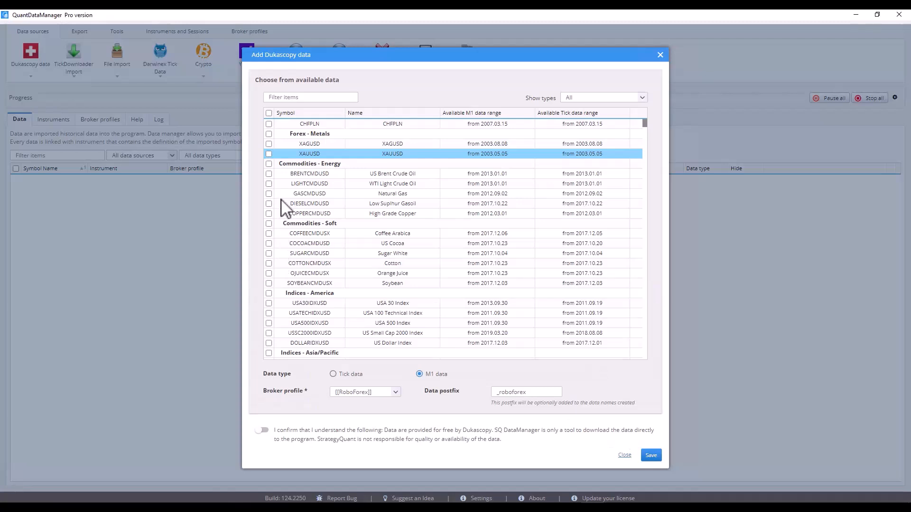
pyautogui.moveTo(312, 242)
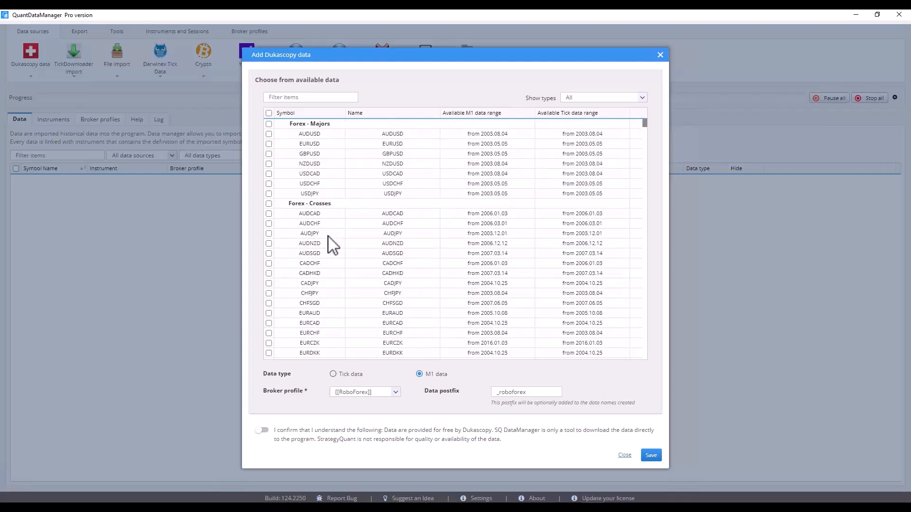
pyautogui.scroll(-3)
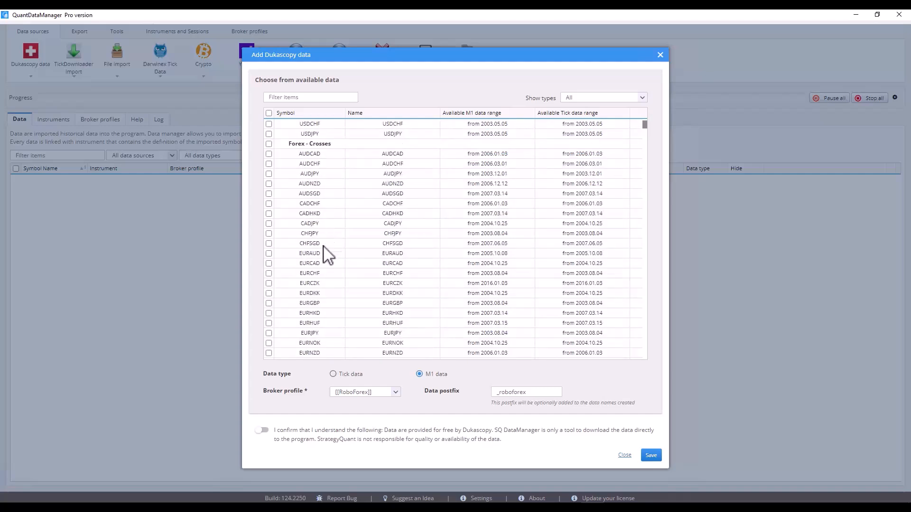
pyautogui.scroll(-3)
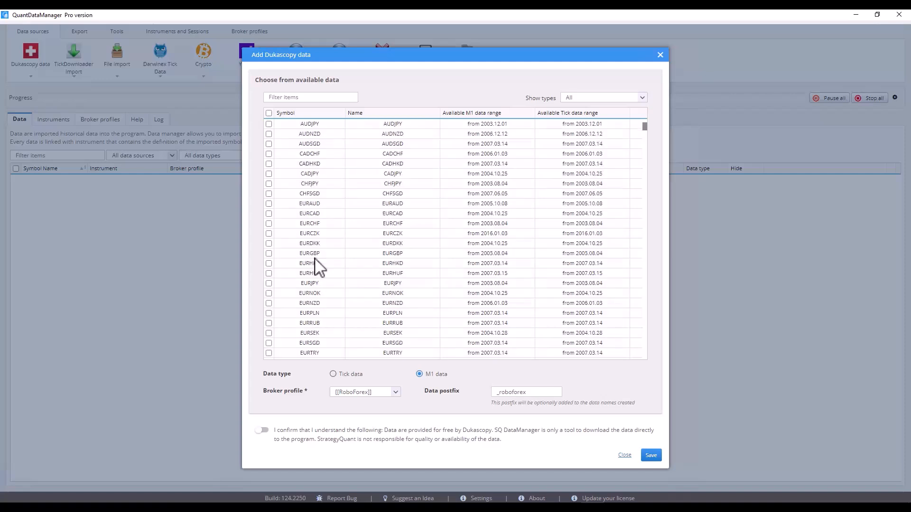
pyautogui.click(268, 333)
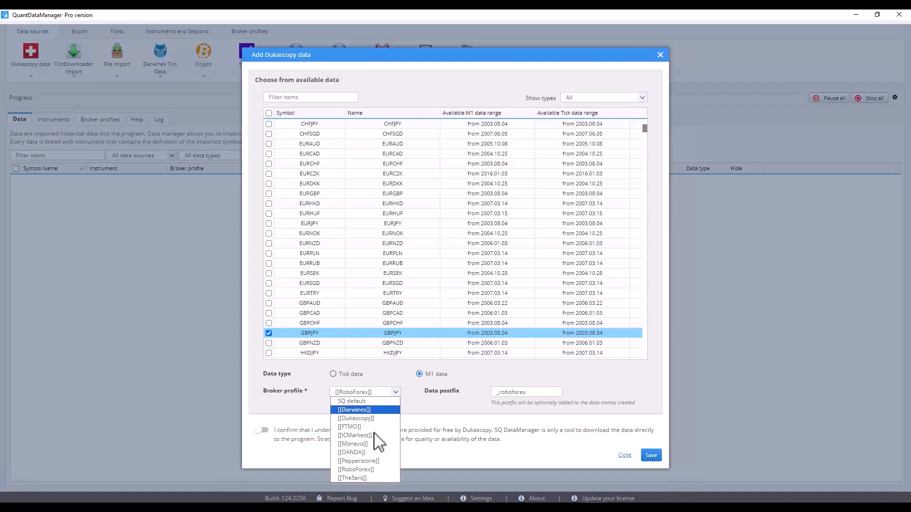
pyautogui.moveTo(356, 461)
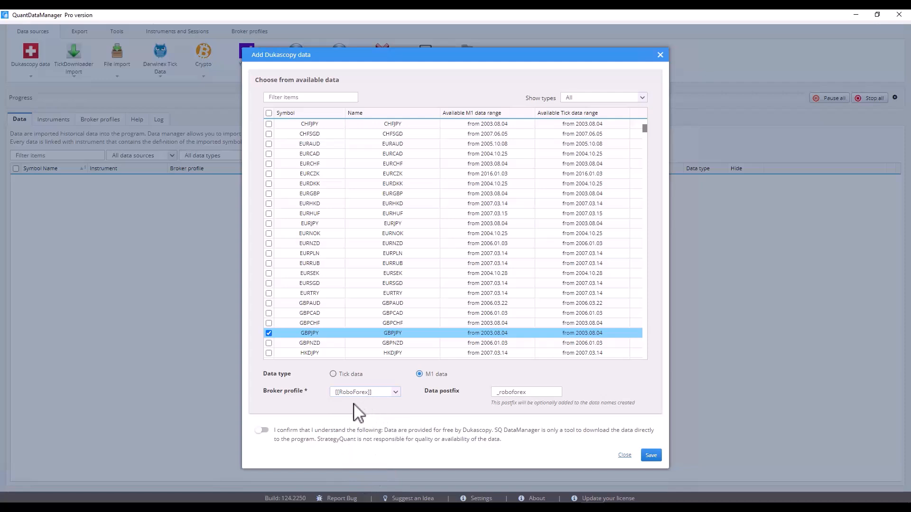
pyautogui.click(262, 430)
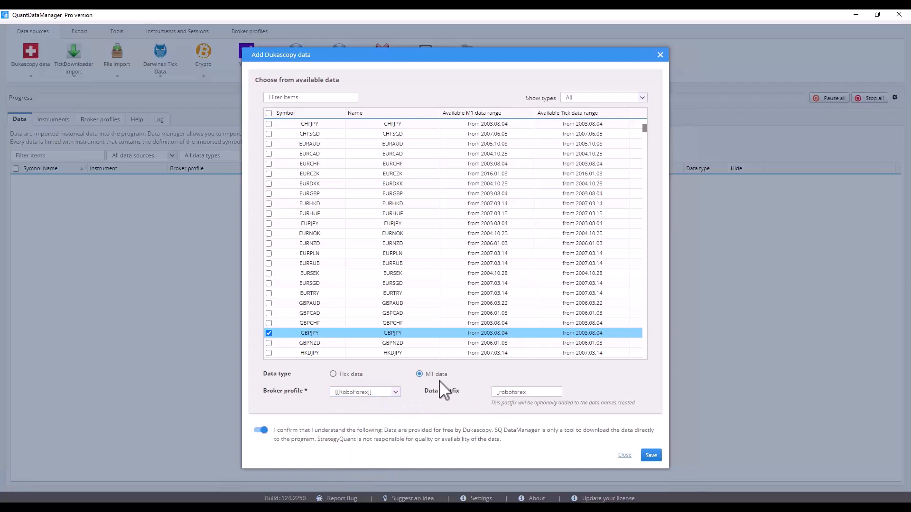
pyautogui.moveTo(477, 407)
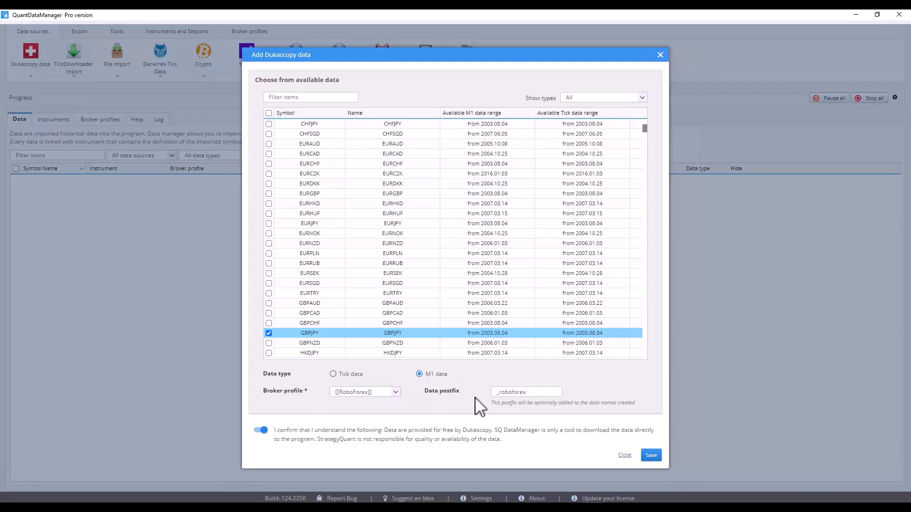
pyautogui.moveTo(471, 407)
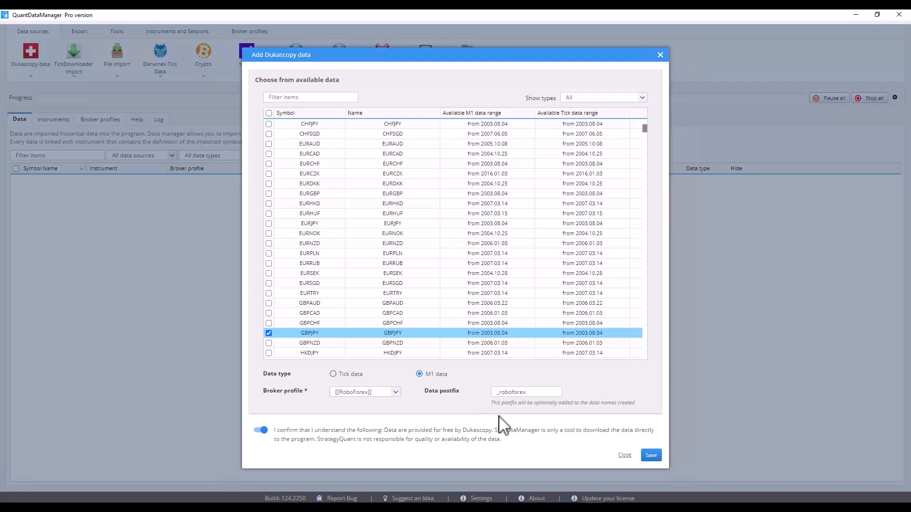
pyautogui.moveTo(394, 398)
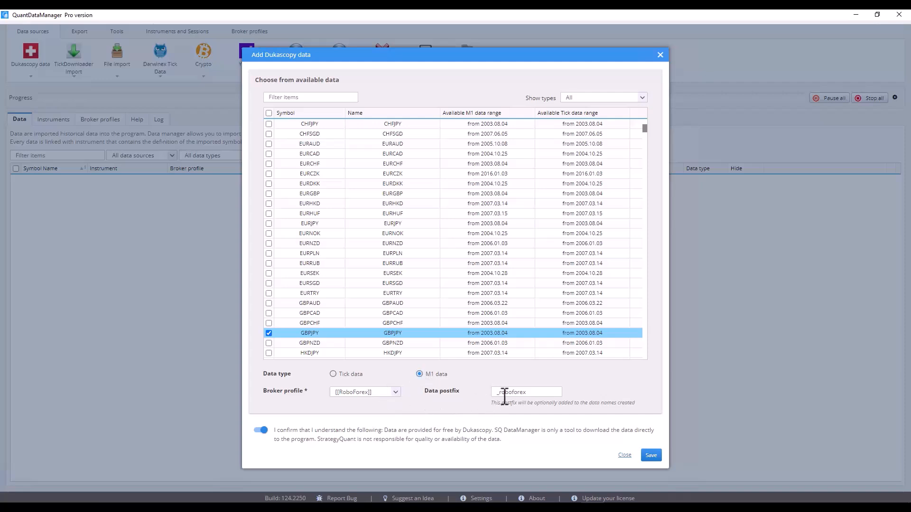
pyautogui.moveTo(462, 411)
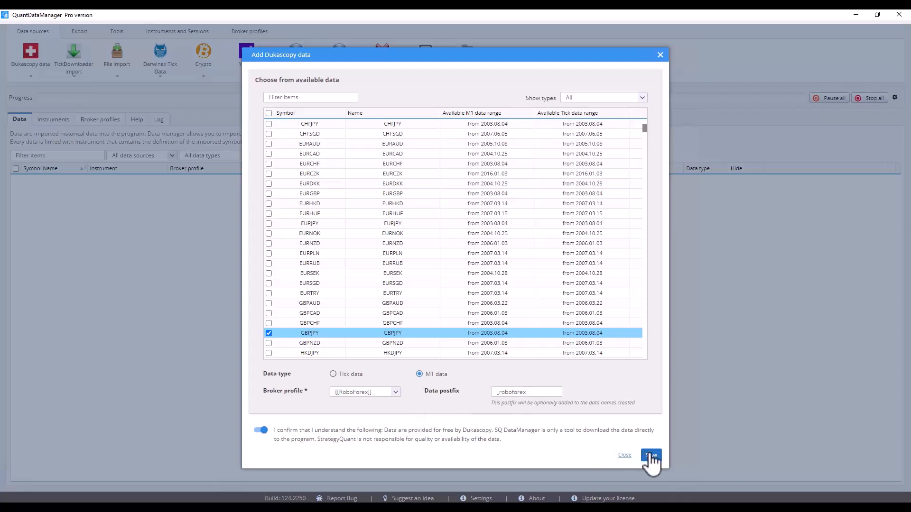
# Save the download so GBPJPY maps to GBPJPY_roboforex in Identify instruments, adding it to the data list
pyautogui.click(650, 454)
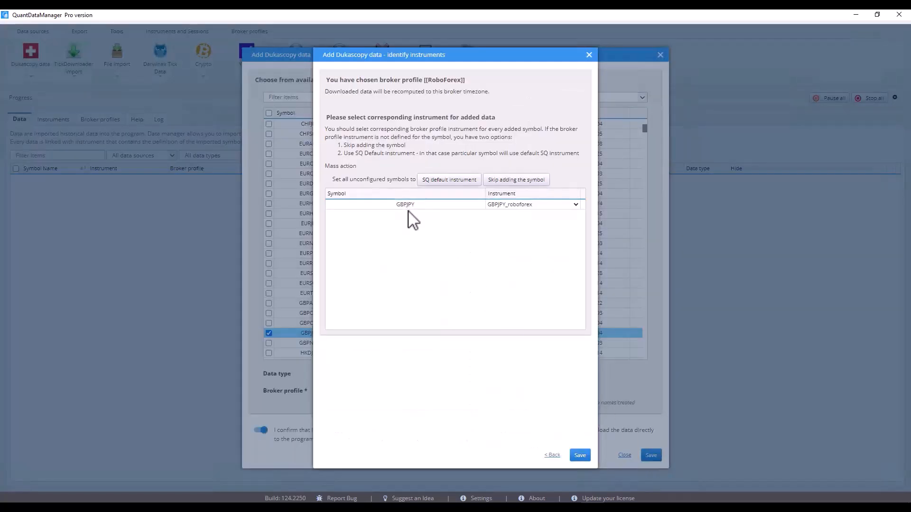
pyautogui.moveTo(494, 219)
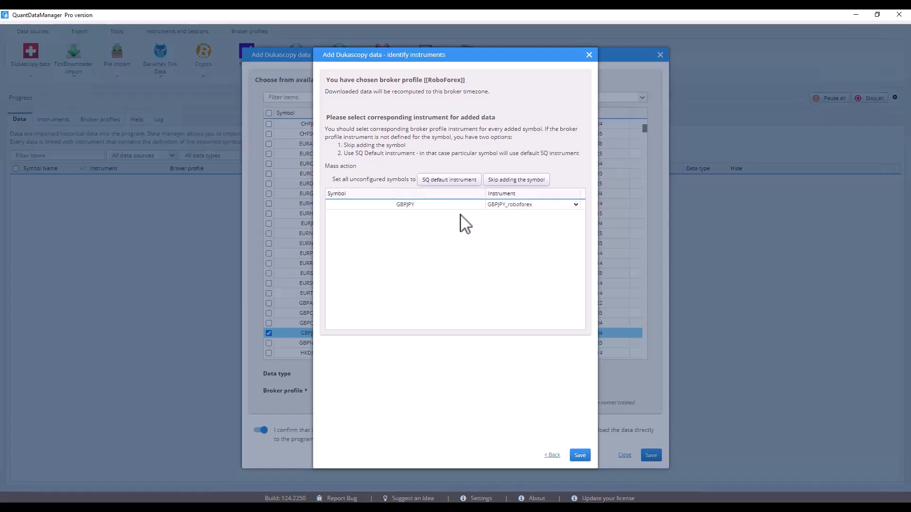
pyautogui.moveTo(526, 213)
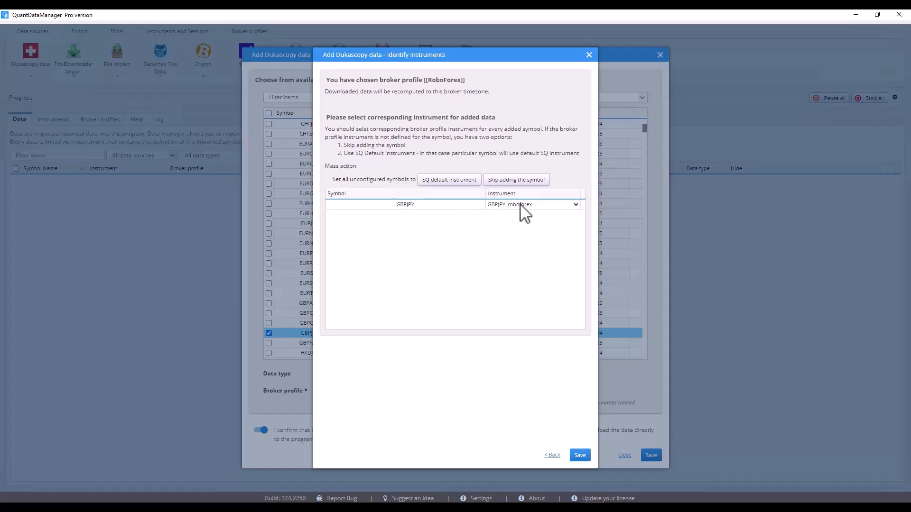
pyautogui.click(575, 204)
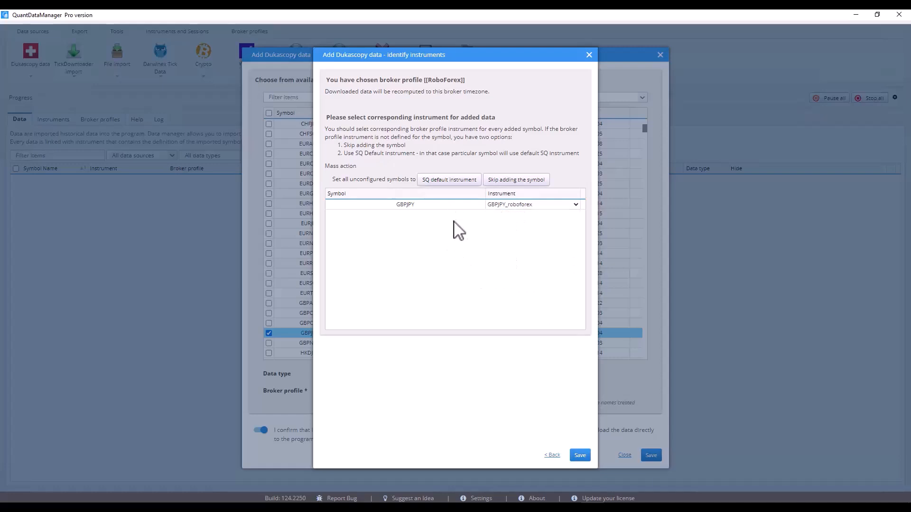
pyautogui.click(578, 454)
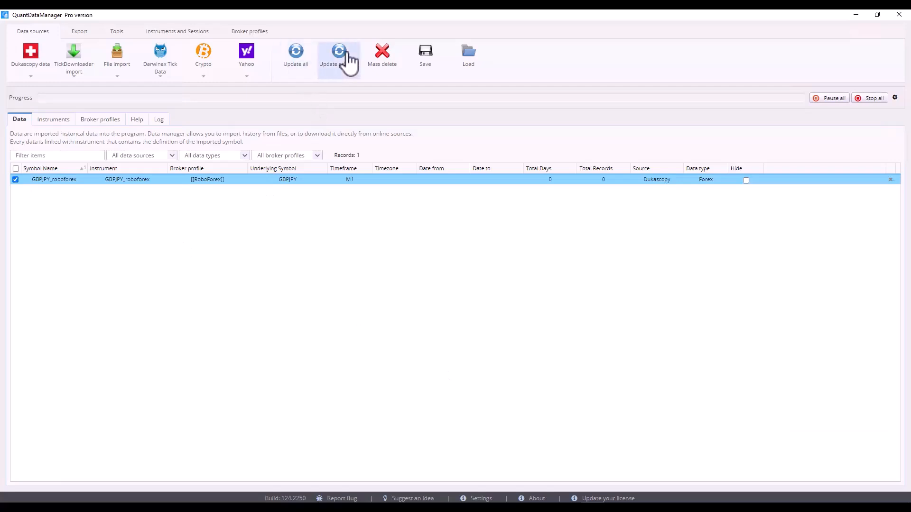
# Update the GBPJPY_roboforex M1 history (2003.08.04–2025.05.13) and go to the viewing tools
pyautogui.click(338, 52)
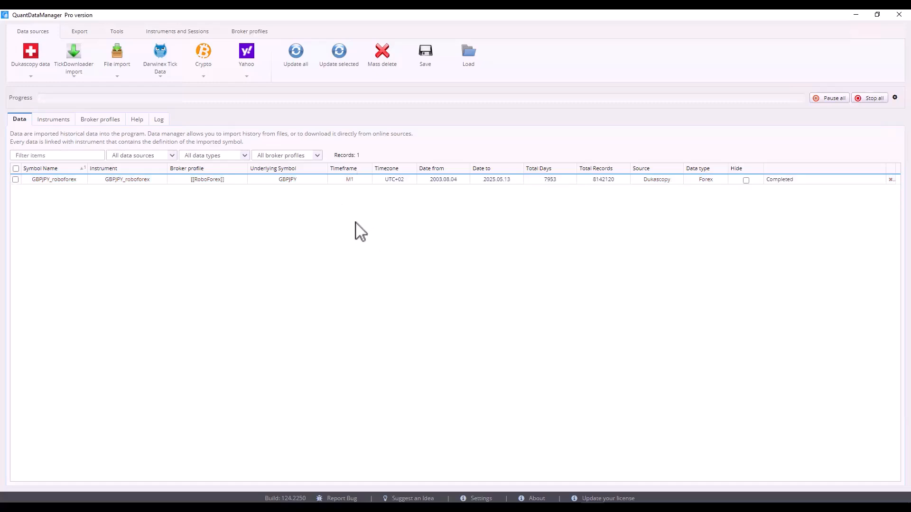
pyautogui.moveTo(39, 60)
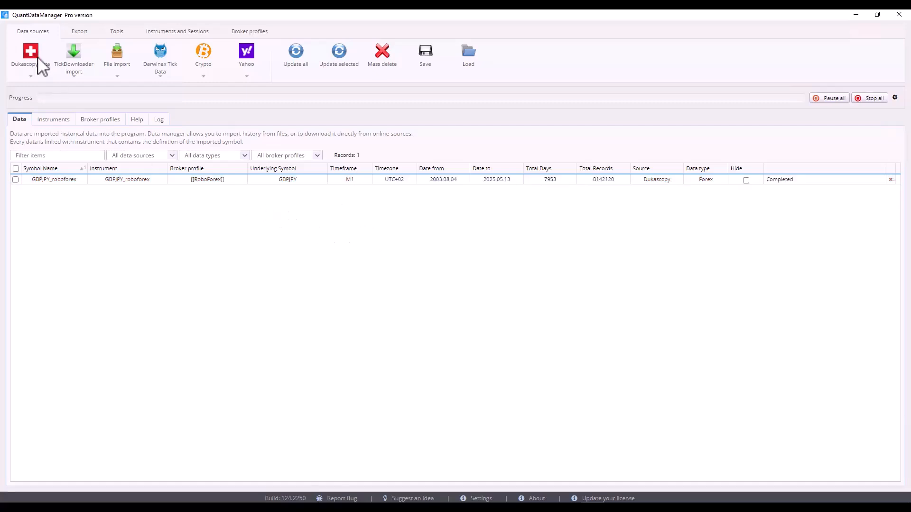
pyautogui.click(116, 30)
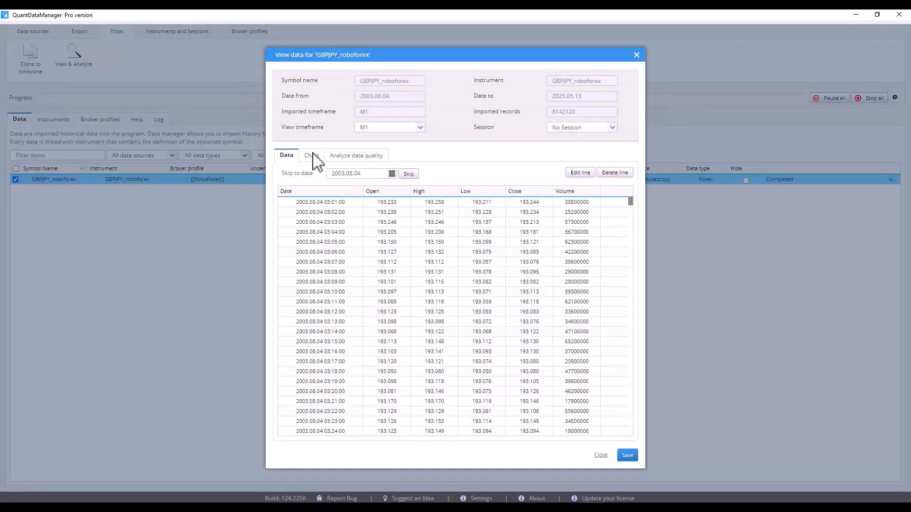
# Show the yearly 2003–2025 data quality graphical view for GBPJPY_roboforex
pyautogui.click(356, 154)
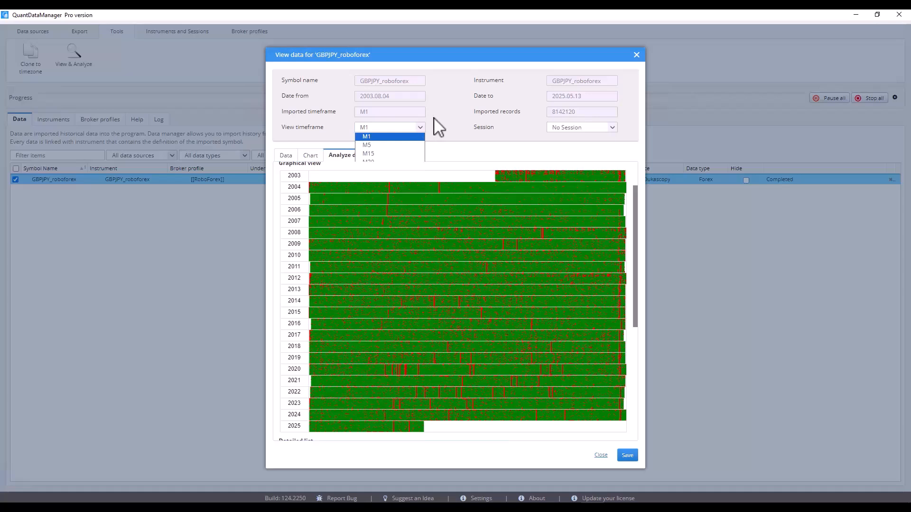
pyautogui.moveTo(419, 135)
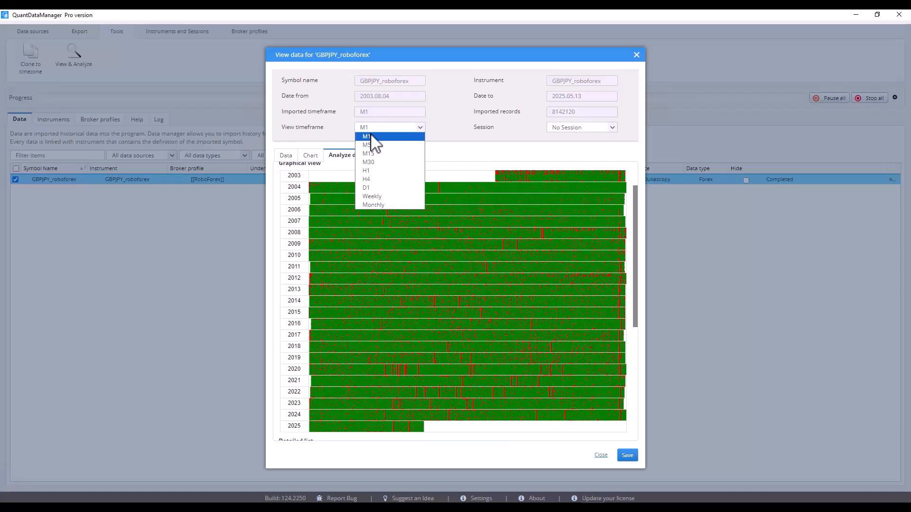
pyautogui.moveTo(372, 145)
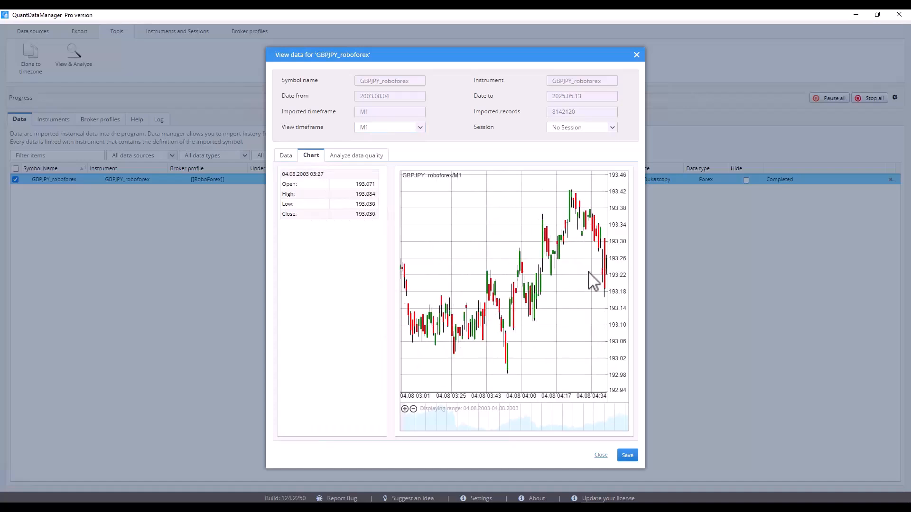
pyautogui.moveTo(440, 337)
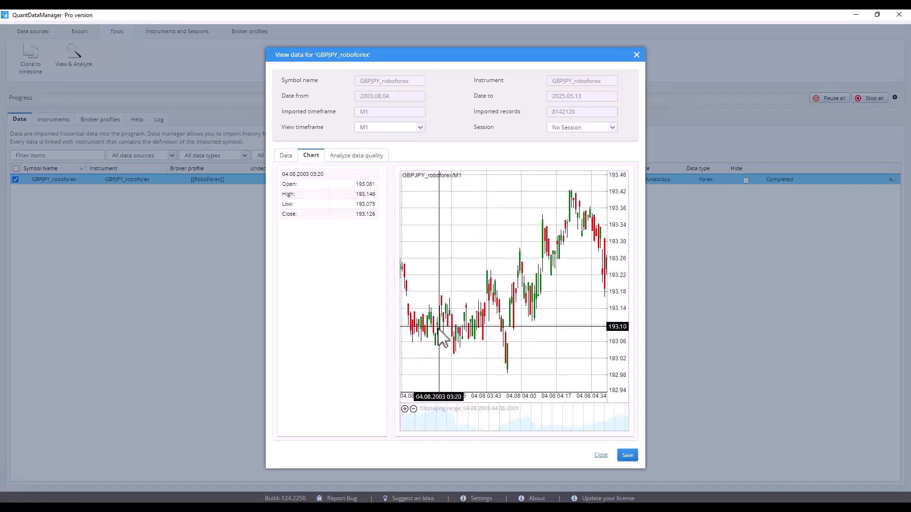
pyautogui.moveTo(435, 337)
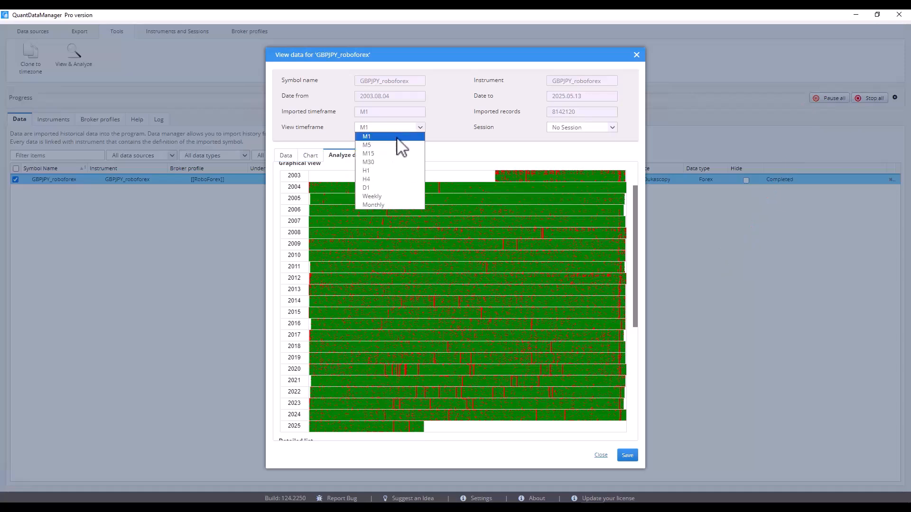
# View GBPJPY_roboforex on the H1 timeframe and show its hourly OHLC data rows
pyautogui.click(366, 170)
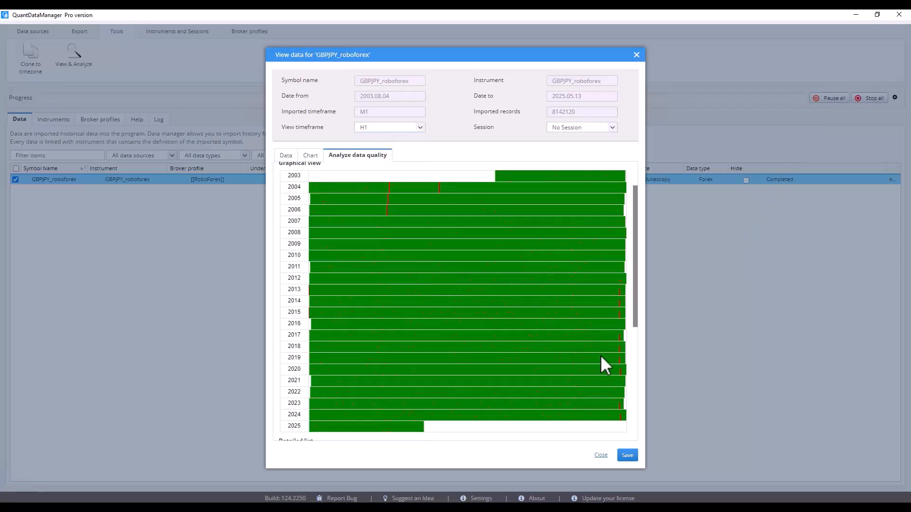
pyautogui.moveTo(586, 325)
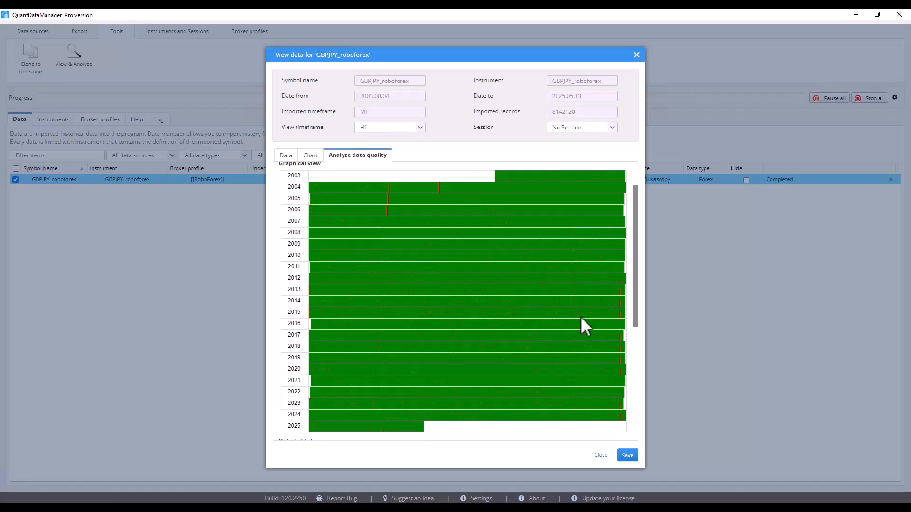
pyautogui.click(389, 126)
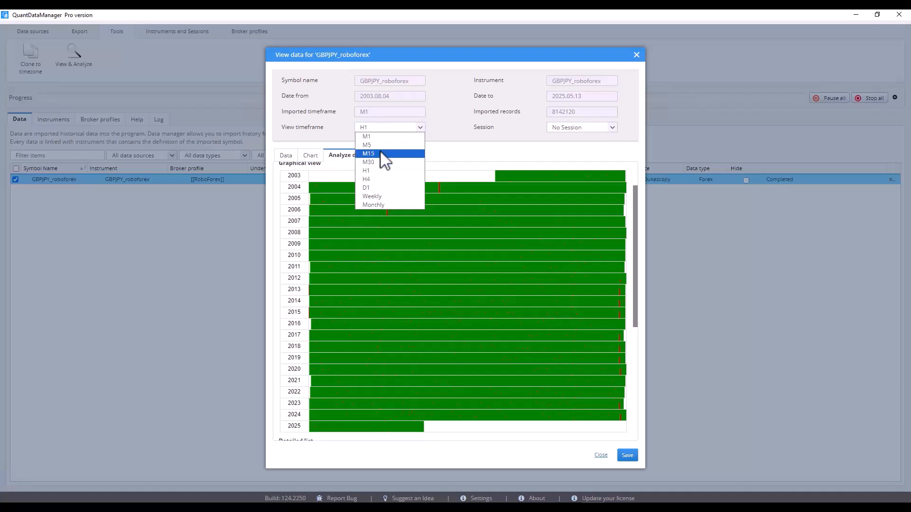
pyautogui.click(367, 170)
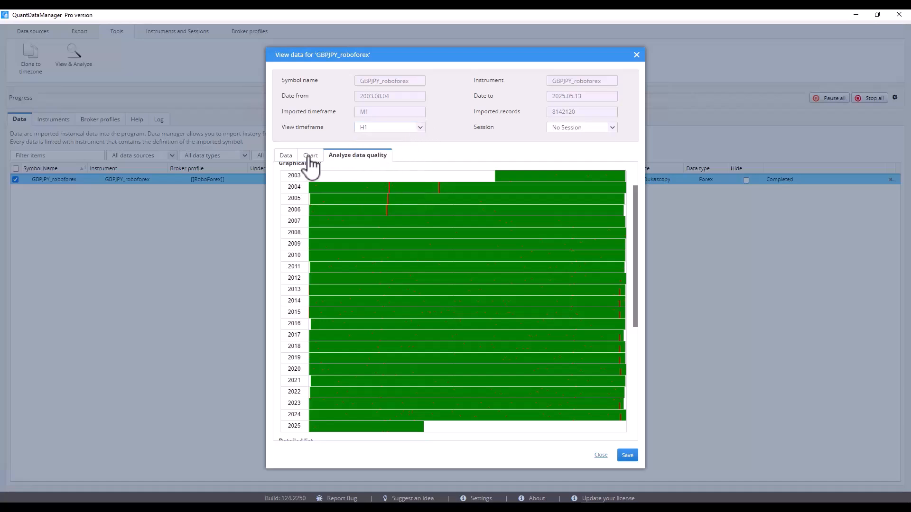
pyautogui.click(285, 154)
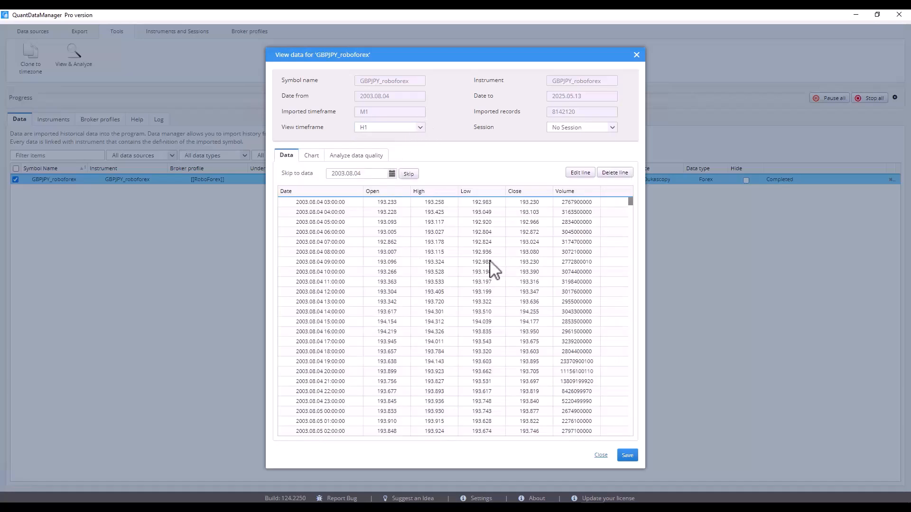
pyautogui.moveTo(630, 109)
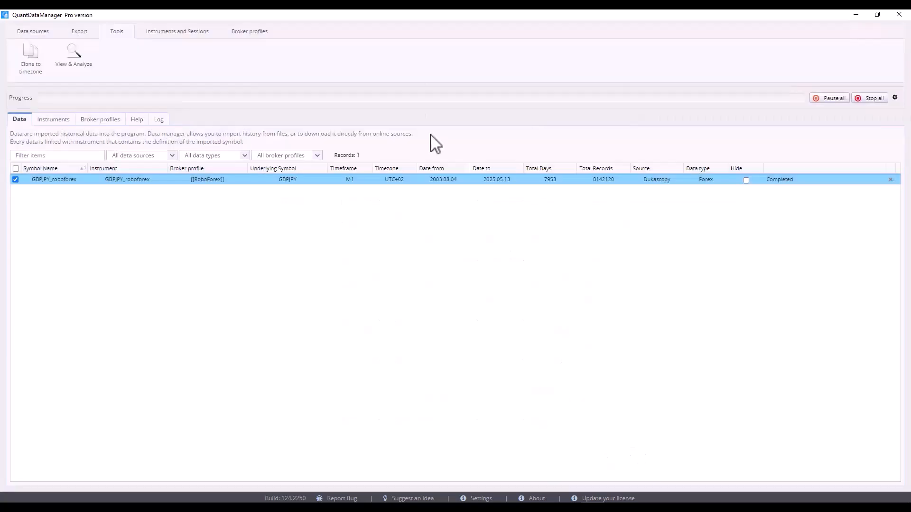
pyautogui.moveTo(200, 237)
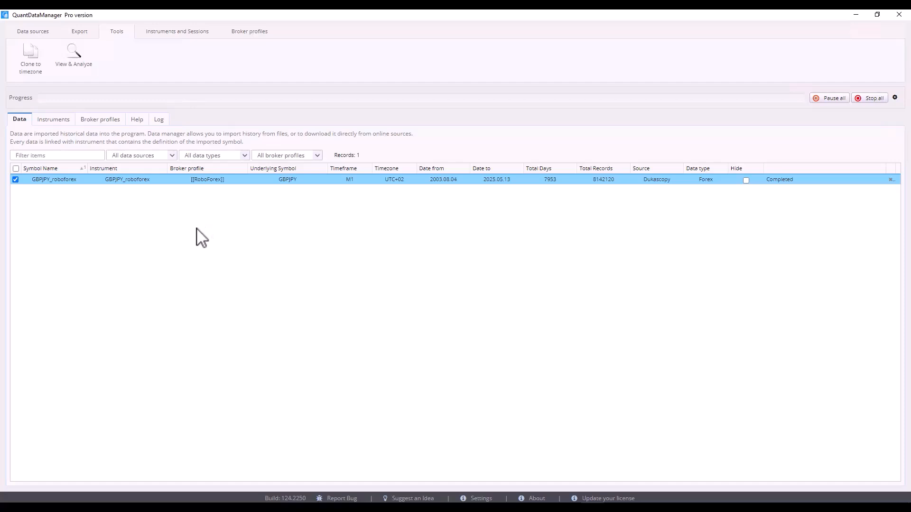
# Close the data viewer, tick GBPJPY_roboforex for export and bring up the 99% quality MT5 export settings
pyautogui.click(79, 30)
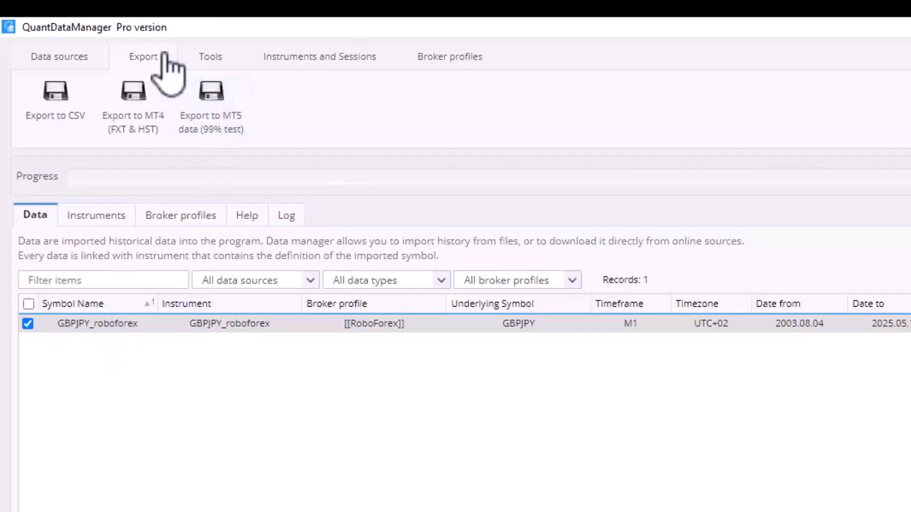
pyautogui.click(29, 323)
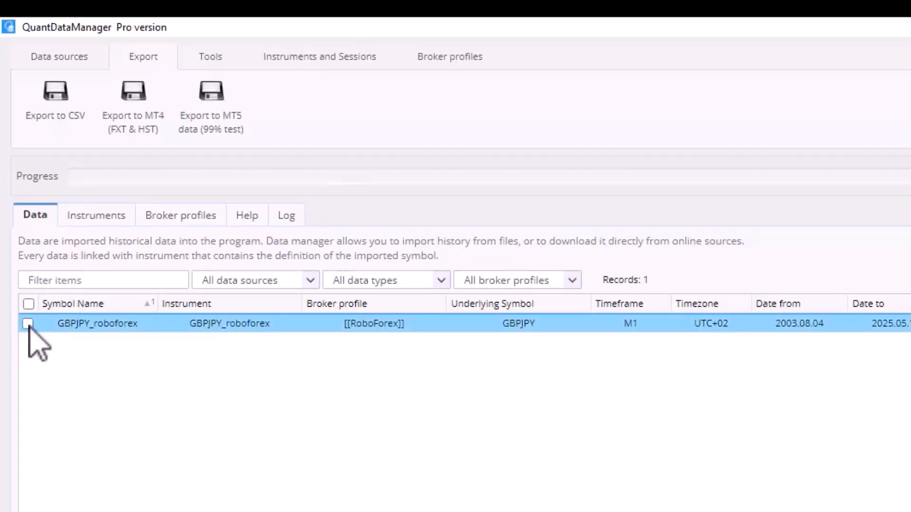
pyautogui.click(27, 323)
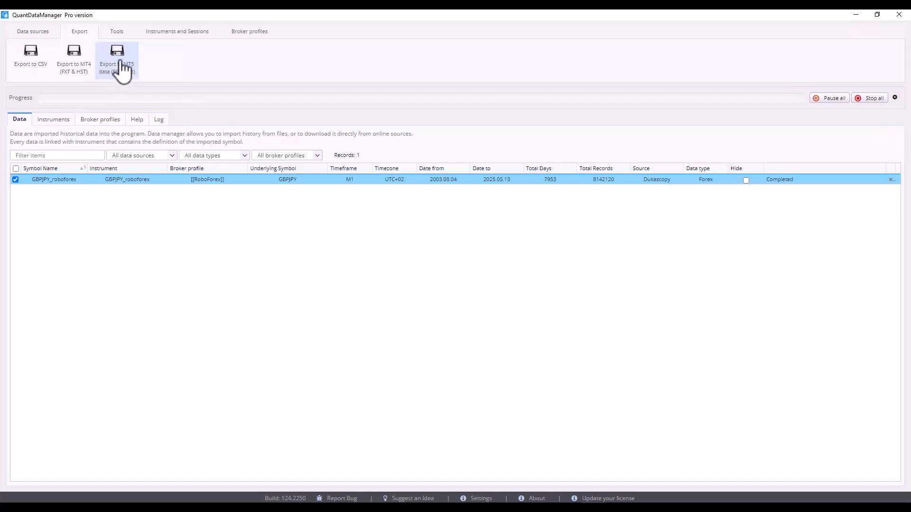
pyautogui.moveTo(120, 57)
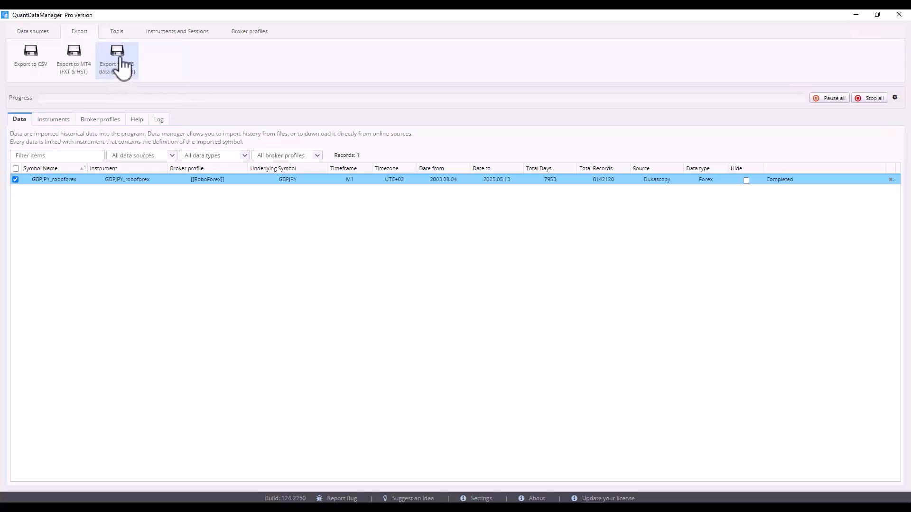
pyautogui.click(115, 58)
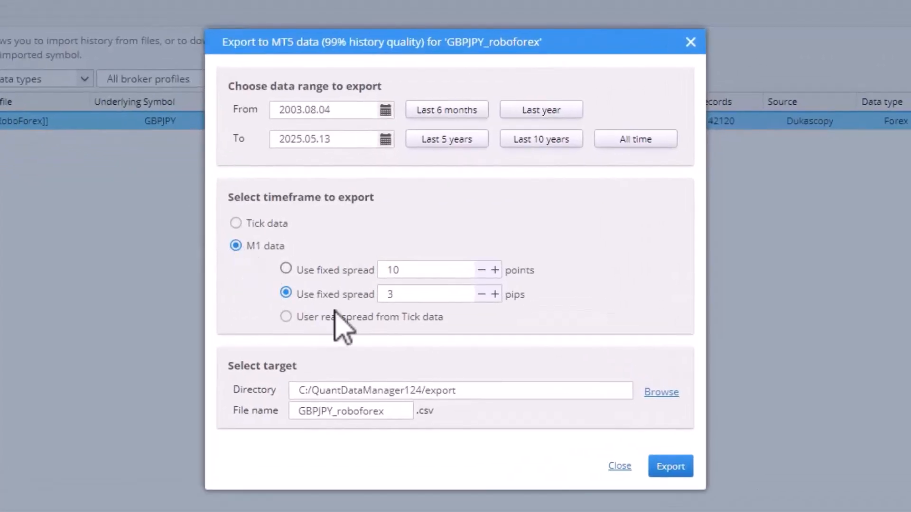
pyautogui.moveTo(339, 326)
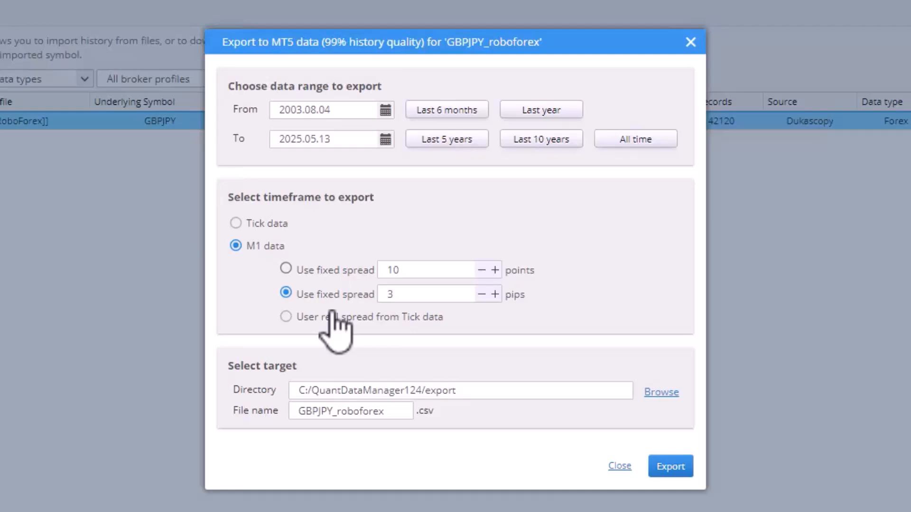
pyautogui.moveTo(337, 331)
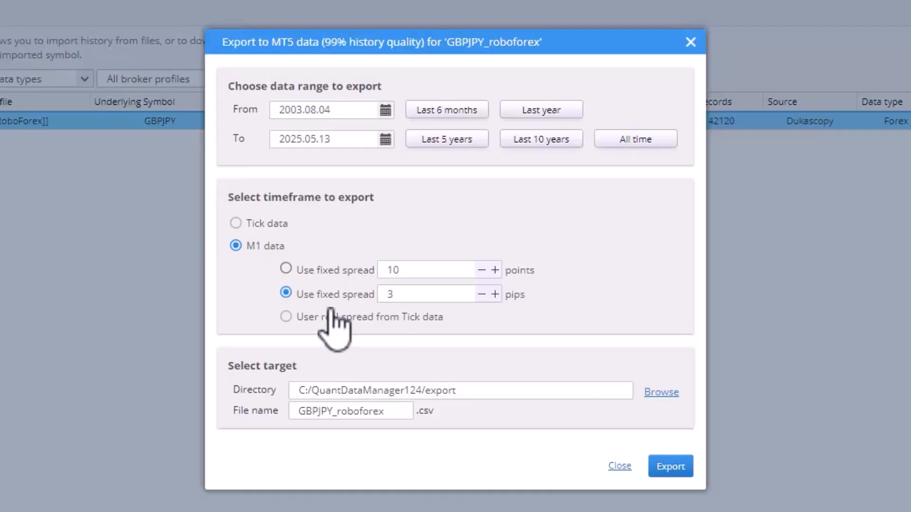
pyautogui.moveTo(331, 323)
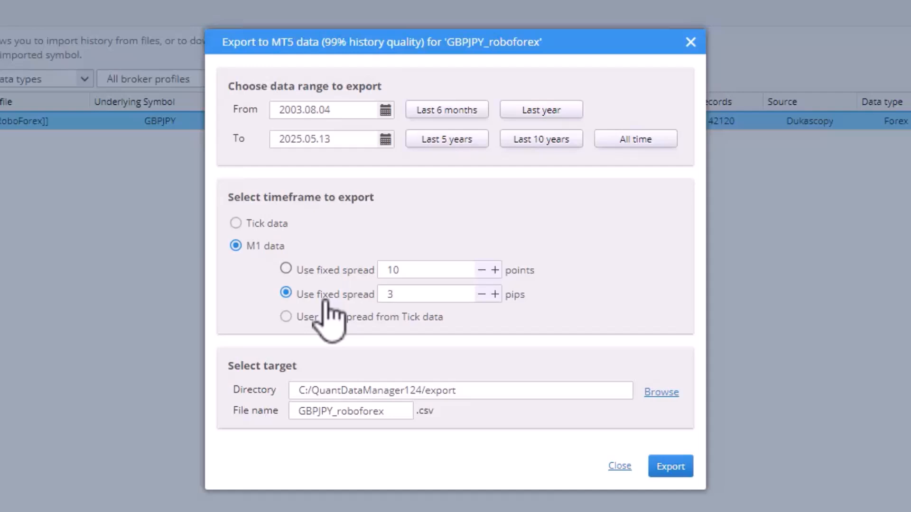
pyautogui.moveTo(383, 320)
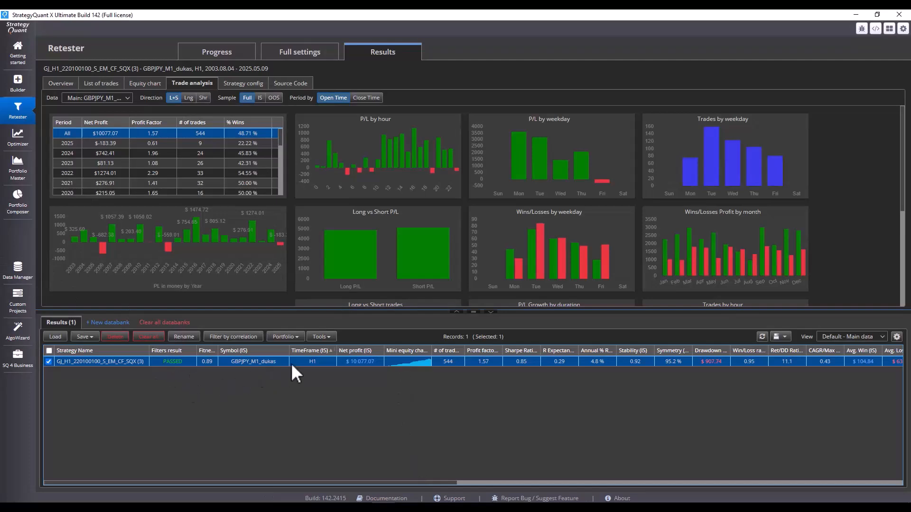
pyautogui.moveTo(280, 369)
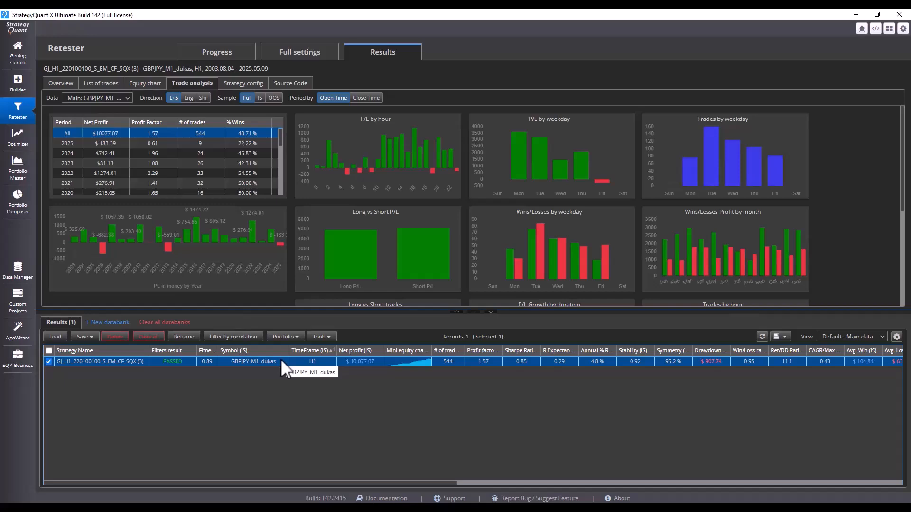
pyautogui.click(299, 51)
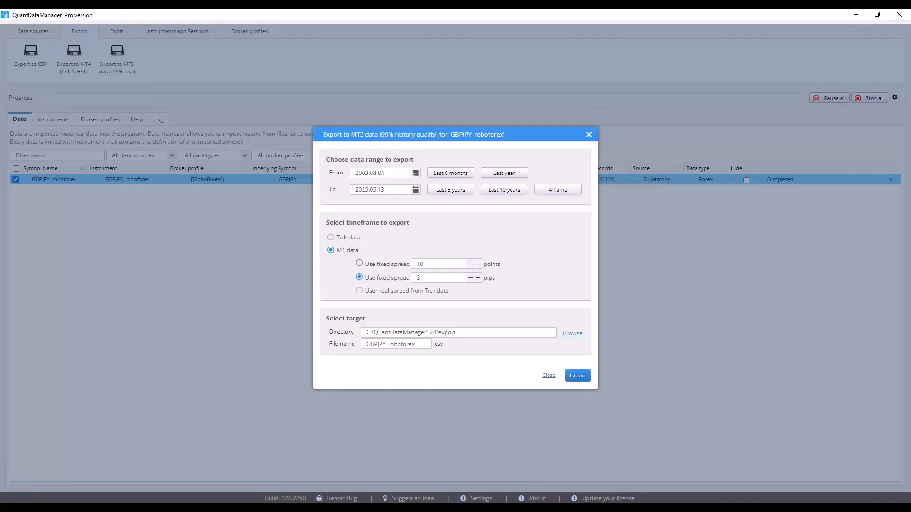
pyautogui.moveTo(532, 431)
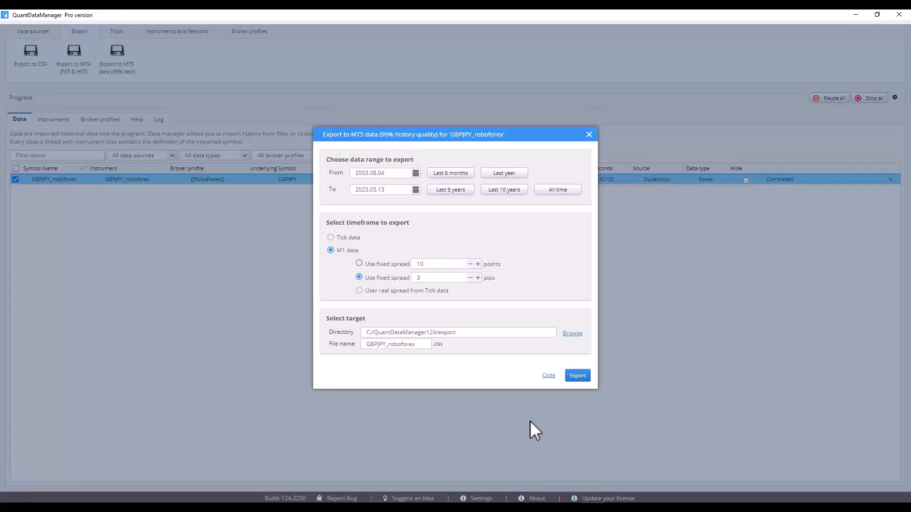
# Export GBPJPY_roboforex M1 data to MT5 format with a 5-pip fixed spread
pyautogui.click(441, 278)
pyautogui.write('5')
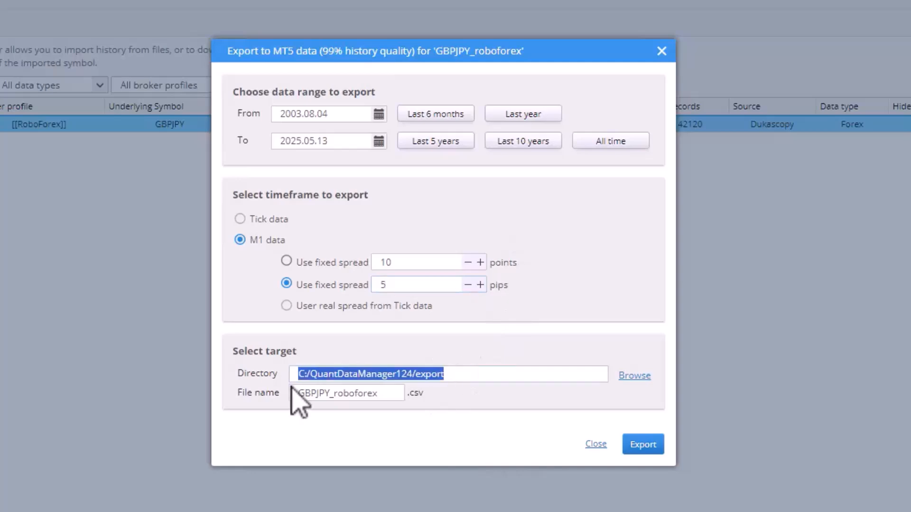
pyautogui.moveTo(624, 479)
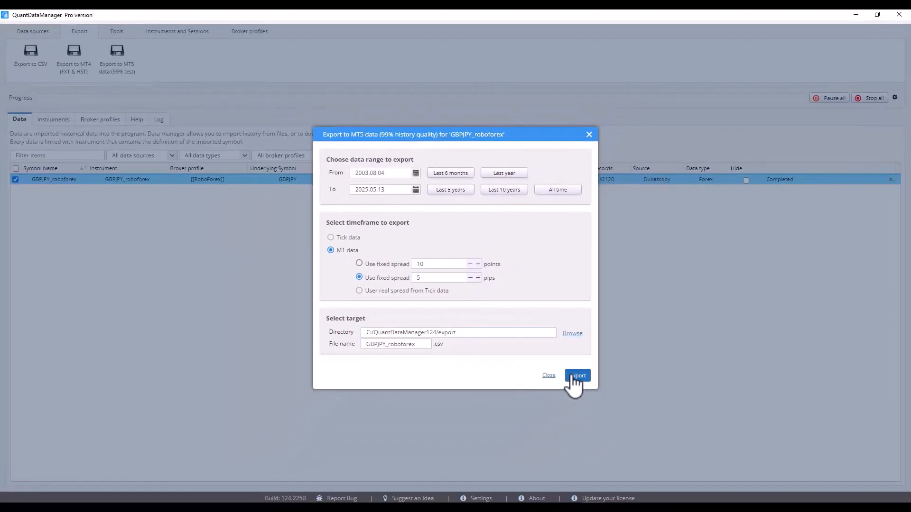
pyautogui.click(578, 376)
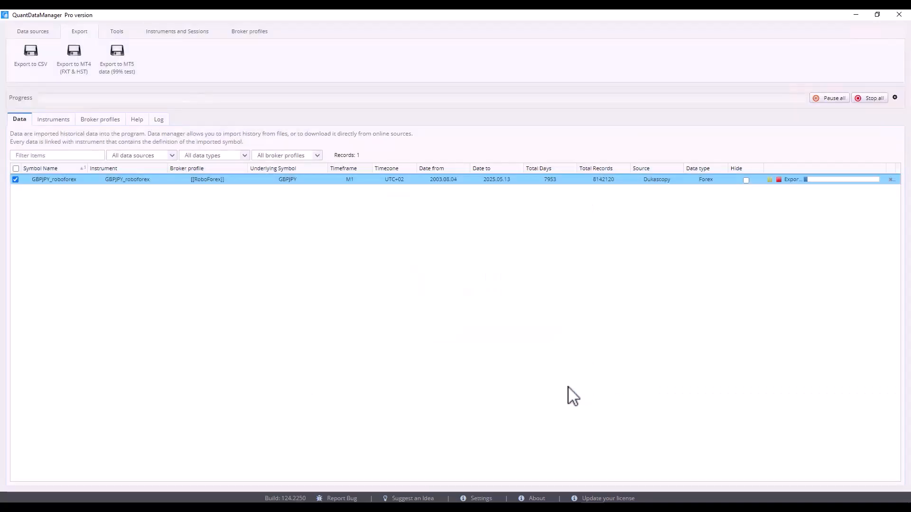
pyautogui.moveTo(370, 353)
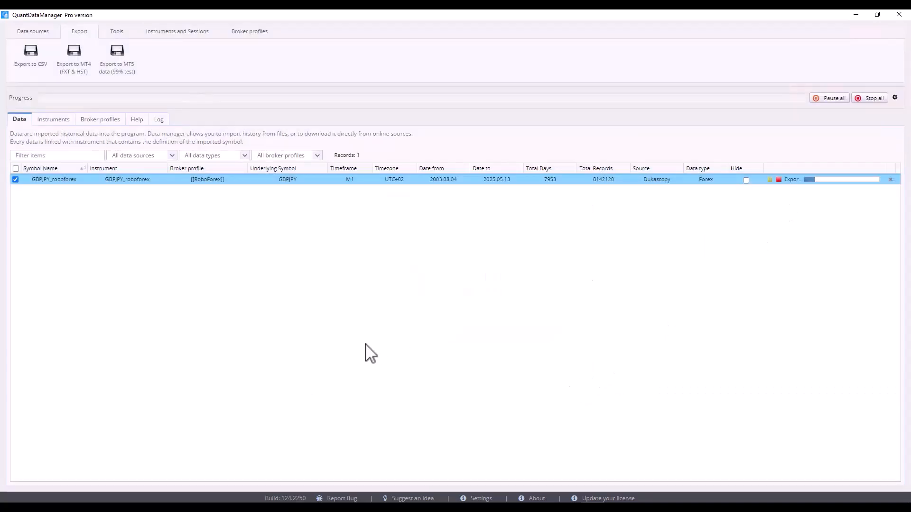
pyautogui.moveTo(360, 361)
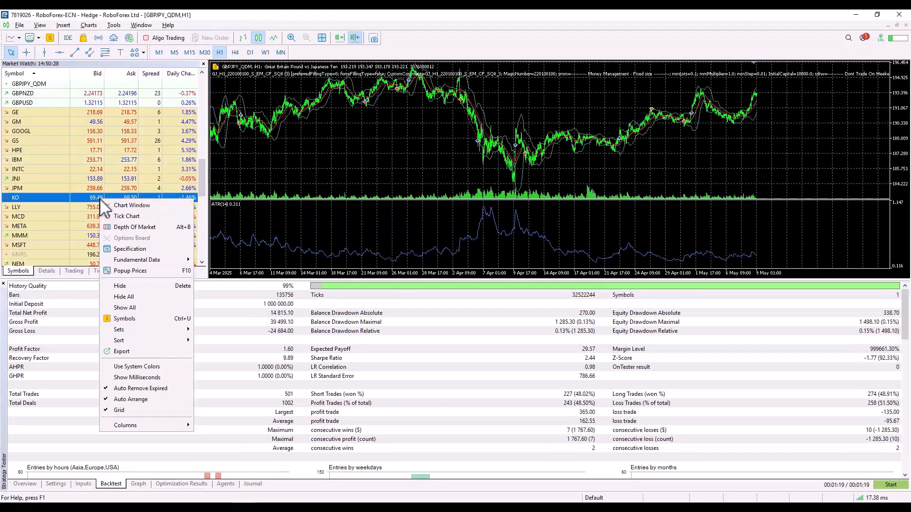
pyautogui.moveTo(124, 318)
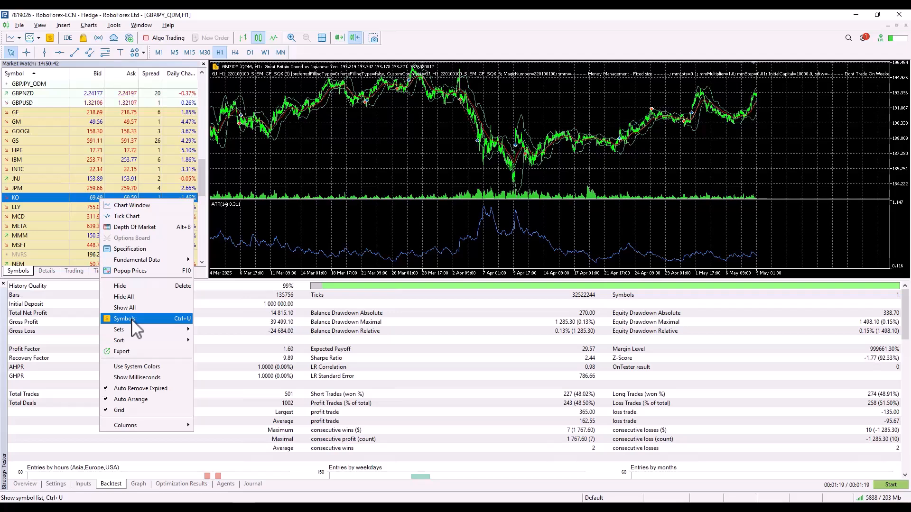
# Find GBPJPY in the Symbols list by searching 'GBPJP' and start a custom symbol from it
pyautogui.click(124, 319)
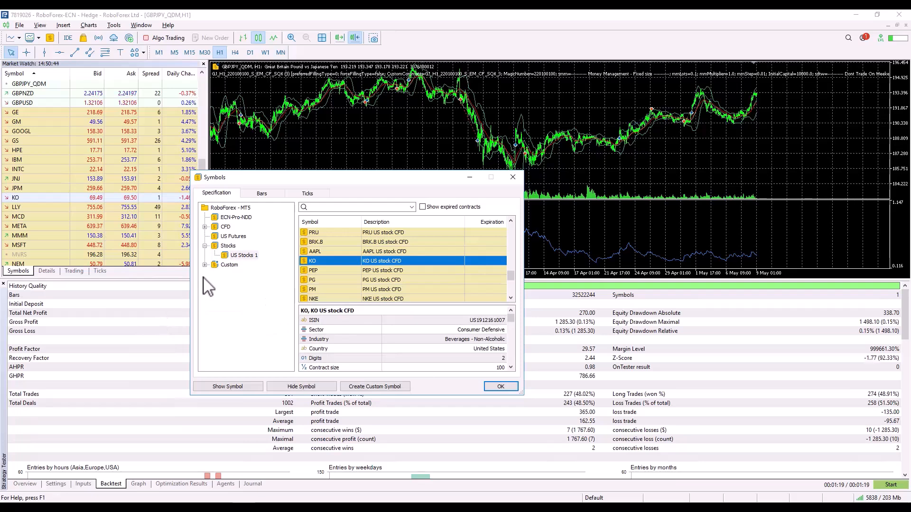
pyautogui.write('G')
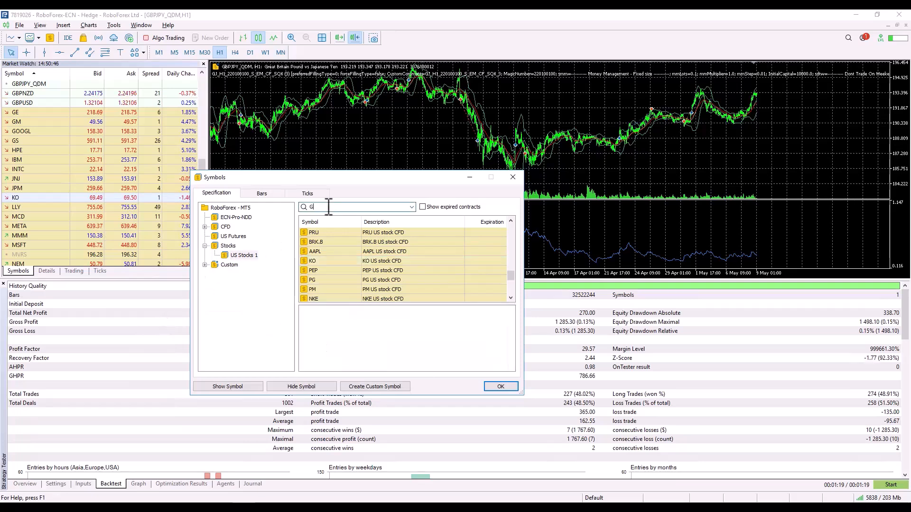
pyautogui.write('BPJP')
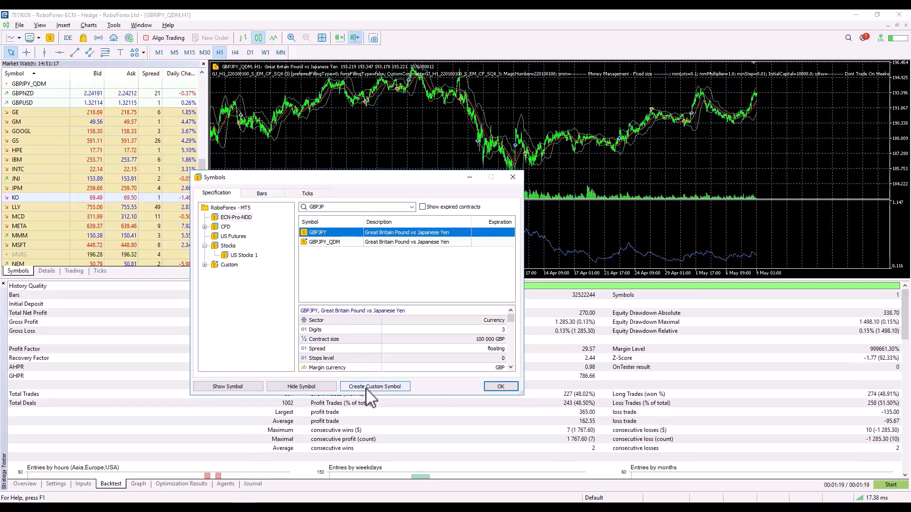
pyautogui.click(373, 386)
pyautogui.write('GBPJPY_')
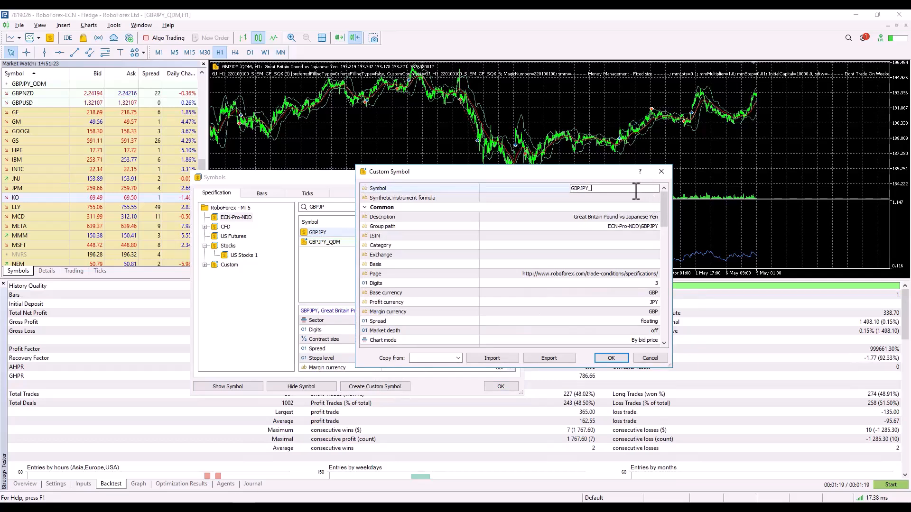
# Name the custom symbol GBPJPY_M1_QDM and confirm its creation
pyautogui.write('M1_')
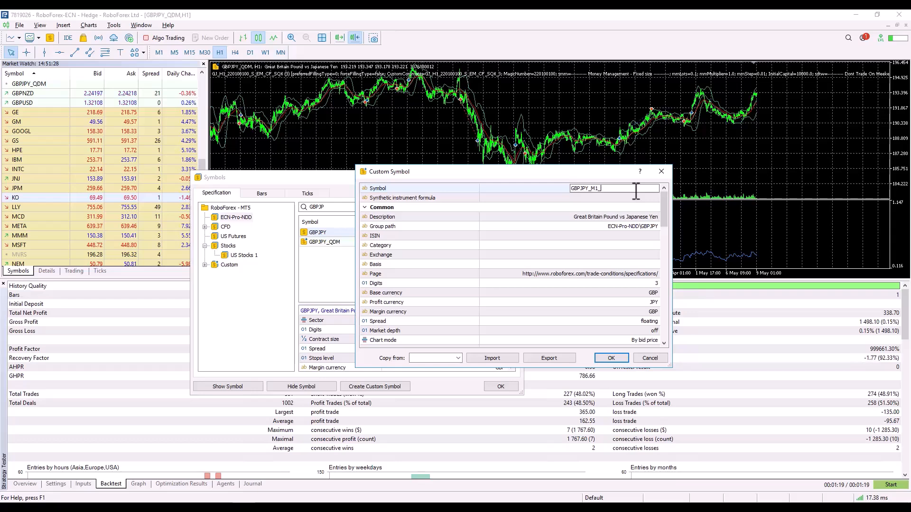
pyautogui.write('QDM')
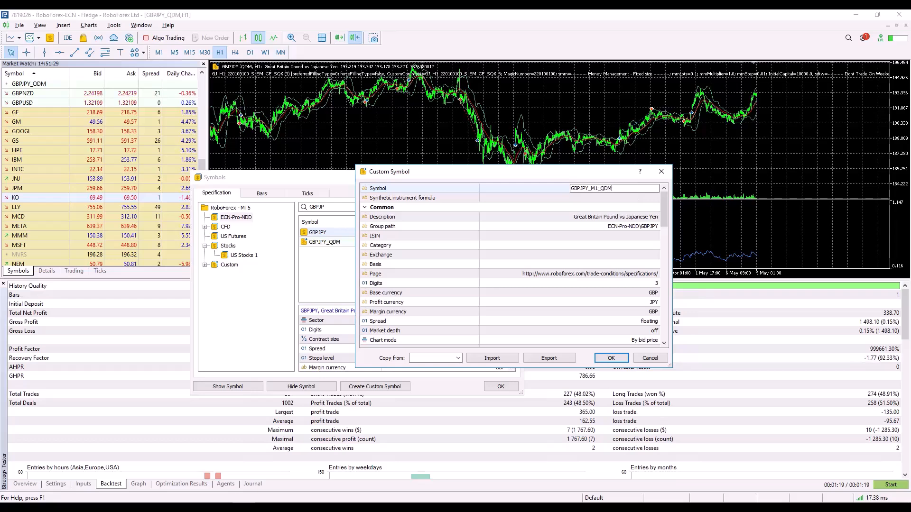
pyautogui.moveTo(552, 196)
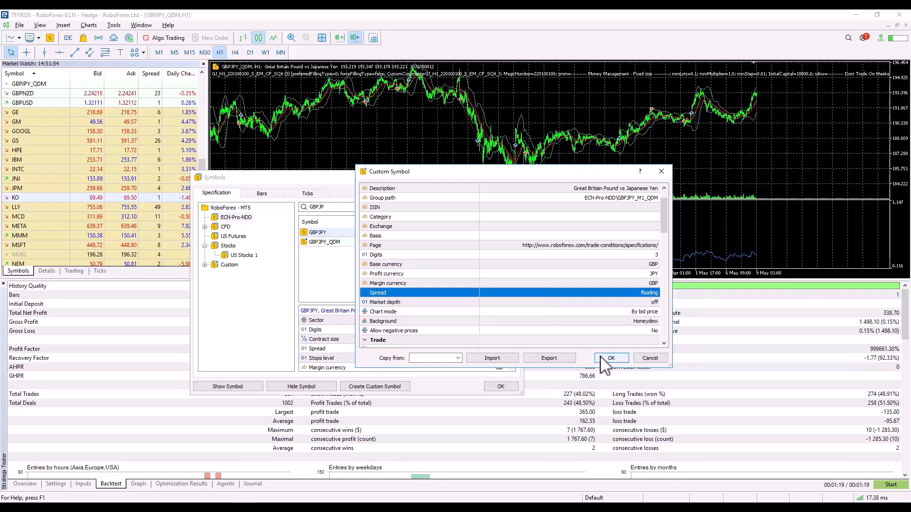
pyautogui.click(610, 358)
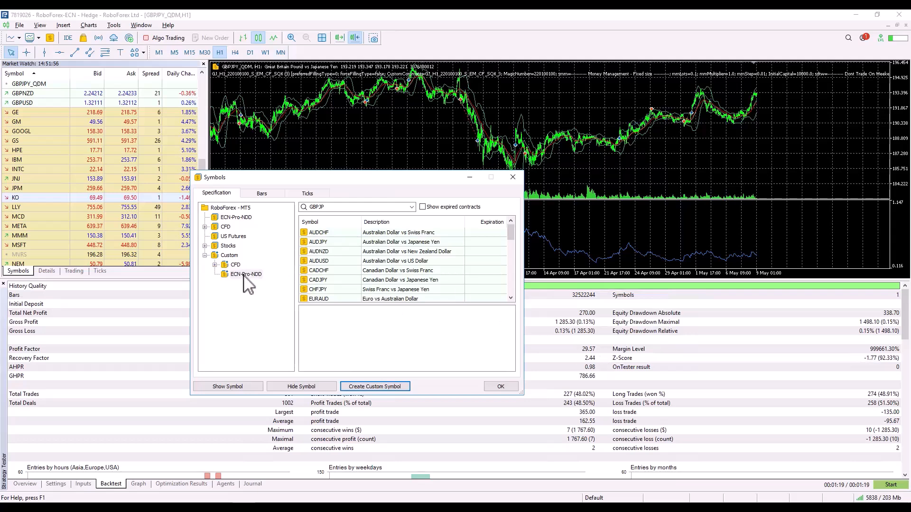
# Expand Custom > ECN-Pro-NDD and select GBPJPY_M1_QDM to show its specification
pyautogui.click(245, 273)
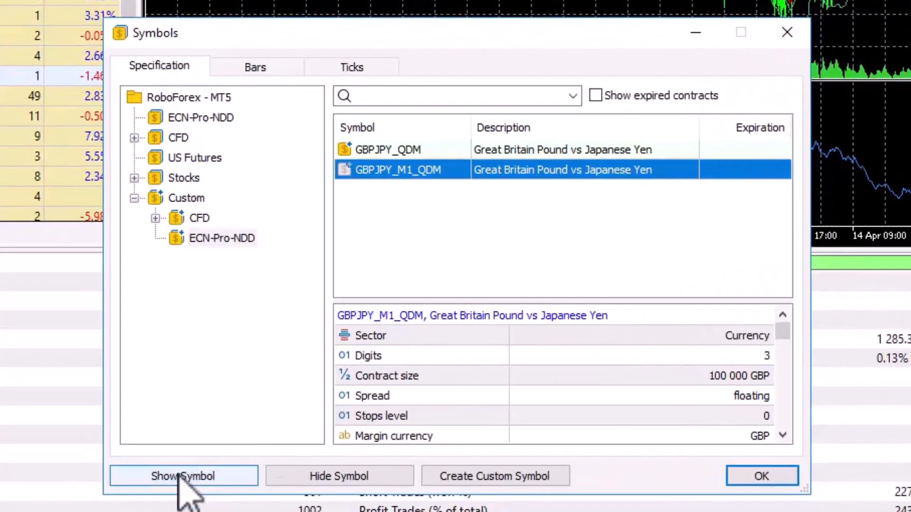
pyautogui.click(183, 475)
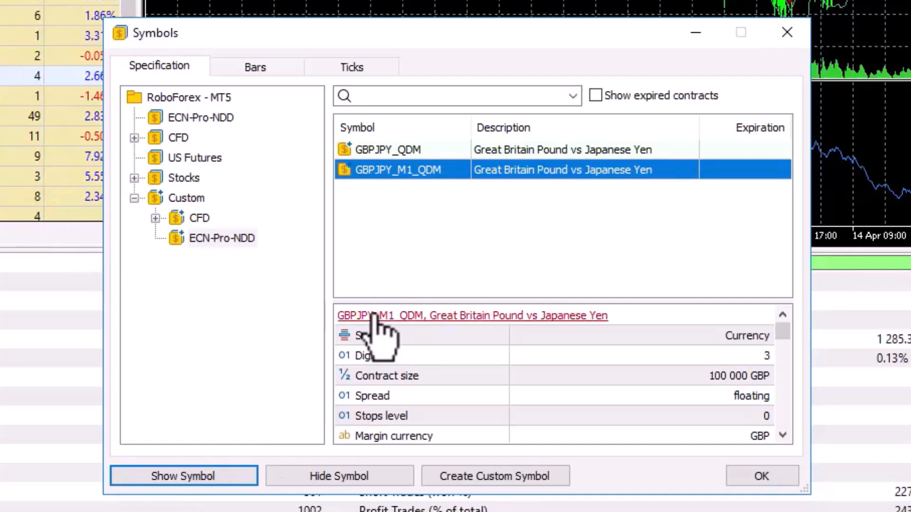
pyautogui.moveTo(517, 258)
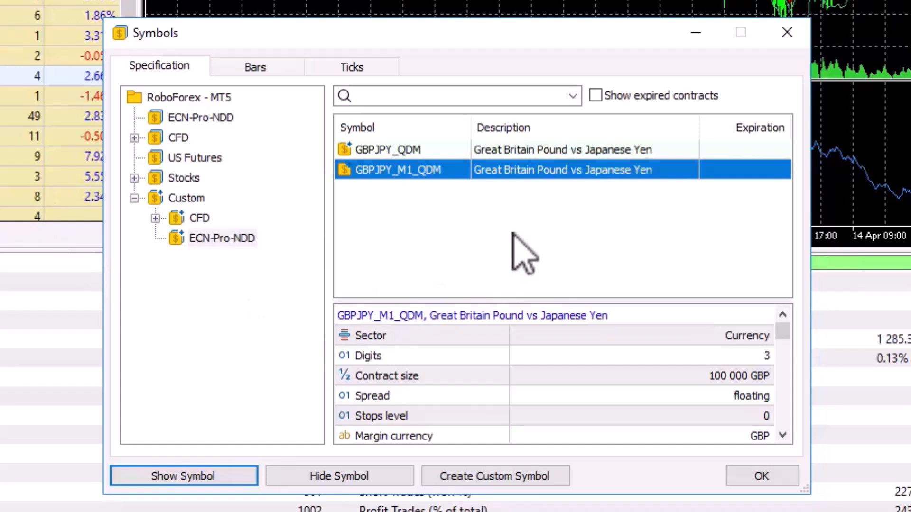
pyautogui.moveTo(254, 66)
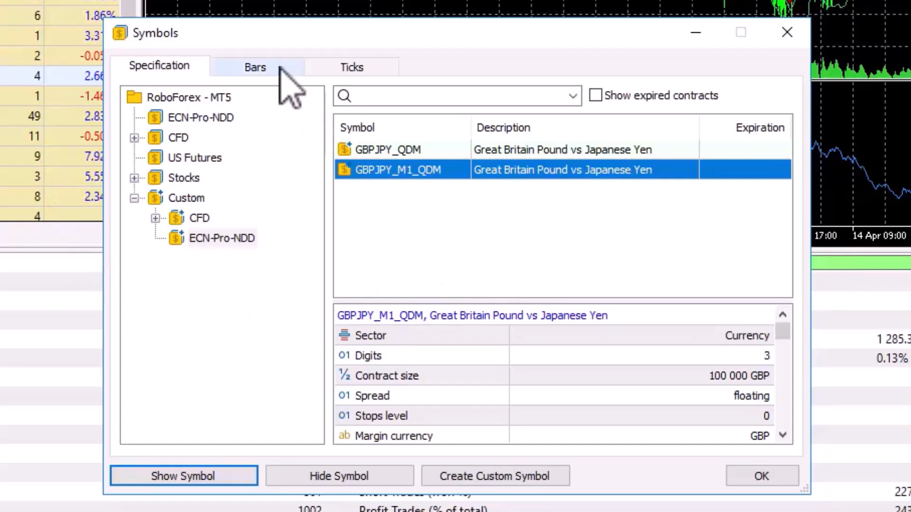
# Load C:/QuantDataManager124/export/GBPJPY_roboforex.csv into the Import Bars preview for GBPJPY_M1_QDM
pyautogui.click(255, 66)
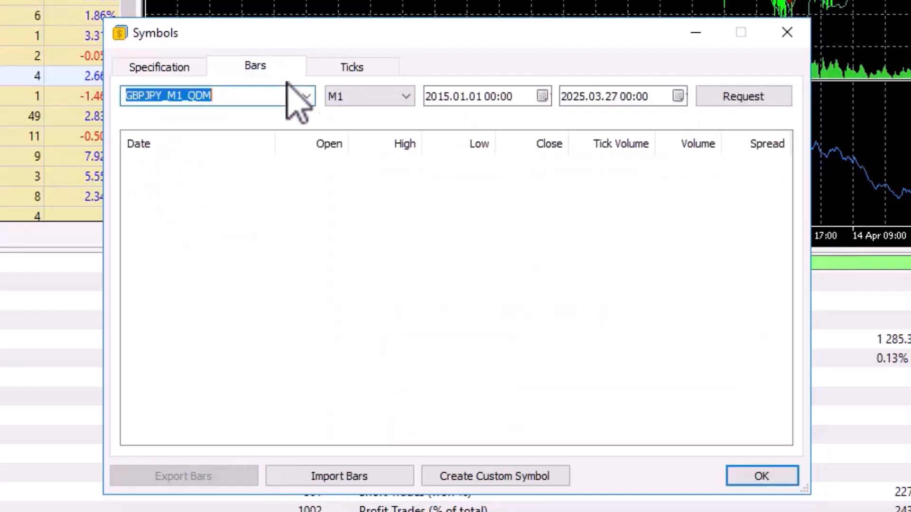
pyautogui.moveTo(361, 450)
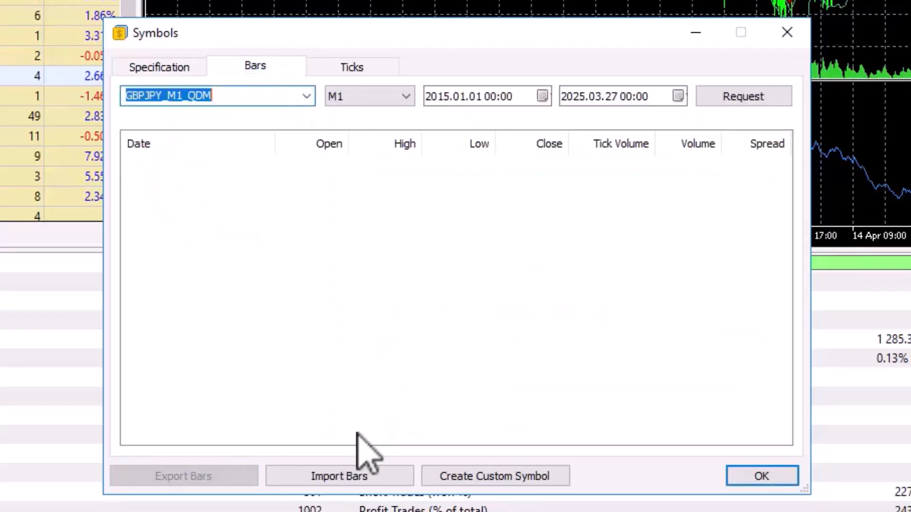
pyautogui.moveTo(338, 476)
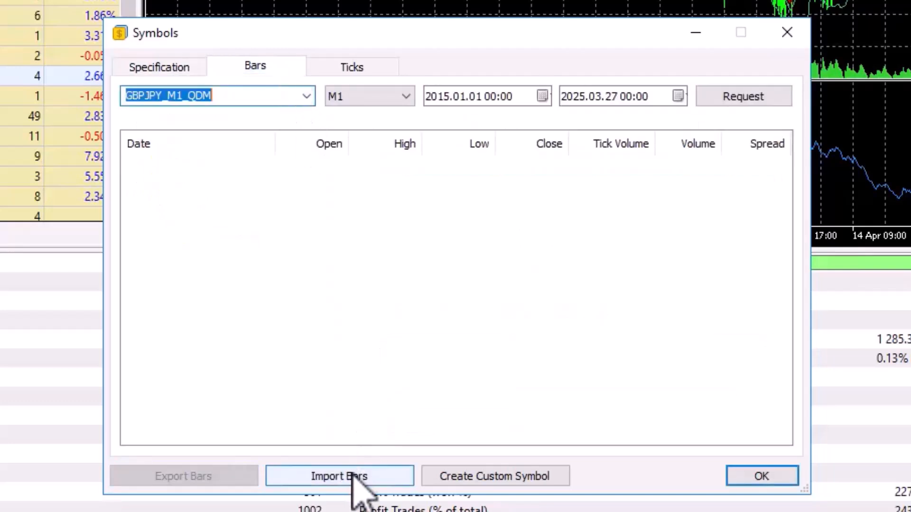
pyautogui.click(338, 475)
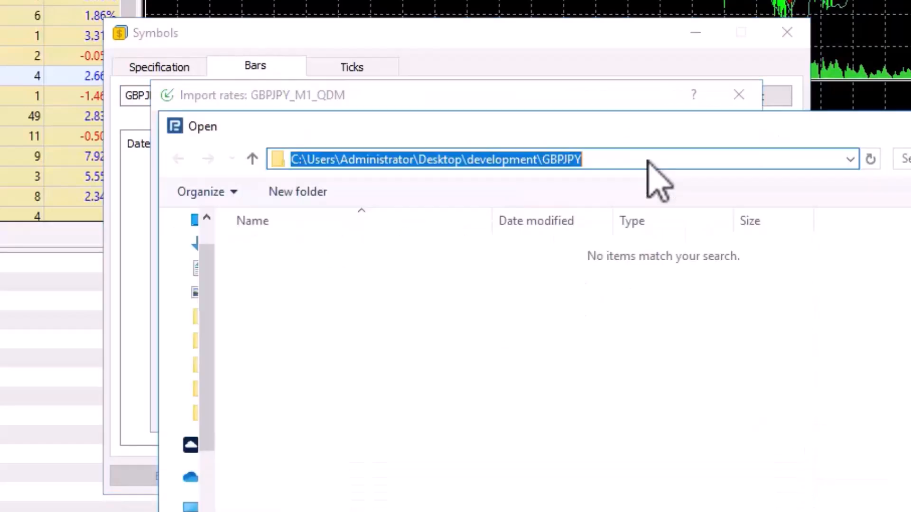
pyautogui.write('C:/QuantDataManager124/export')
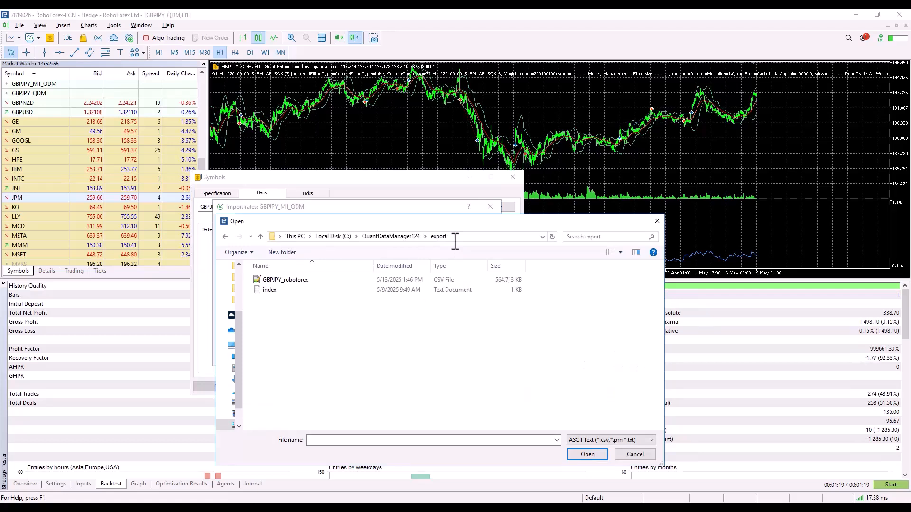
pyautogui.moveTo(413, 260)
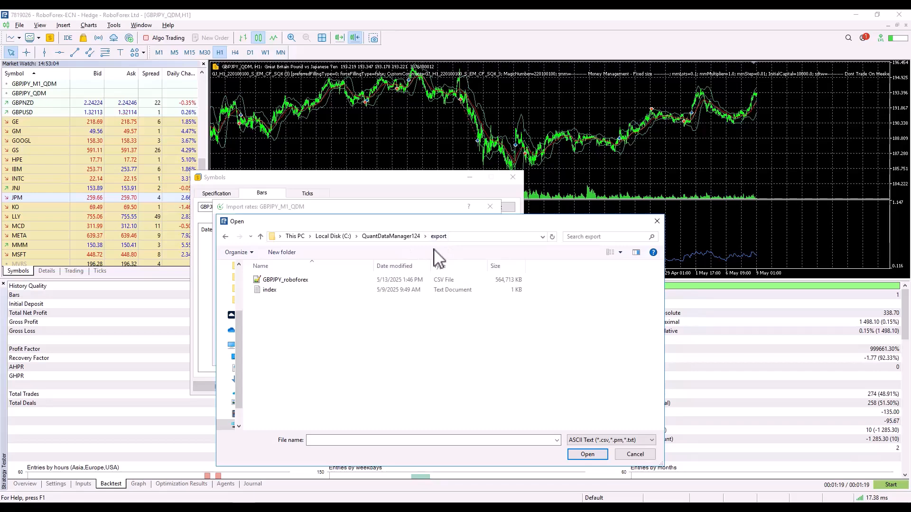
pyautogui.moveTo(351, 273)
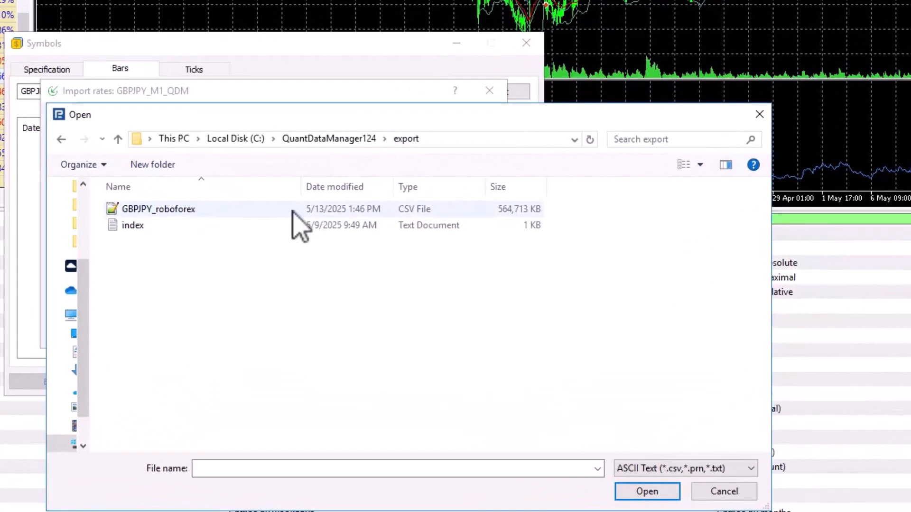
pyautogui.moveTo(517, 232)
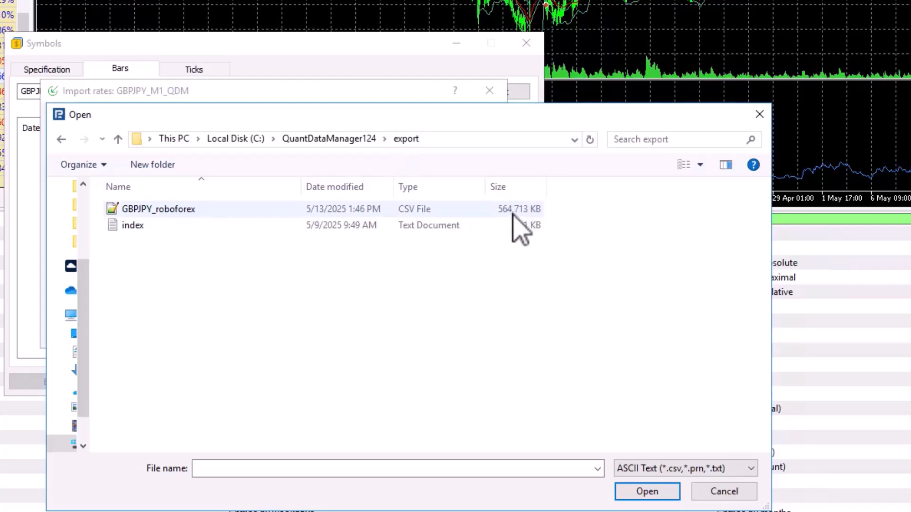
pyautogui.click(159, 208)
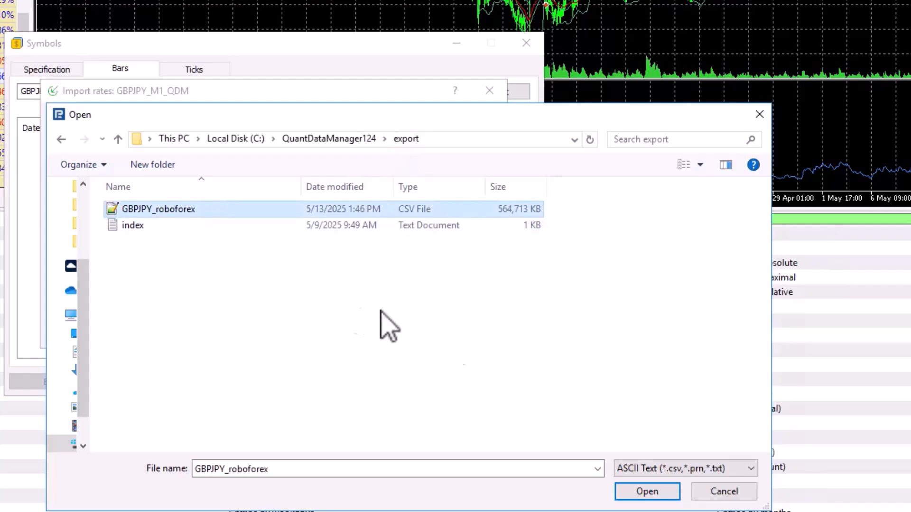
pyautogui.click(646, 491)
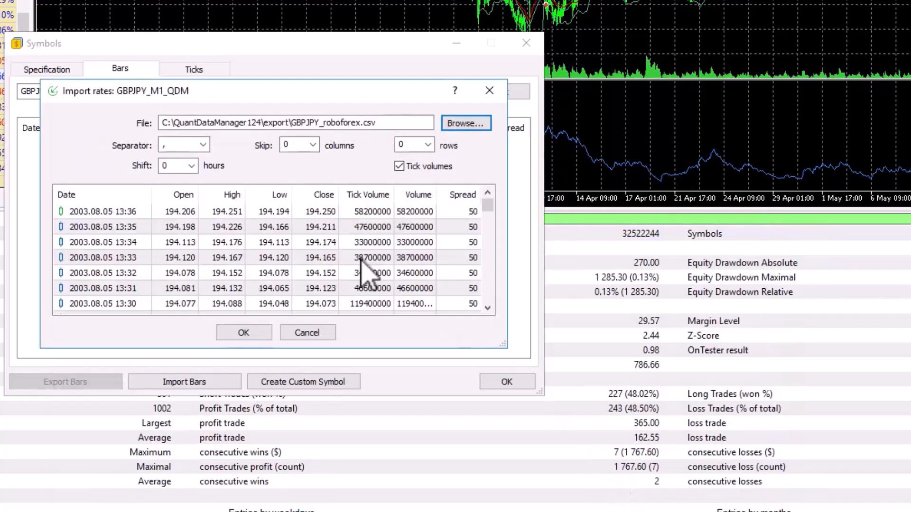
pyautogui.moveTo(227, 238)
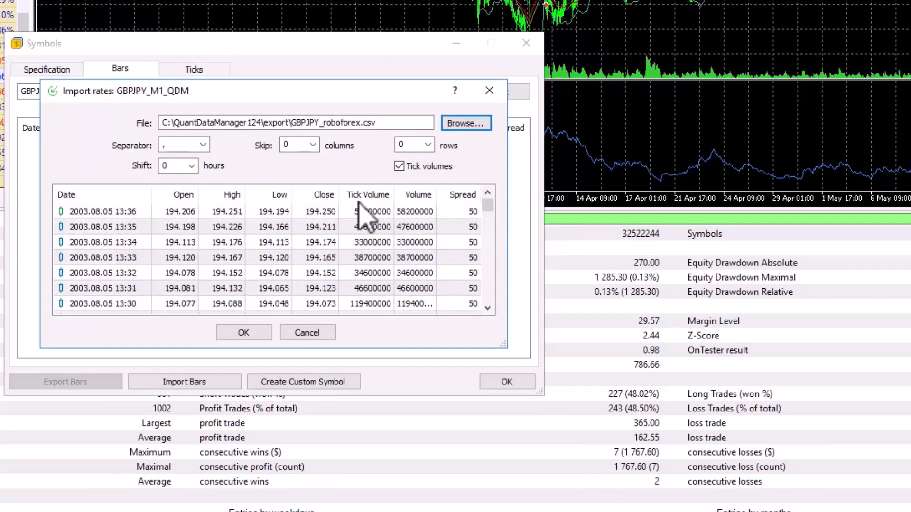
pyautogui.moveTo(476, 256)
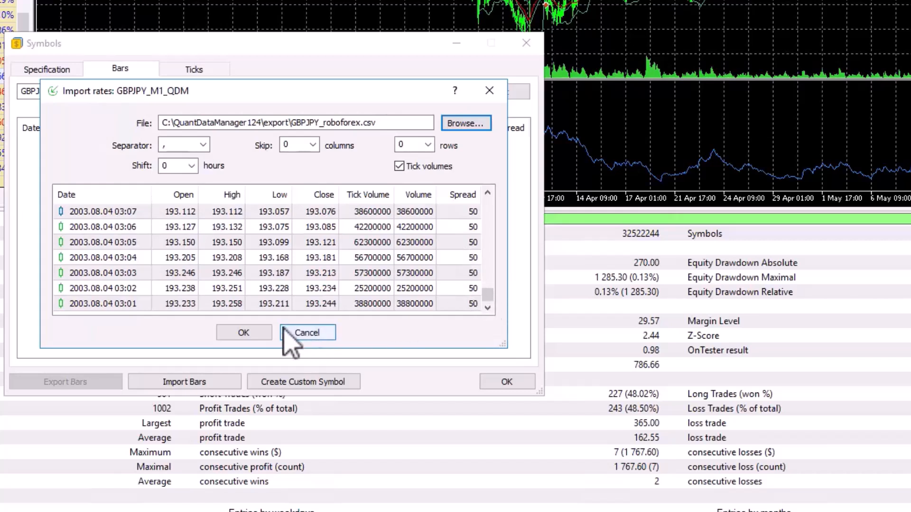
pyautogui.moveTo(243, 333)
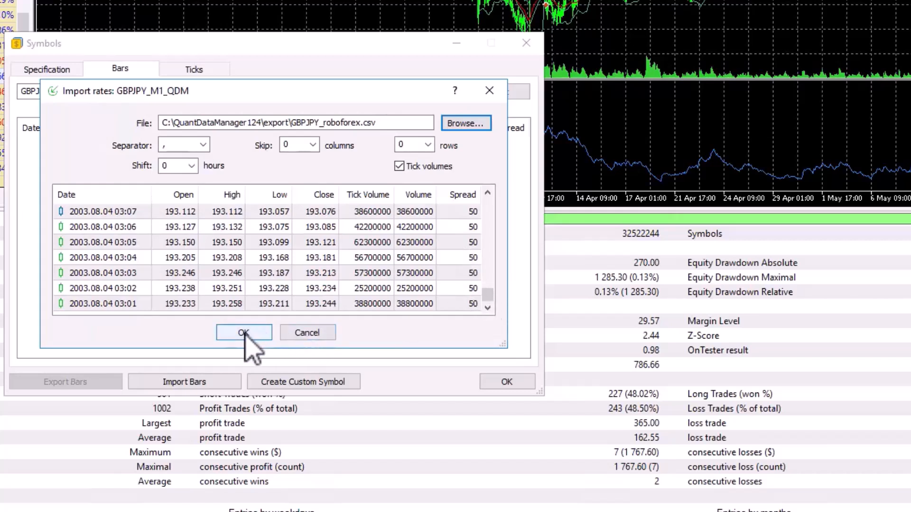
# Import the previewed minute bars into GBPJPY_M1_QDM and close the Symbols window
pyautogui.click(243, 332)
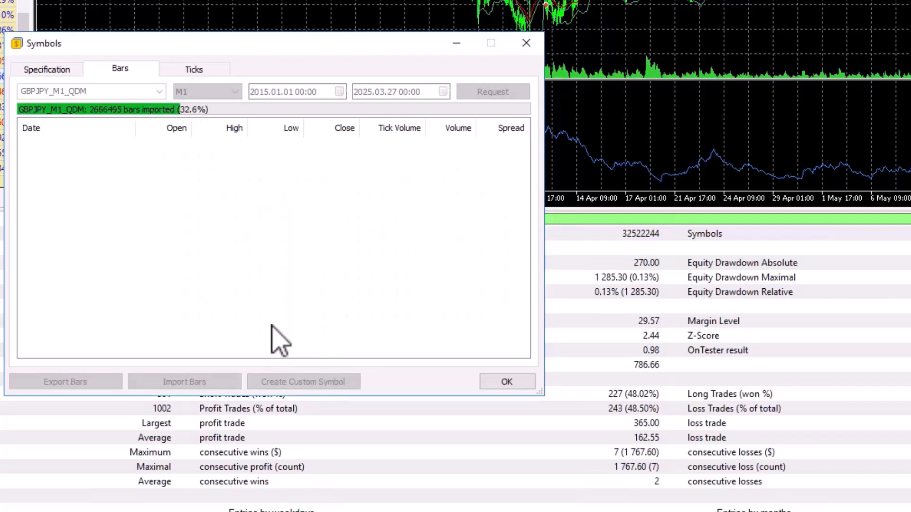
pyautogui.click(505, 382)
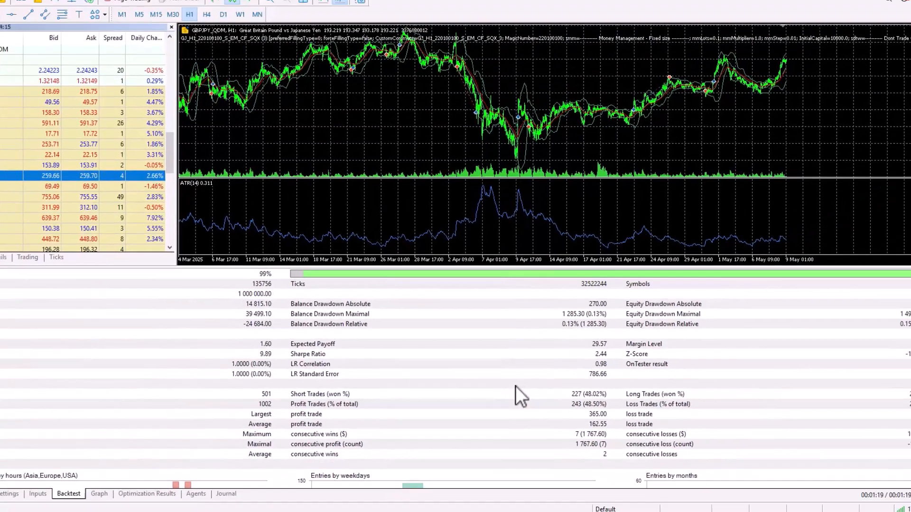
# Choose Custom > ECN-Pro-NDD > GBPJPY_M1_QDM as the Strategy Tester symbol
pyautogui.click(55, 484)
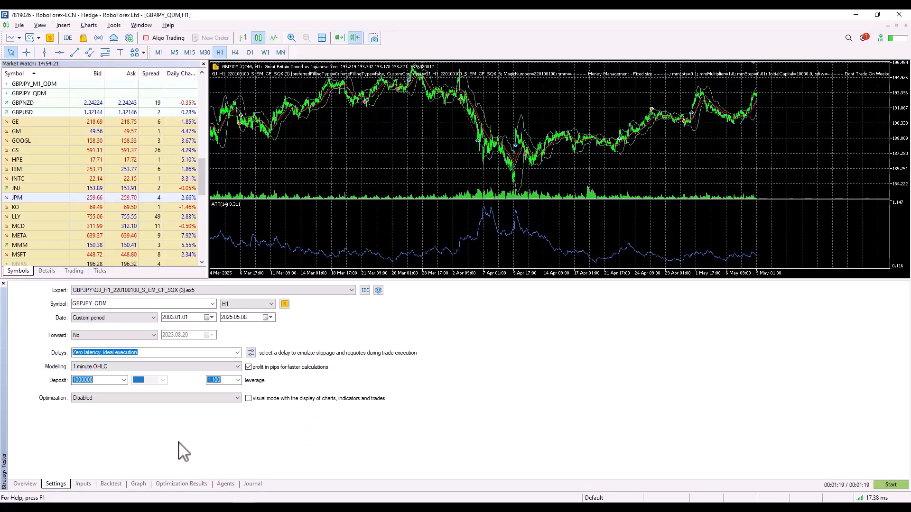
pyautogui.click(211, 304)
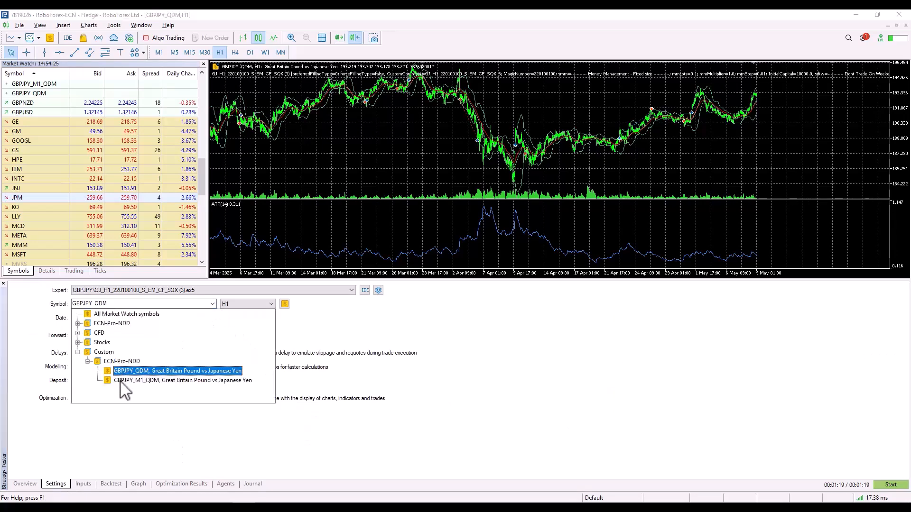
pyautogui.click(182, 381)
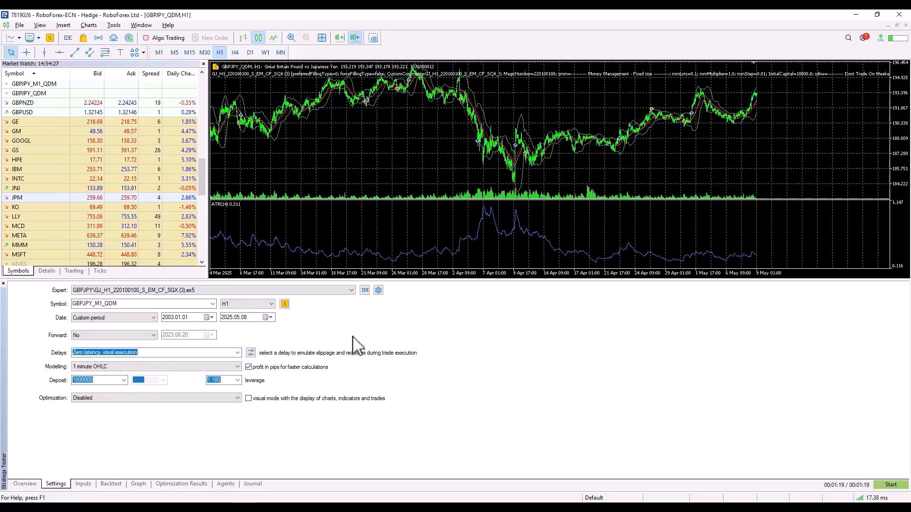
pyautogui.moveTo(198, 334)
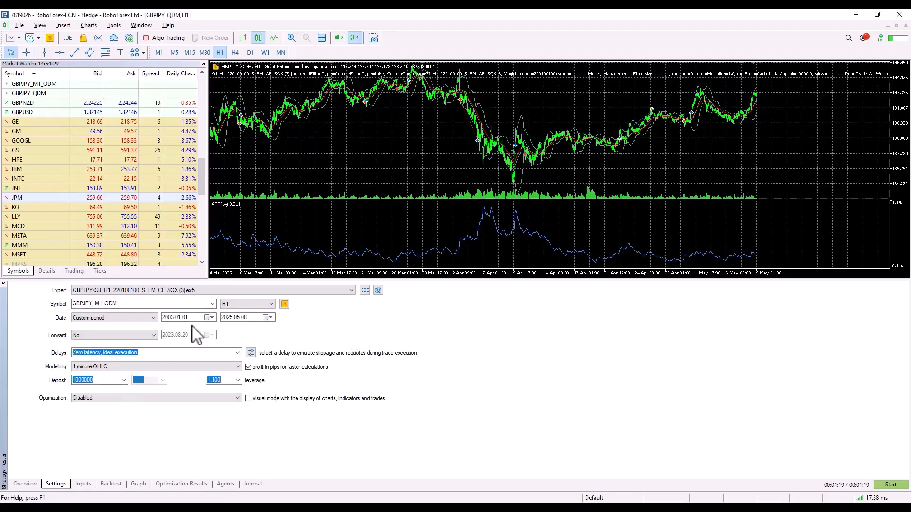
pyautogui.moveTo(204, 441)
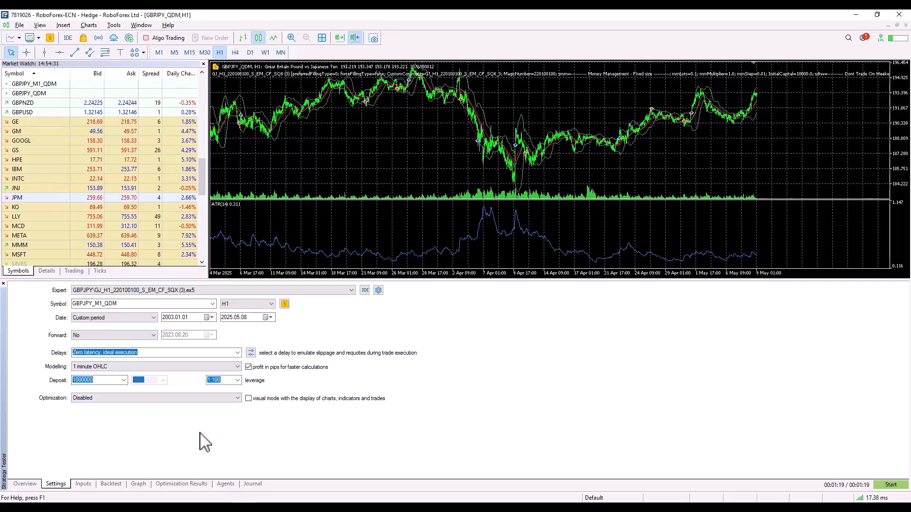
pyautogui.moveTo(208, 348)
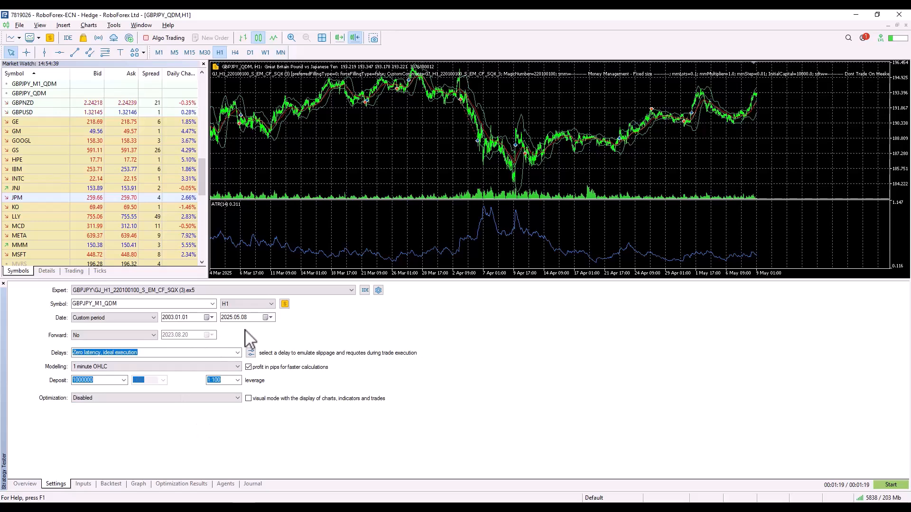
pyautogui.moveTo(410, 337)
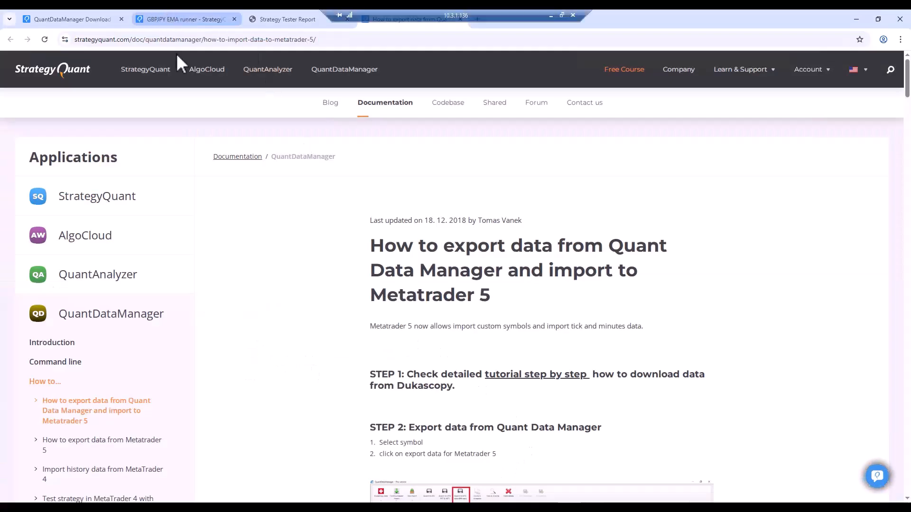
# Switch to the GBPJPY EMA runner strategy page and view its Retester settings
pyautogui.click(183, 19)
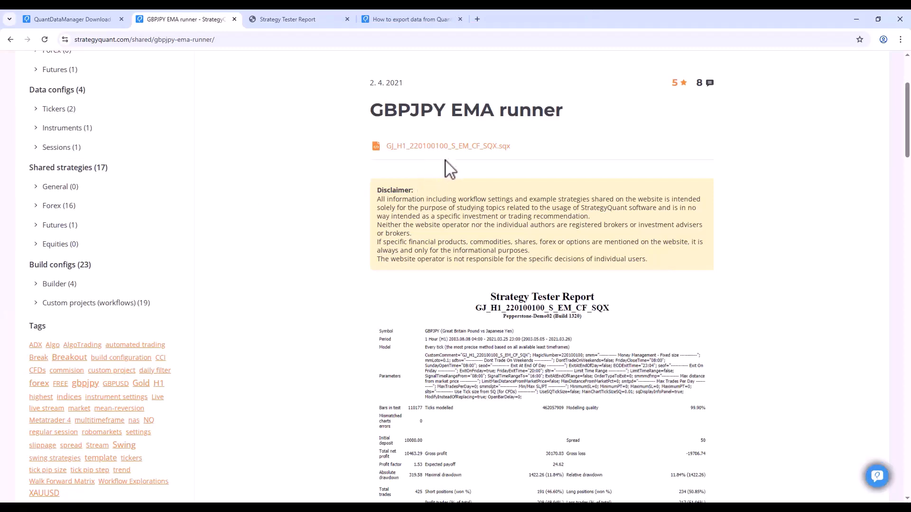
pyautogui.click(447, 146)
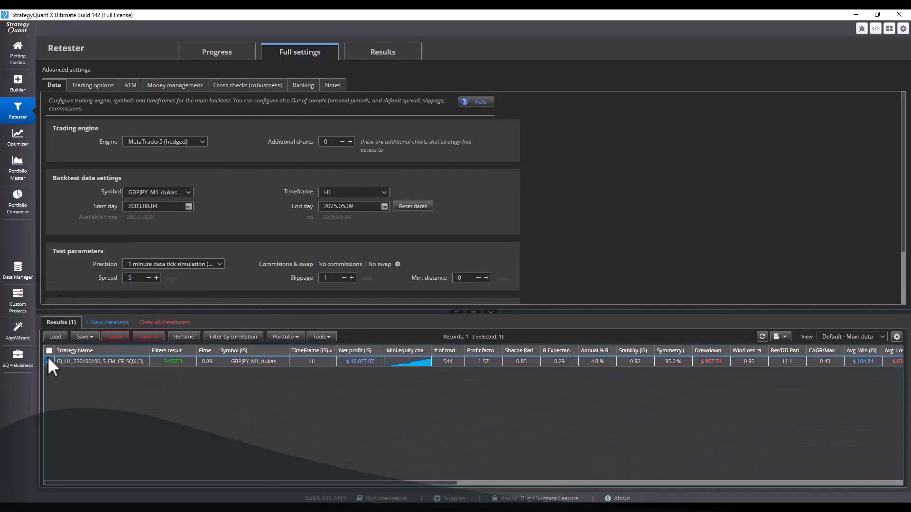
# Export the selected GJ_H1 strategy as a MetaTrader 5 Expert Advisor (.MQ5) to Desktop\development\GBPJPY
pyautogui.click(84, 335)
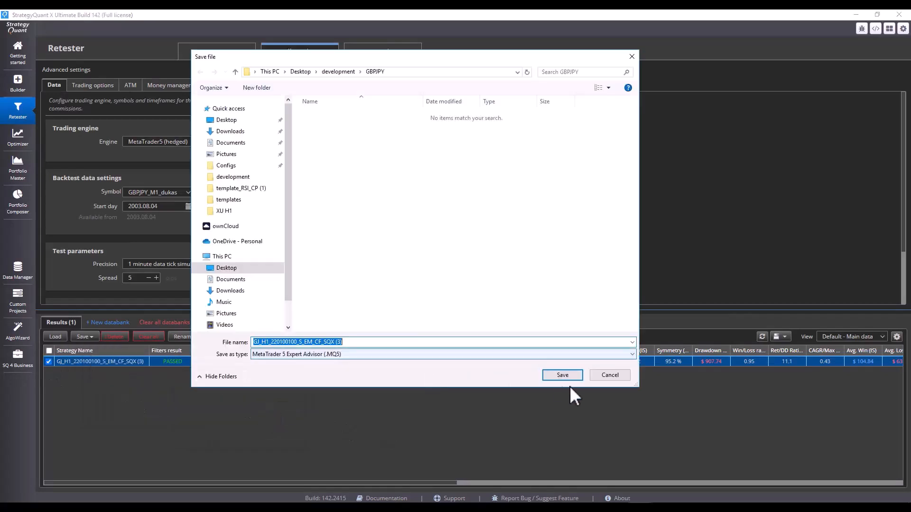
pyautogui.click(561, 375)
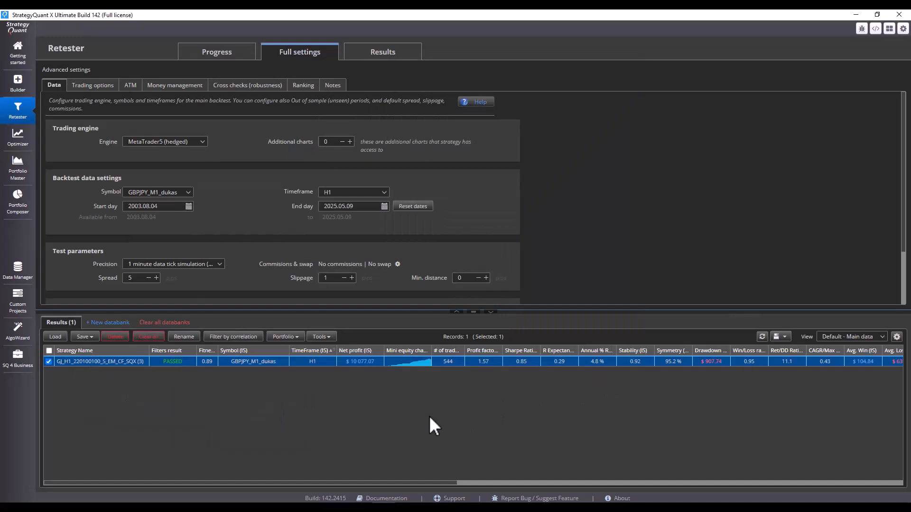
pyautogui.moveTo(427, 424)
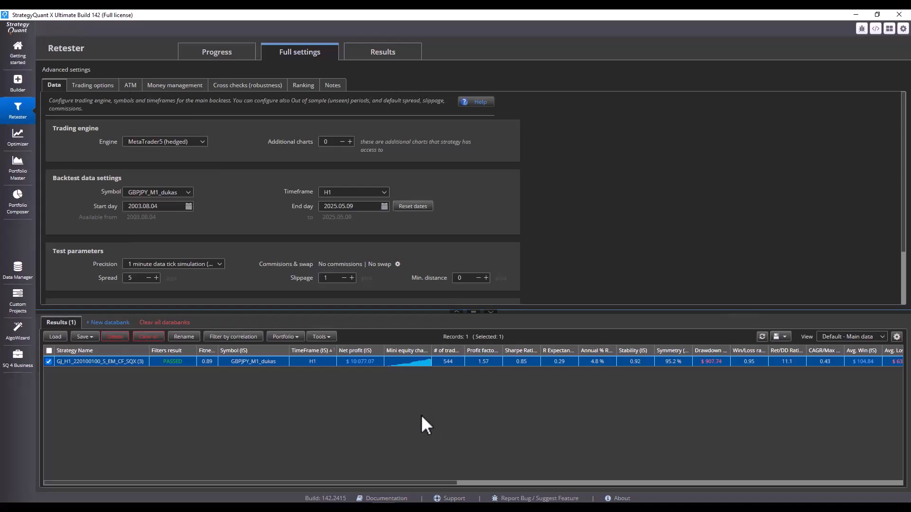
pyautogui.moveTo(348, 404)
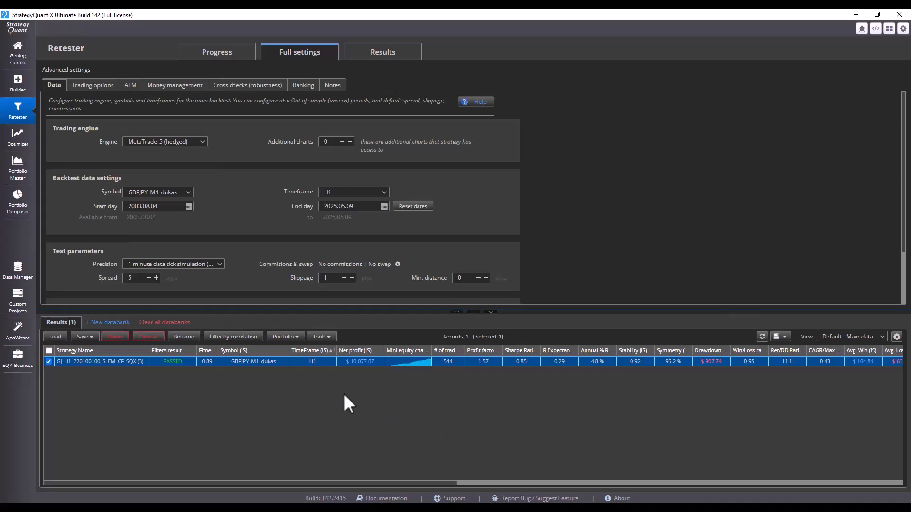
pyautogui.moveTo(345, 405)
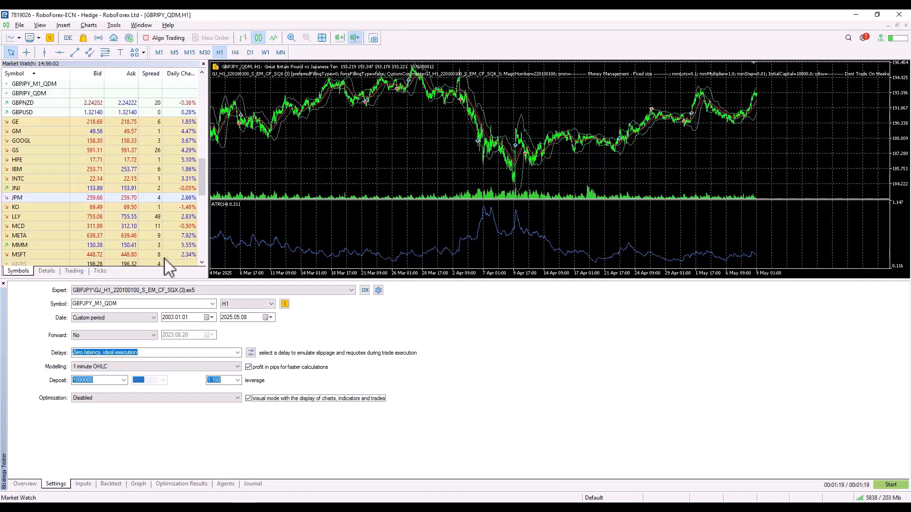
pyautogui.click(19, 25)
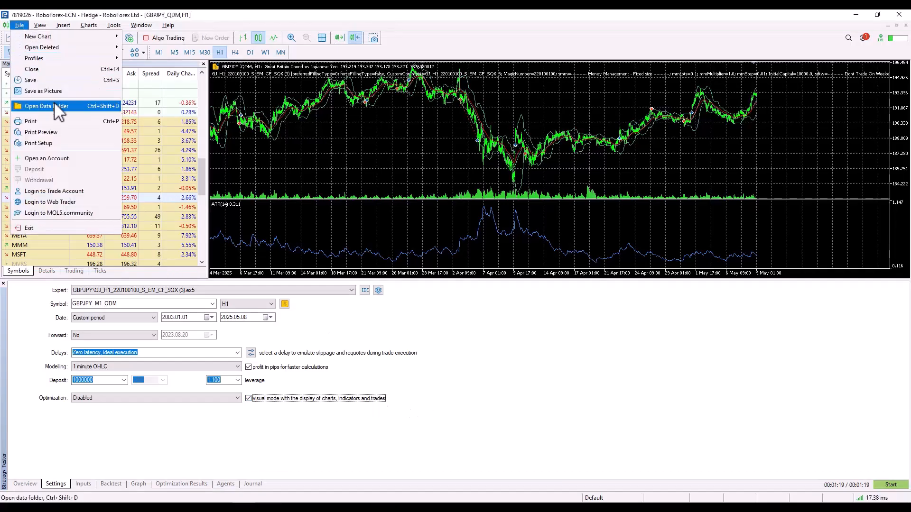
pyautogui.click(46, 106)
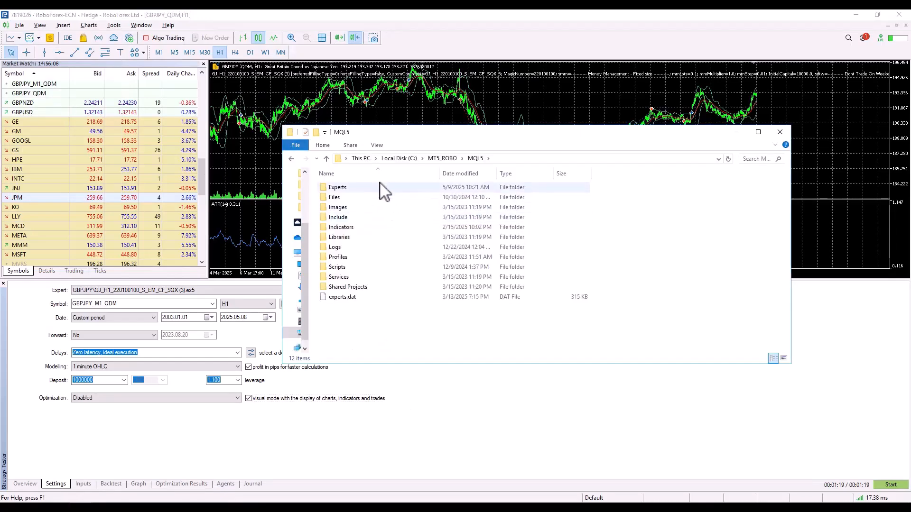
pyautogui.doubleClick(338, 187)
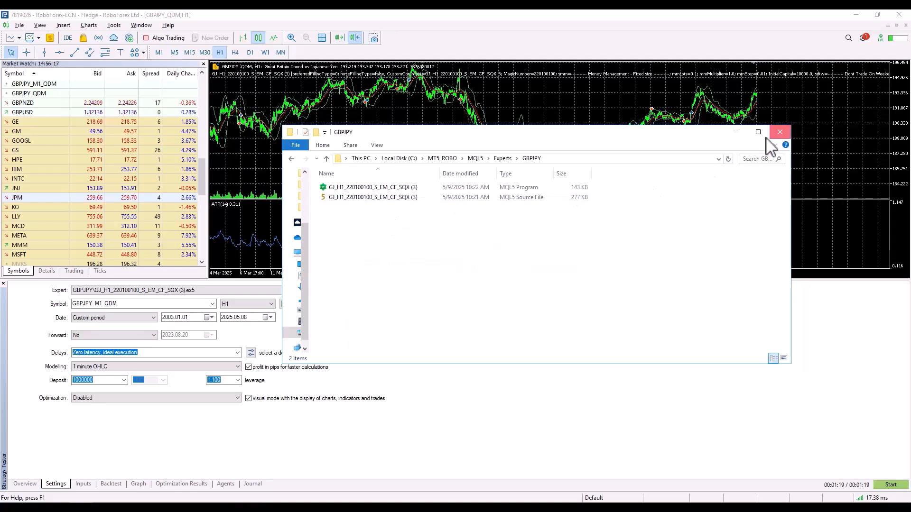
pyautogui.click(779, 132)
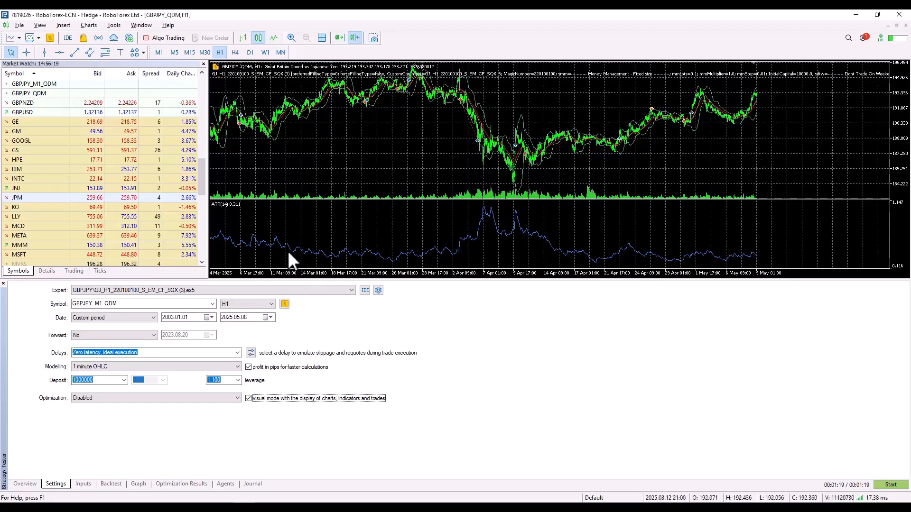
pyautogui.moveTo(343, 334)
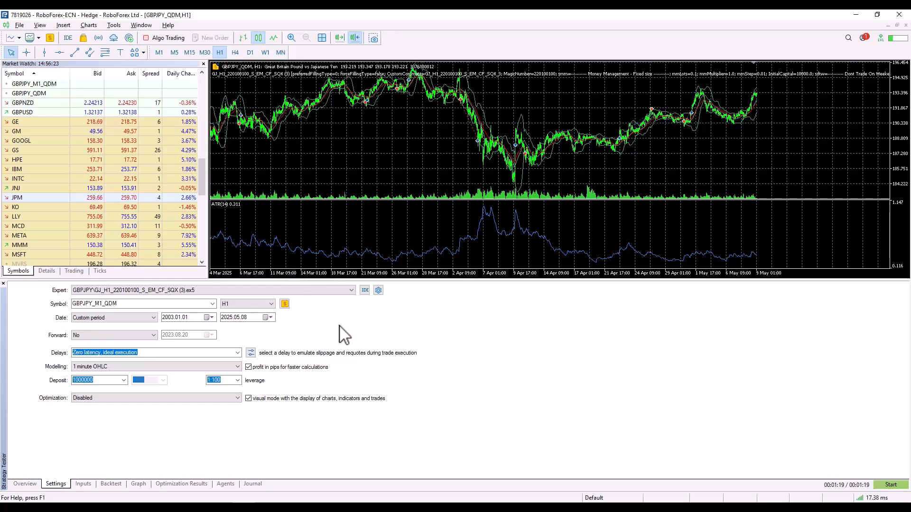
pyautogui.moveTo(209, 433)
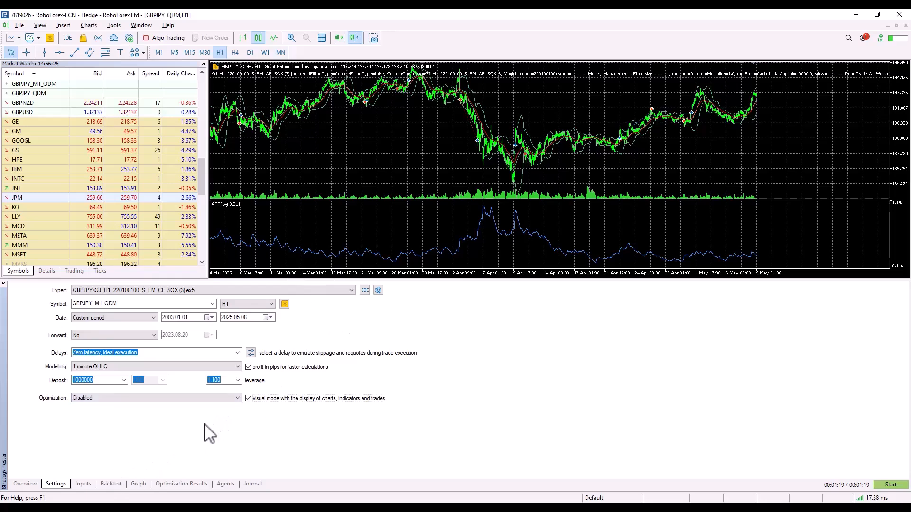
pyautogui.click(83, 483)
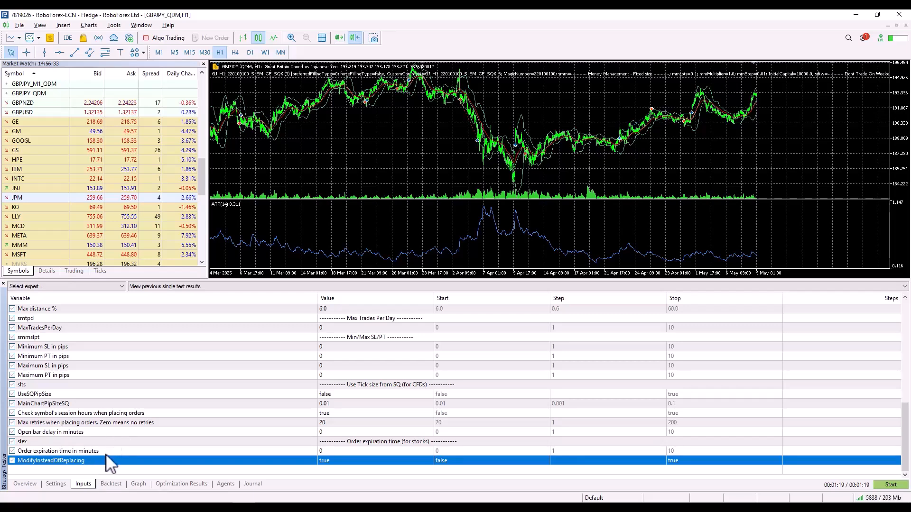
pyautogui.moveTo(74, 472)
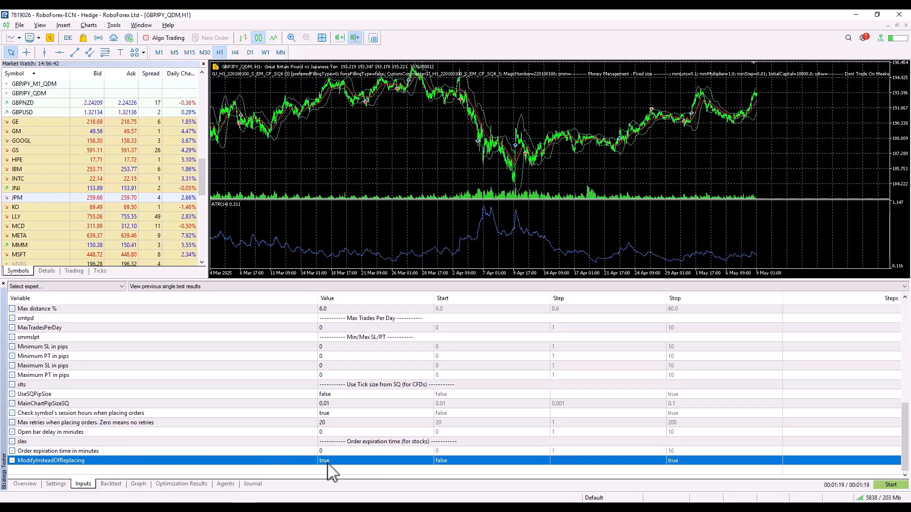
pyautogui.moveTo(113, 473)
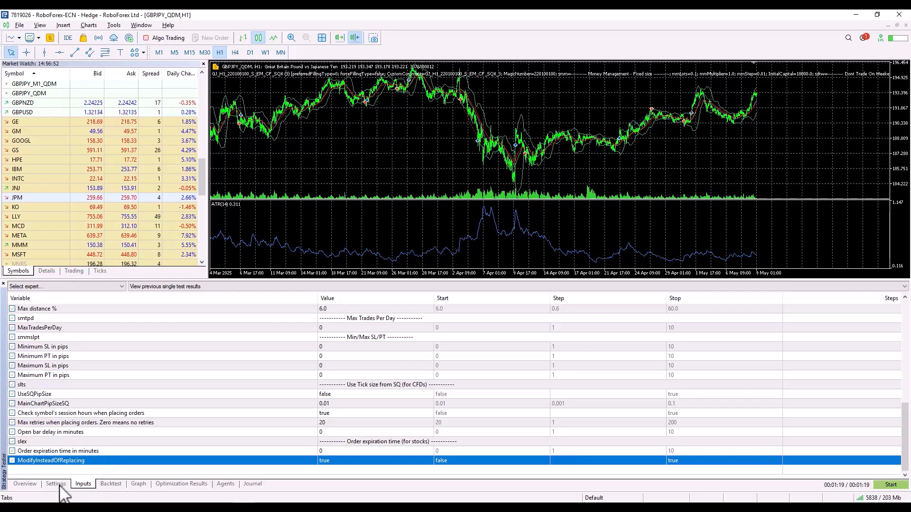
pyautogui.click(55, 483)
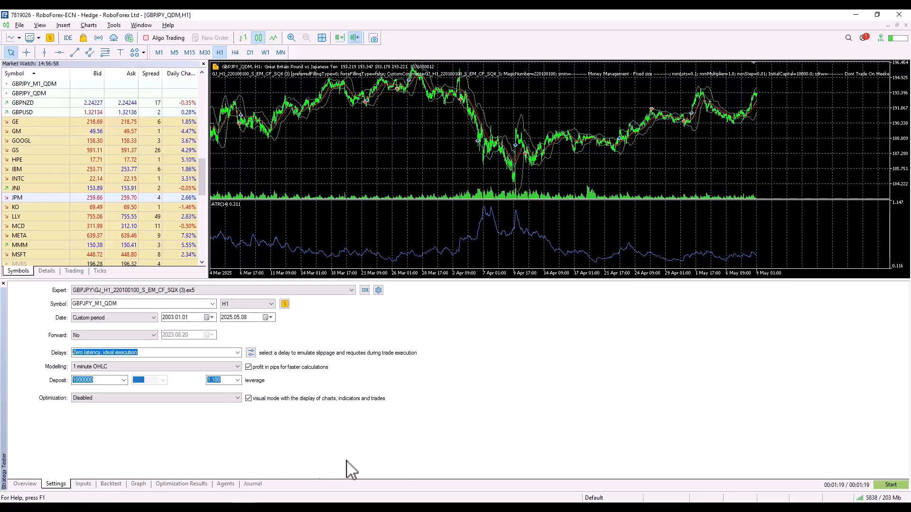
# Run the GJ_H1 backtest without visual mode, following the Journal until it finishes with 99% history quality
pyautogui.click(248, 398)
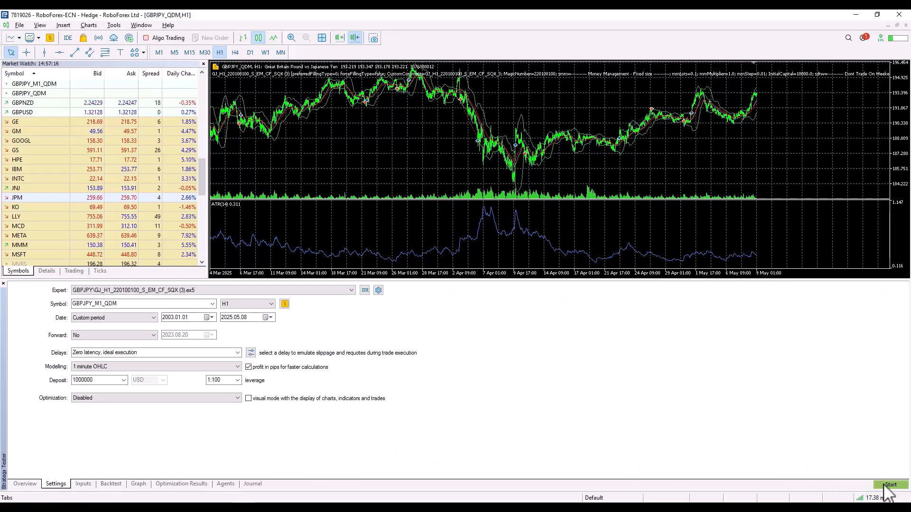
pyautogui.click(889, 484)
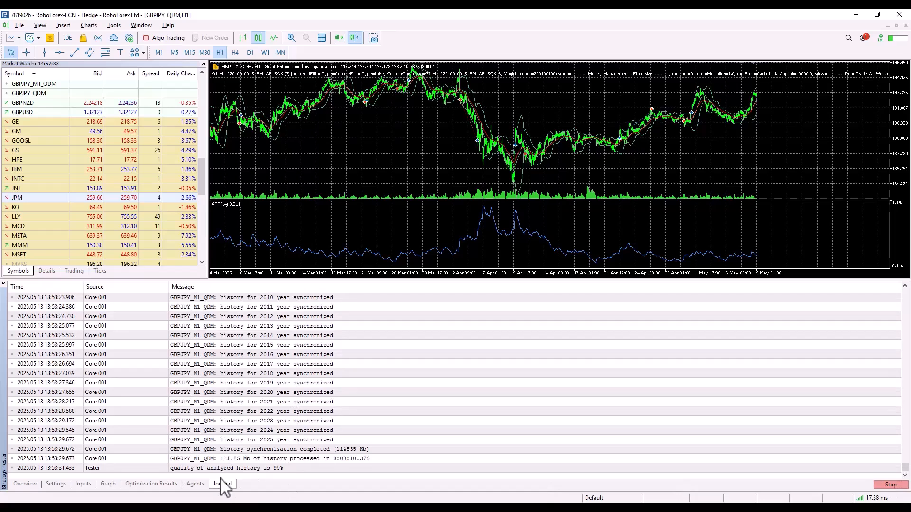
pyautogui.click(221, 483)
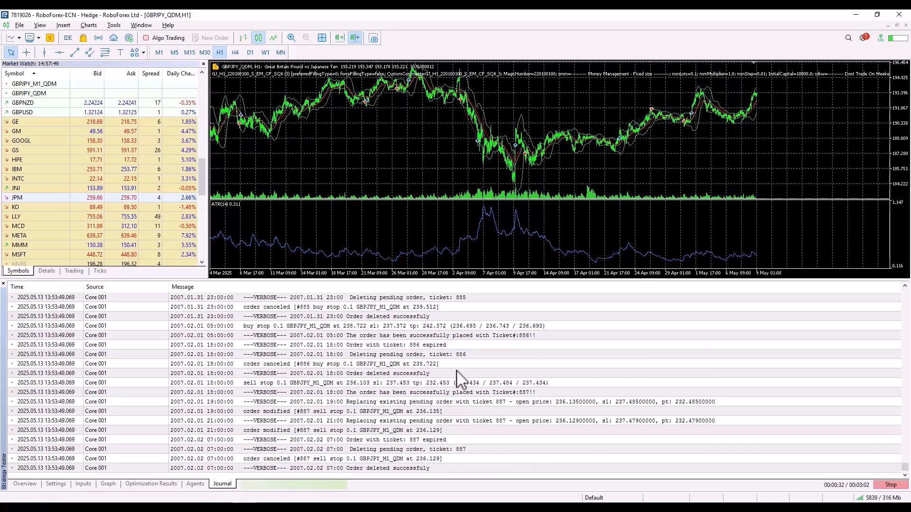
pyautogui.moveTo(444, 458)
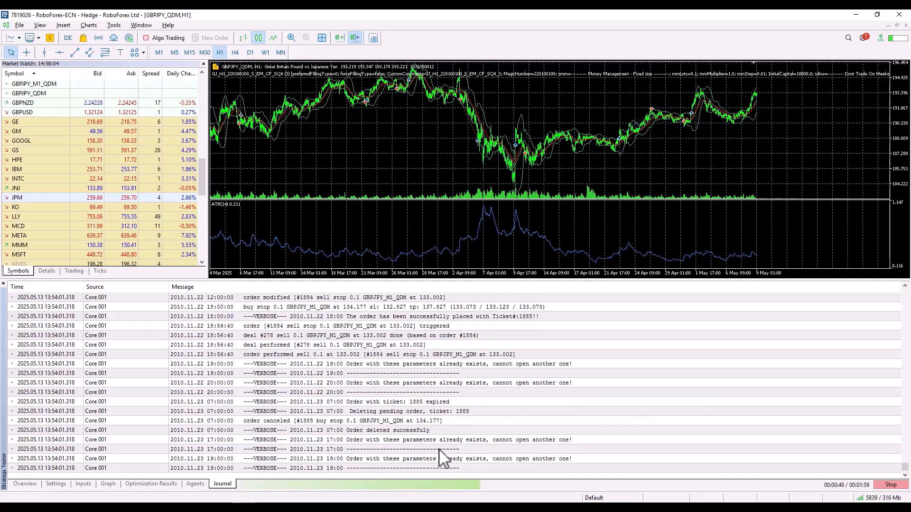
pyautogui.moveTo(491, 354)
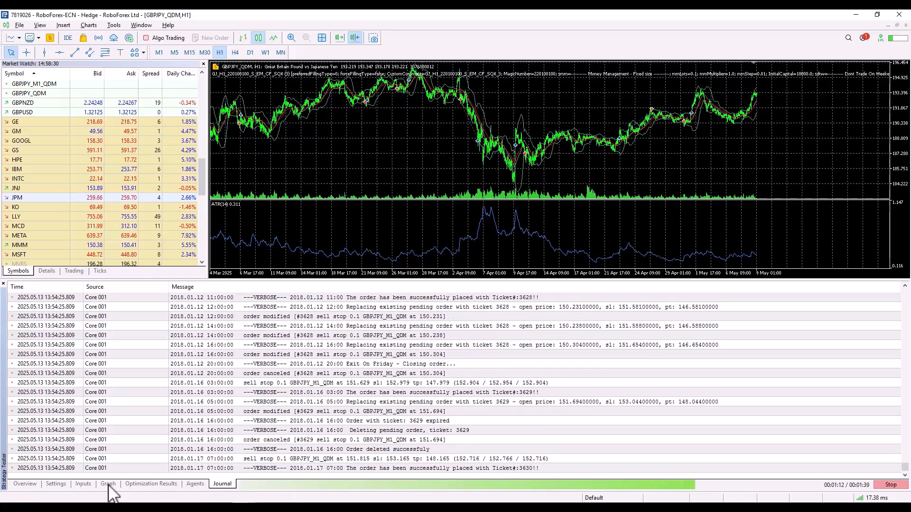
pyautogui.click(107, 484)
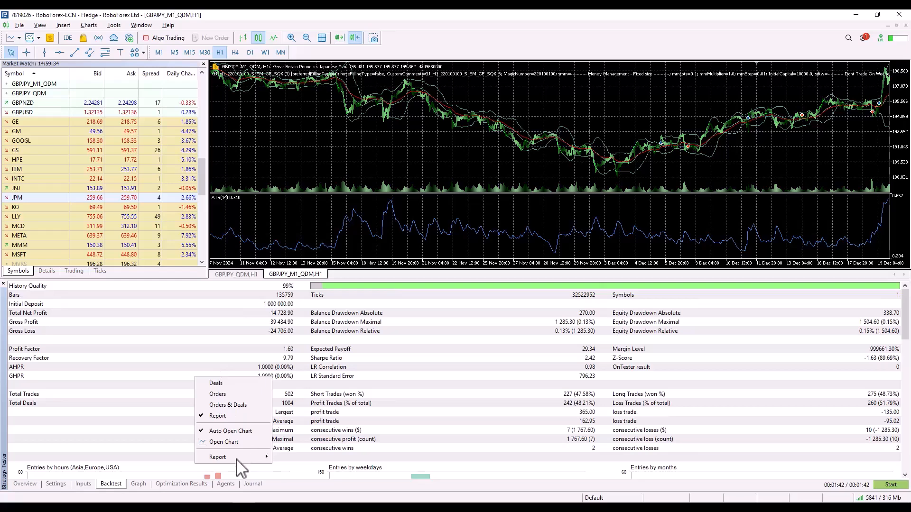
pyautogui.moveTo(221, 412)
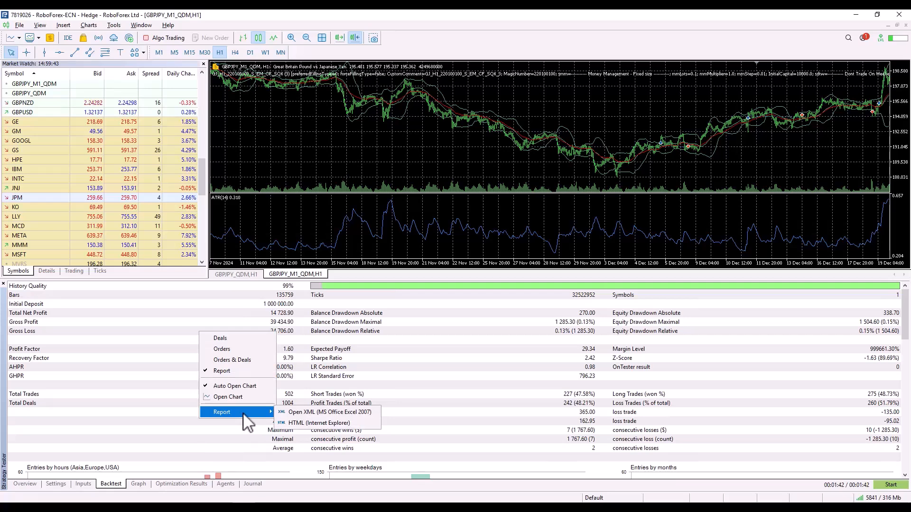
pyautogui.moveTo(318, 423)
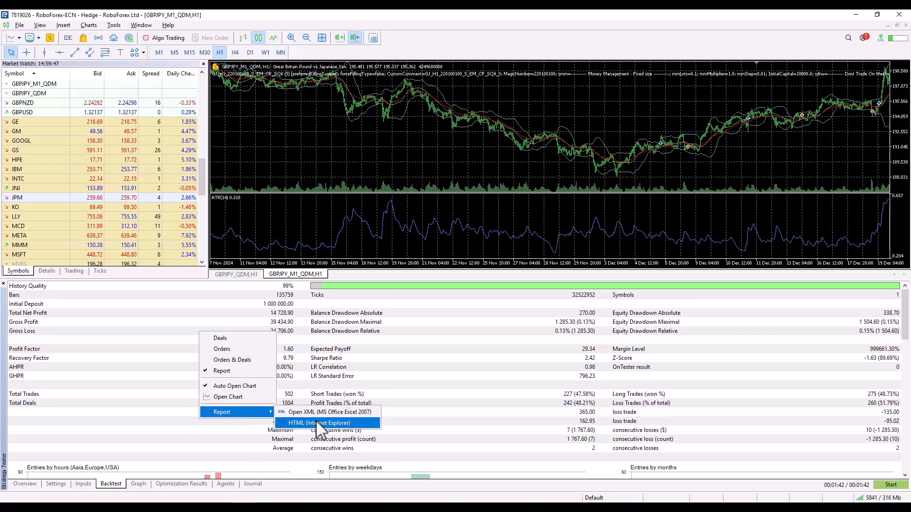
# Export the finished backtest results as an HTML (Internet Explorer) report
pyautogui.click(319, 422)
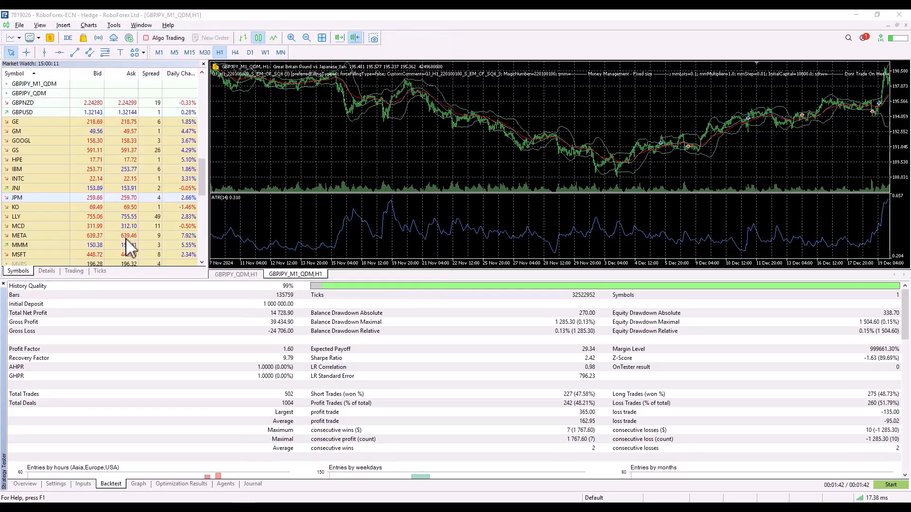
# View the saved GBPJPY H1.html report in the browser, scrolled to its Results section
pyautogui.click(513, 19)
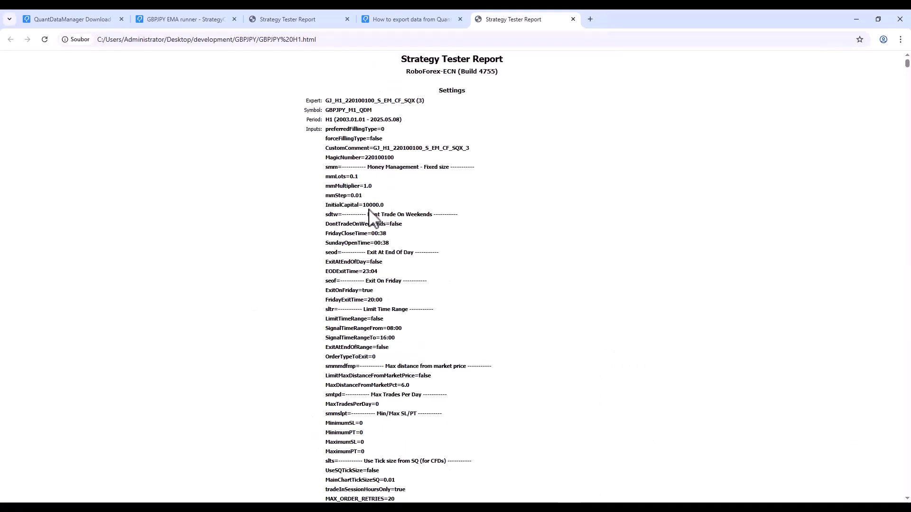
pyautogui.scroll(-3)
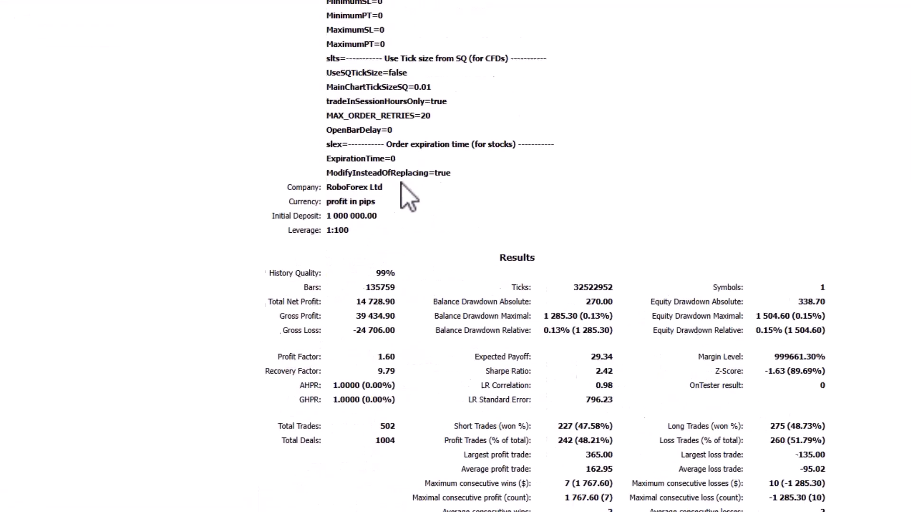